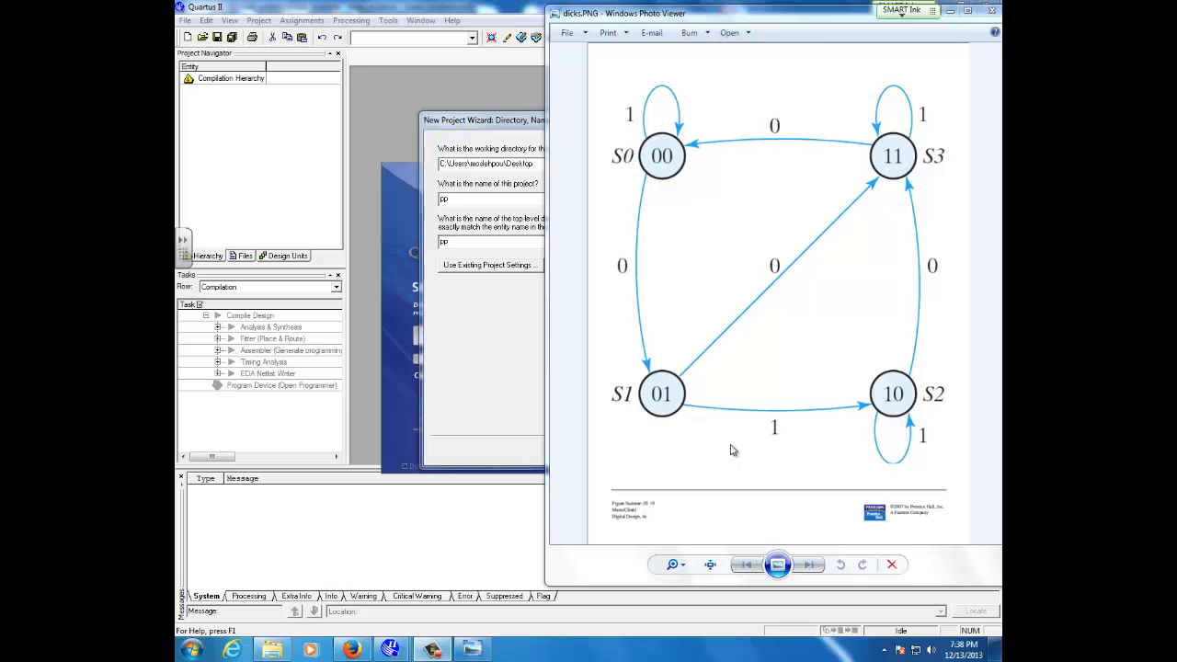
mouse_move(725, 397)
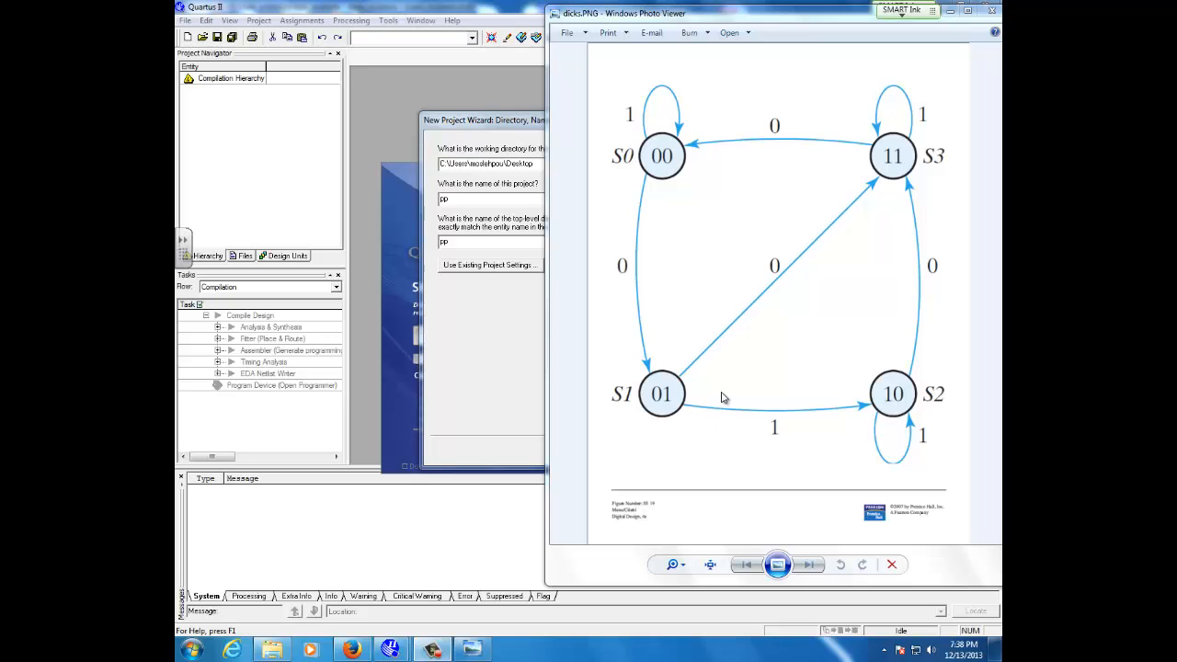
mouse_move(727, 401)
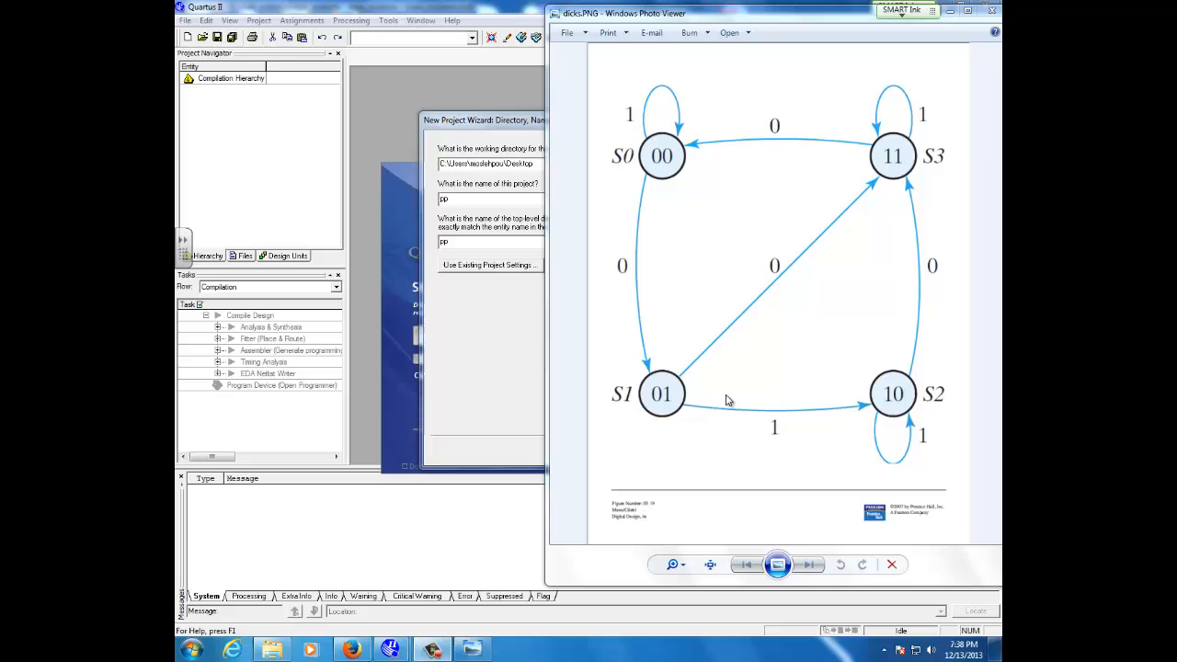
mouse_move(784, 379)
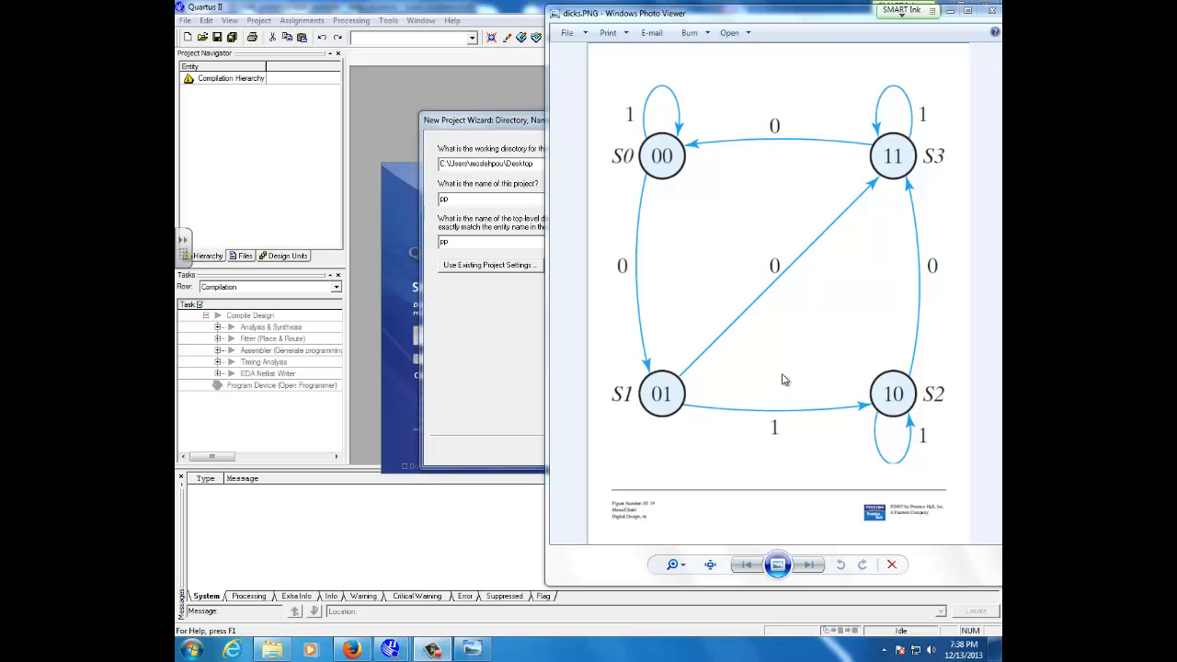
mouse_move(784, 125)
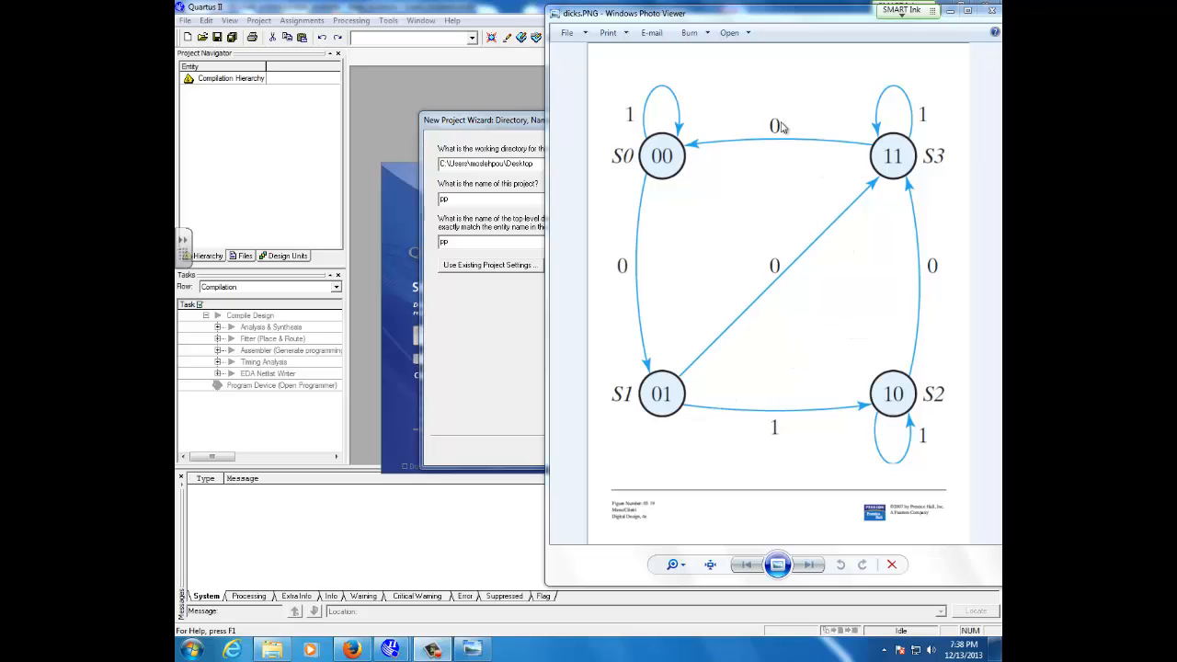
mouse_move(679, 381)
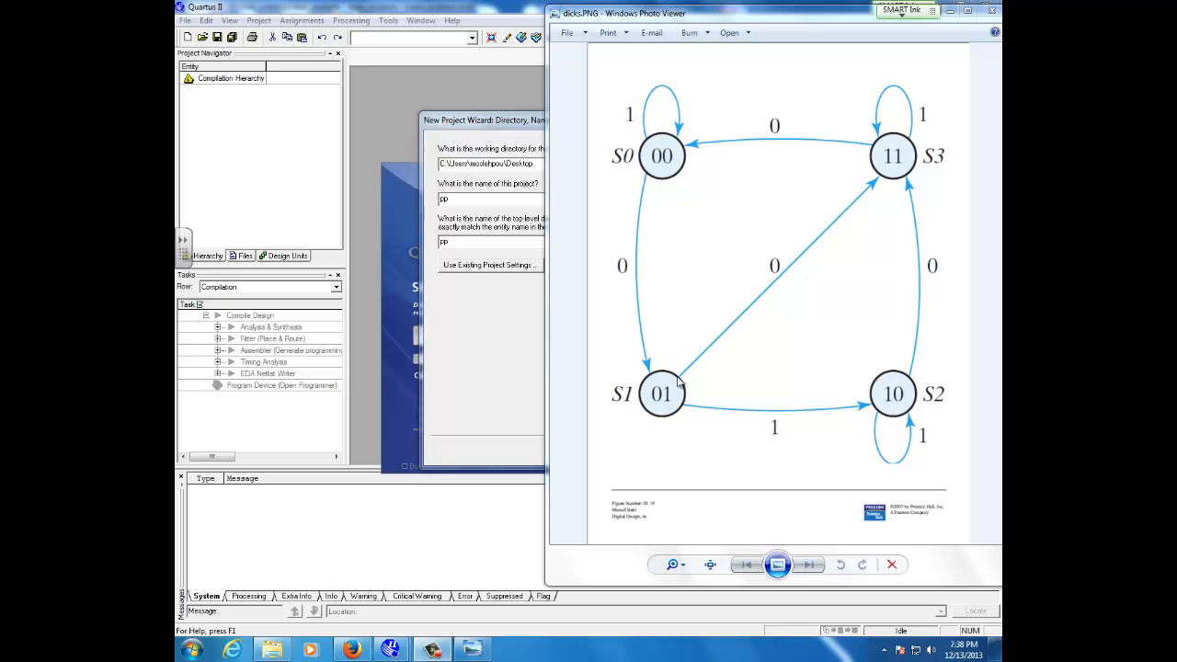
mouse_move(659, 154)
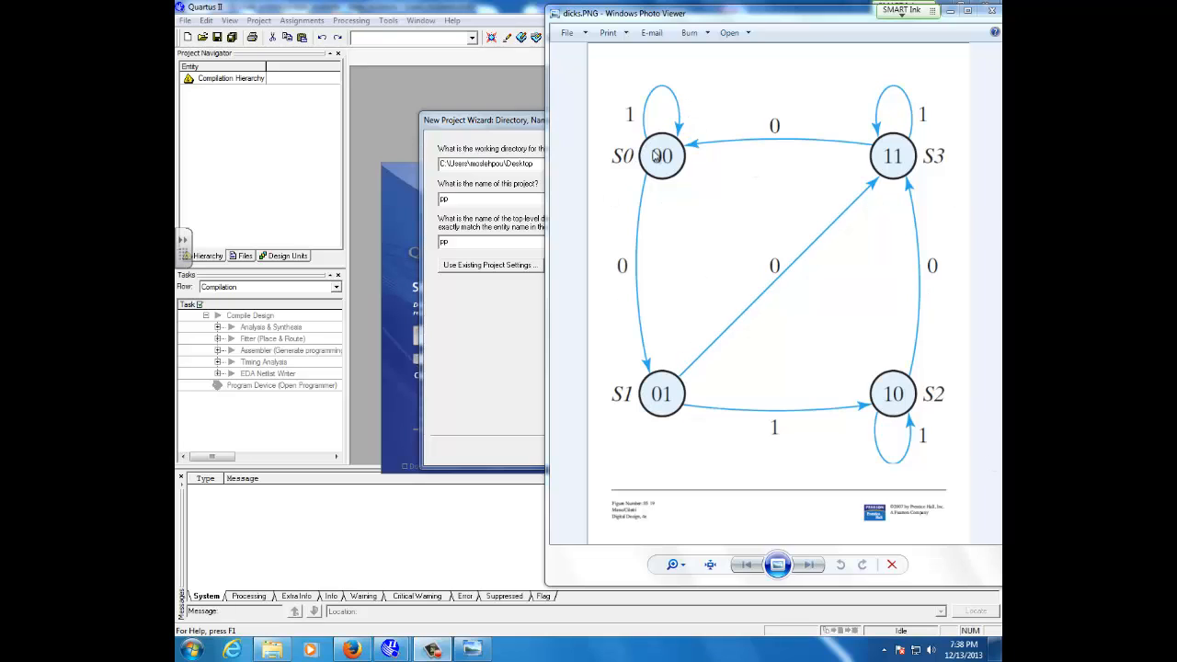
mouse_move(653, 154)
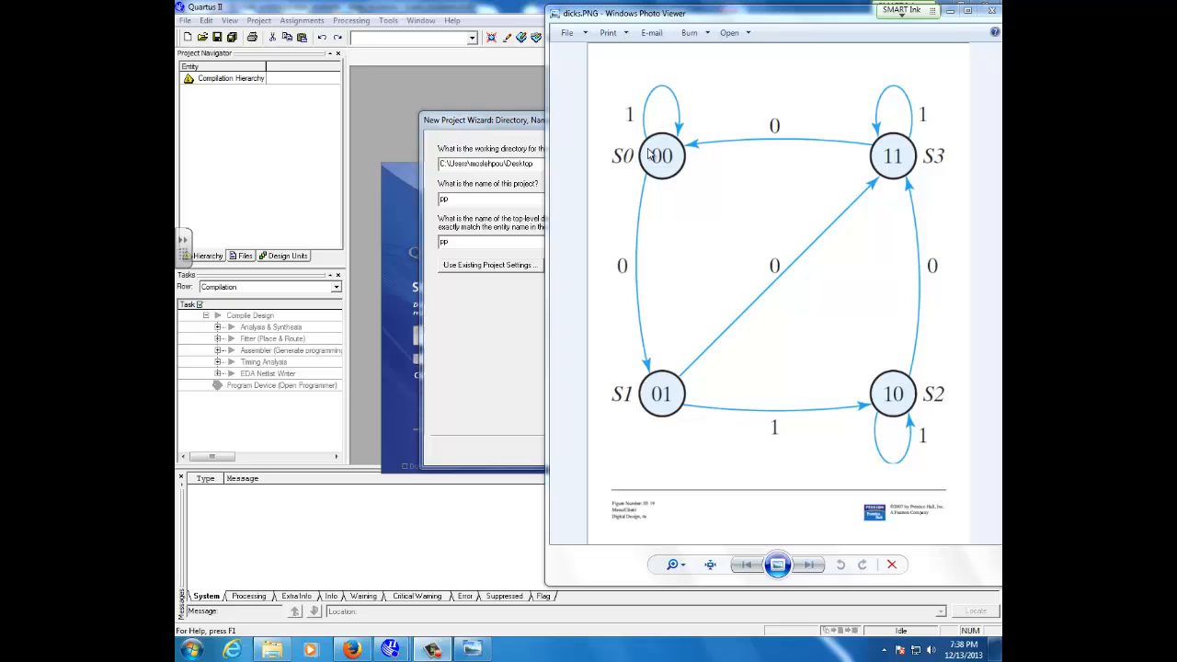
mouse_move(714, 169)
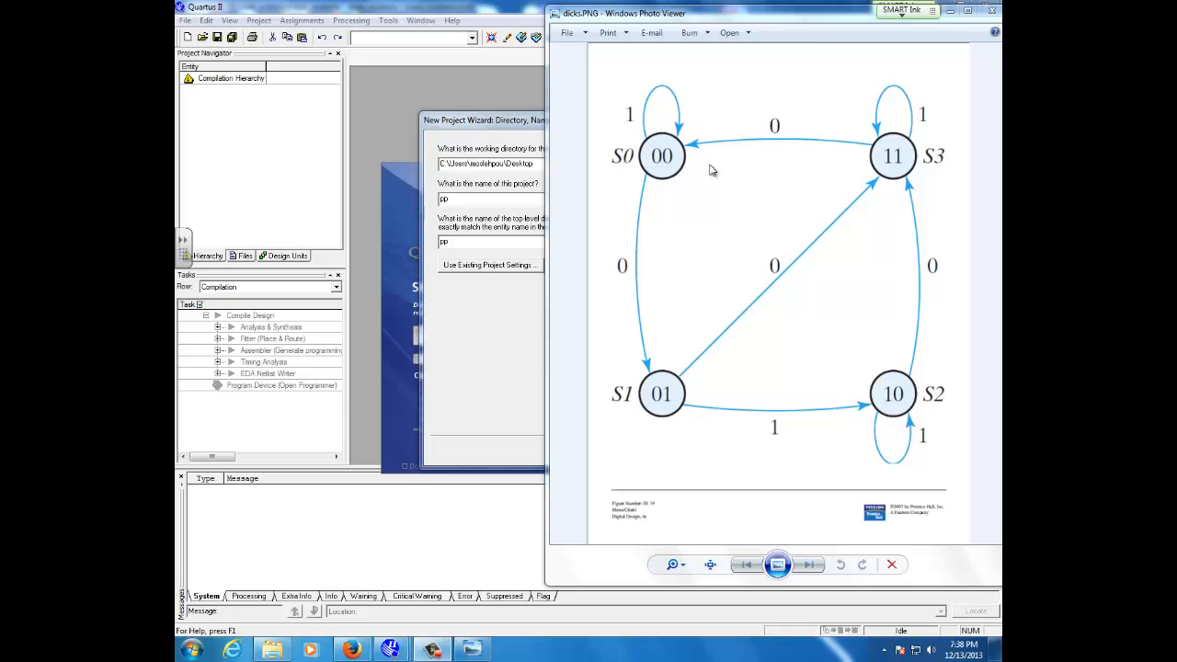
mouse_move(919, 162)
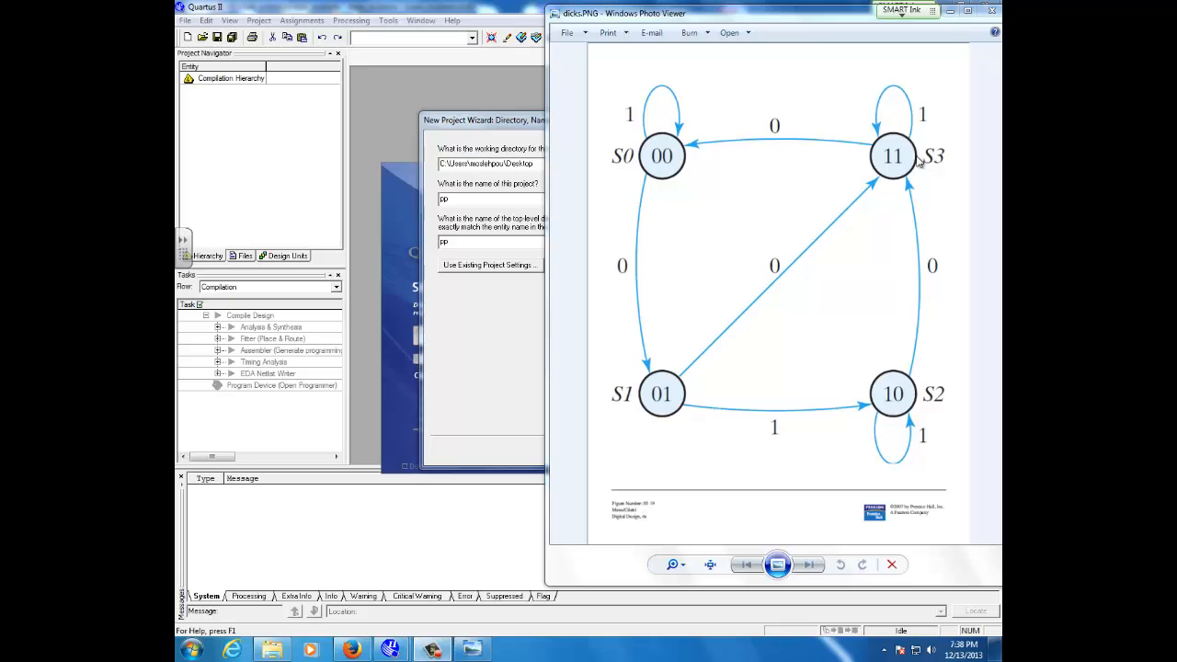
mouse_move(923, 411)
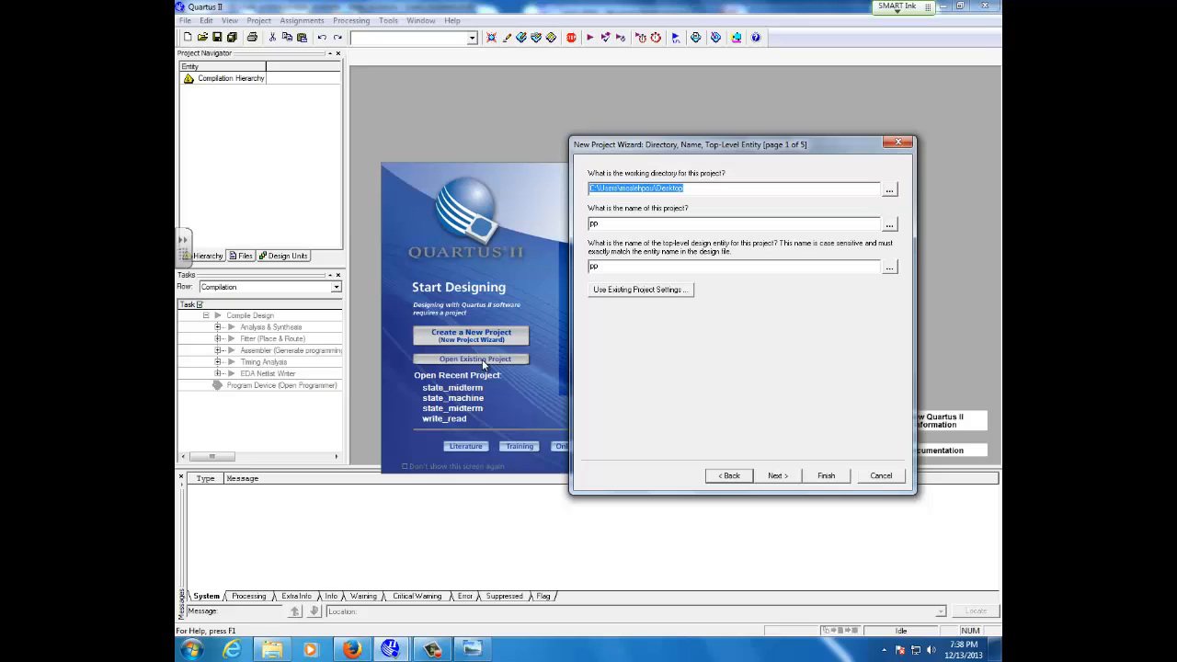
mouse_move(778, 475)
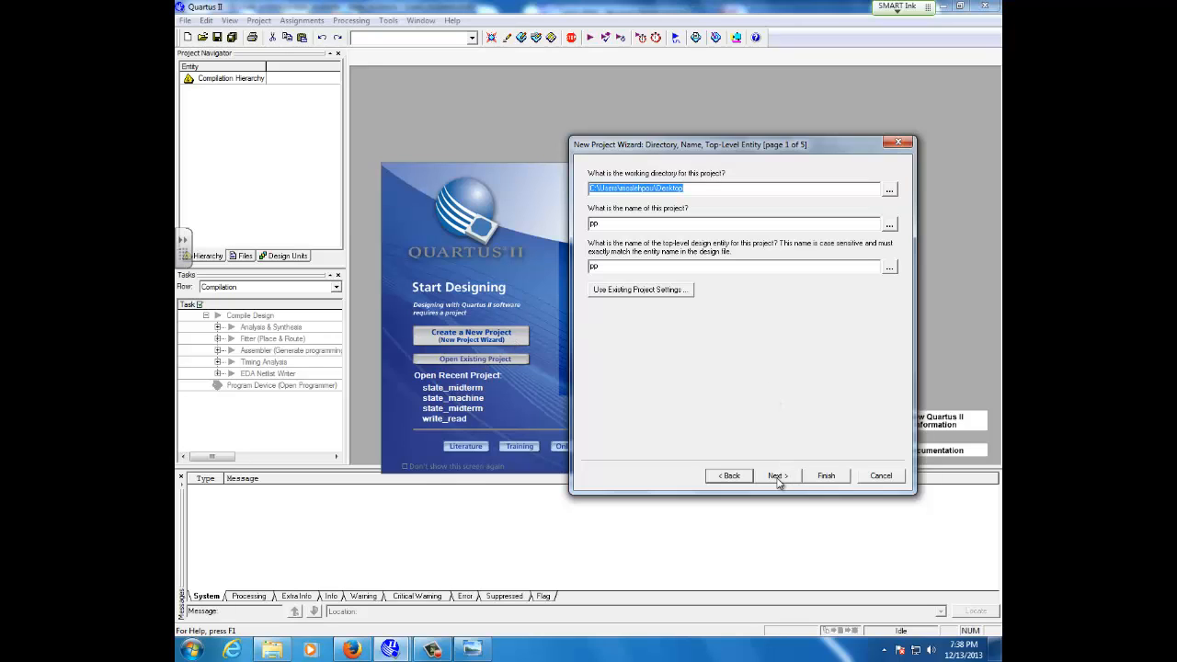
Step: Accept the default design files, device family and EDA tool settings on wizard pages 1-4
click(776, 475)
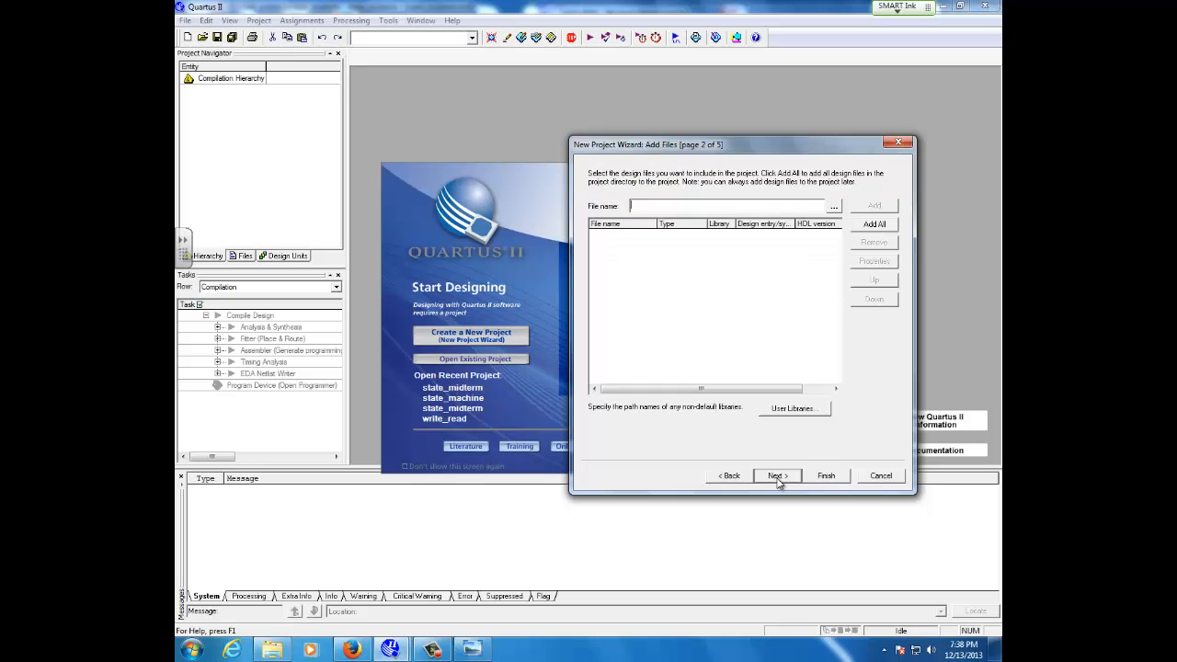
click(776, 475)
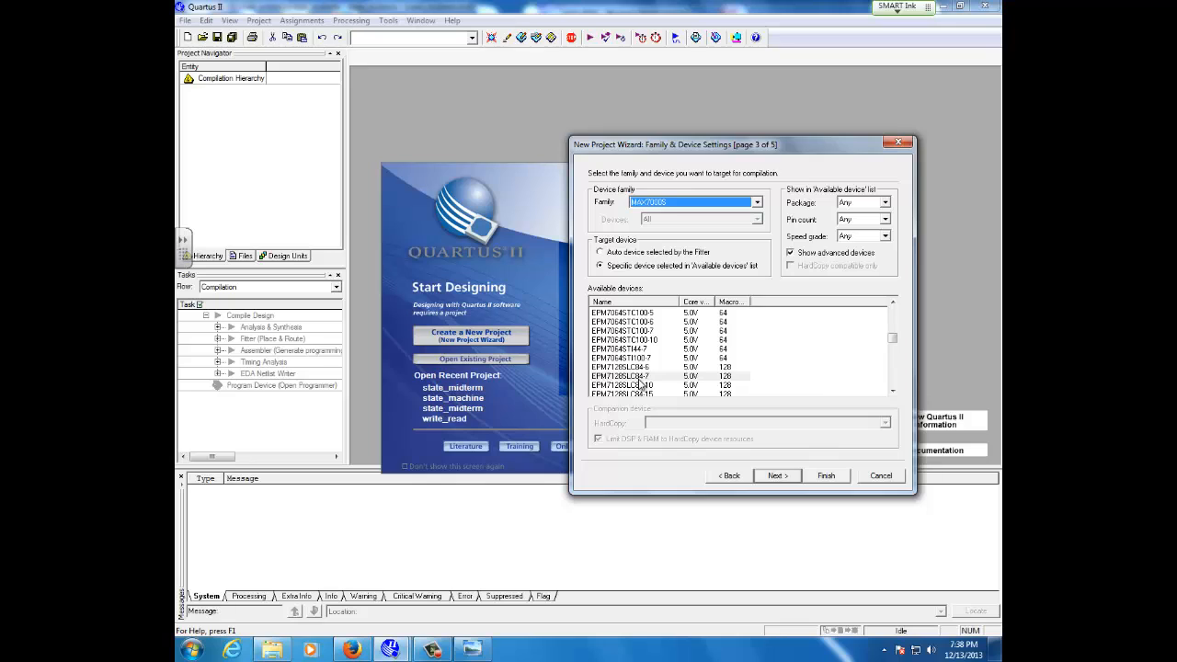
mouse_move(777, 475)
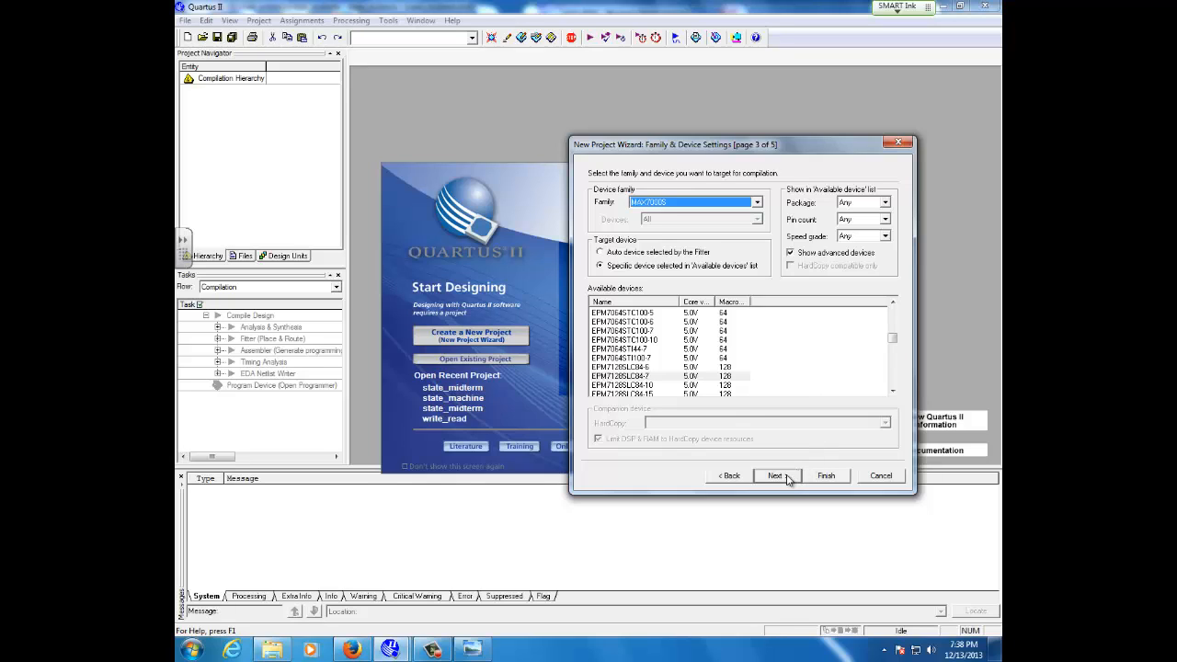
click(776, 474)
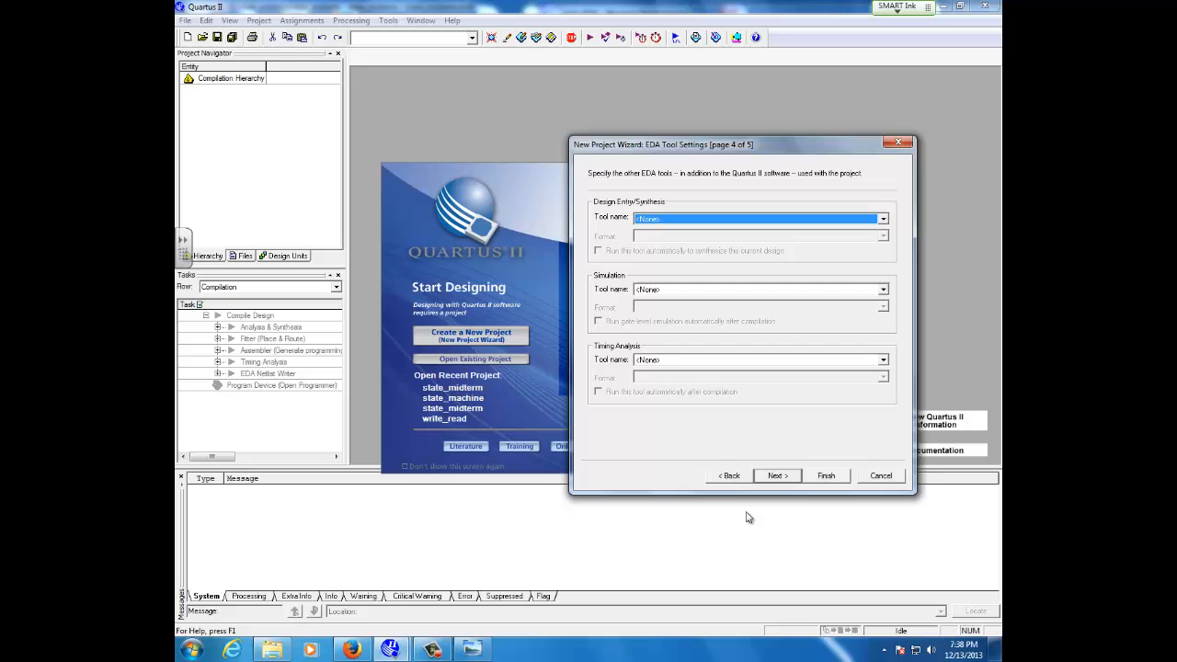
click(824, 475)
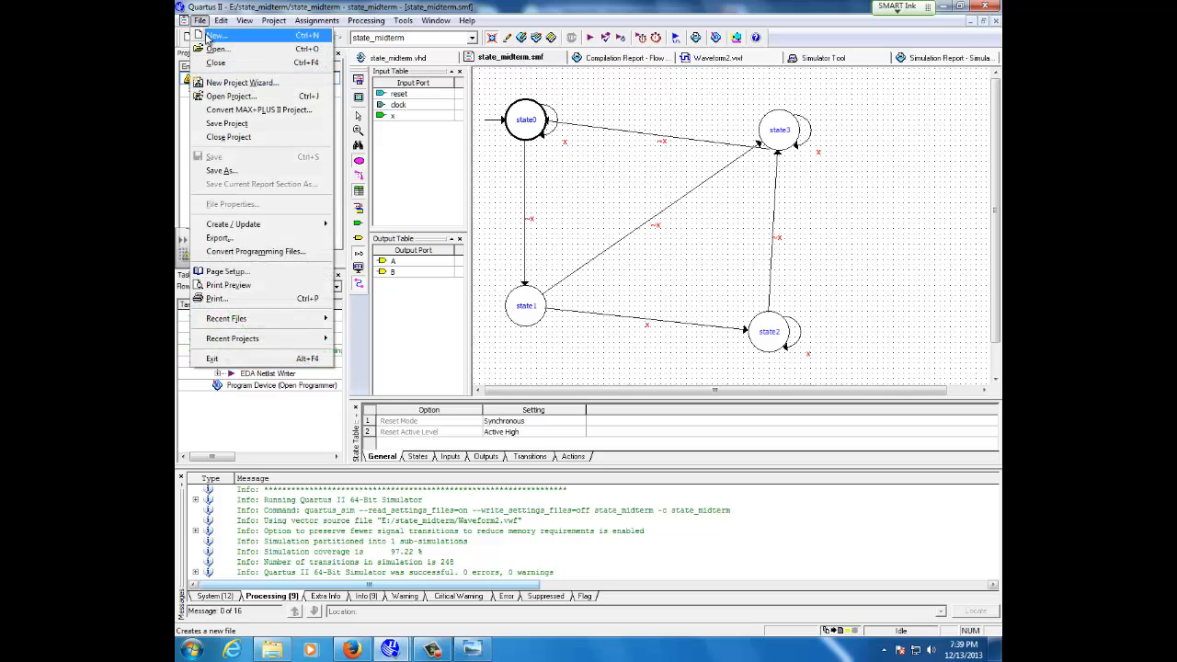
Step: Create a new State Machine File from the Design Files list in the New dialog
click(217, 35)
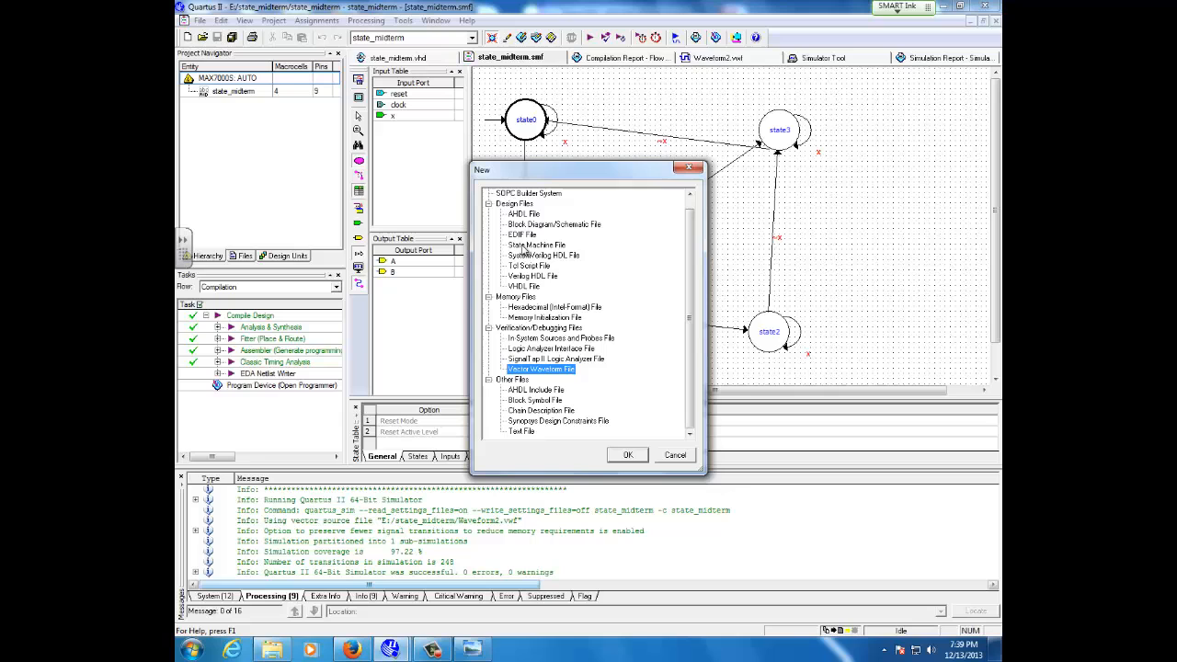
click(537, 244)
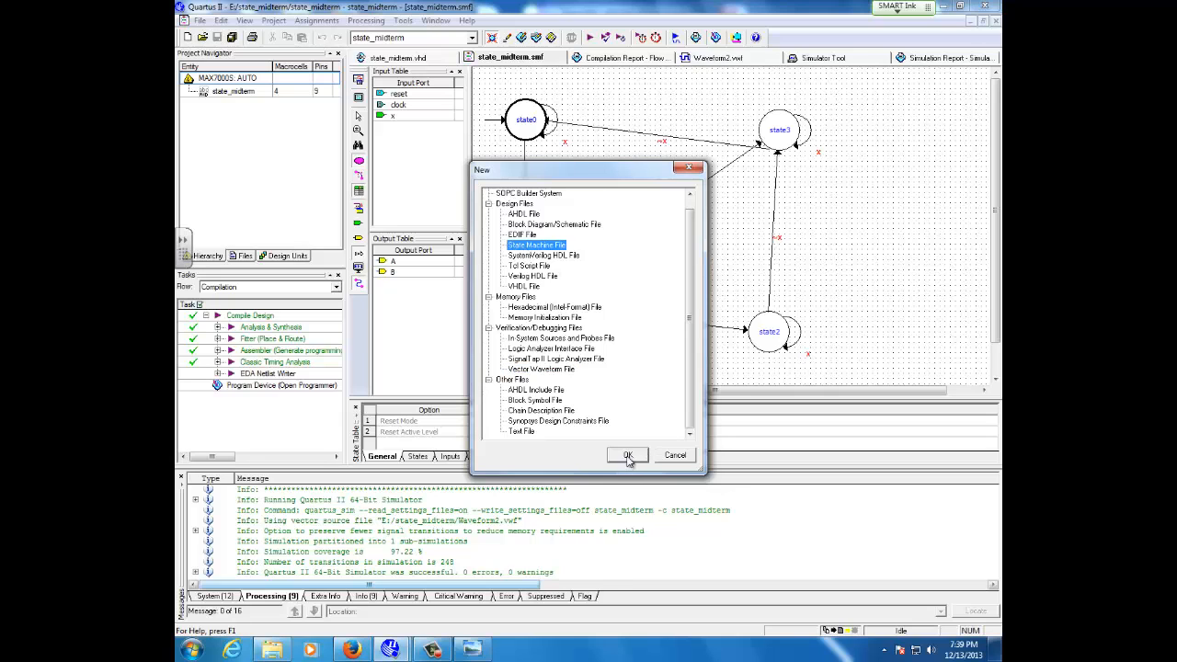
click(627, 456)
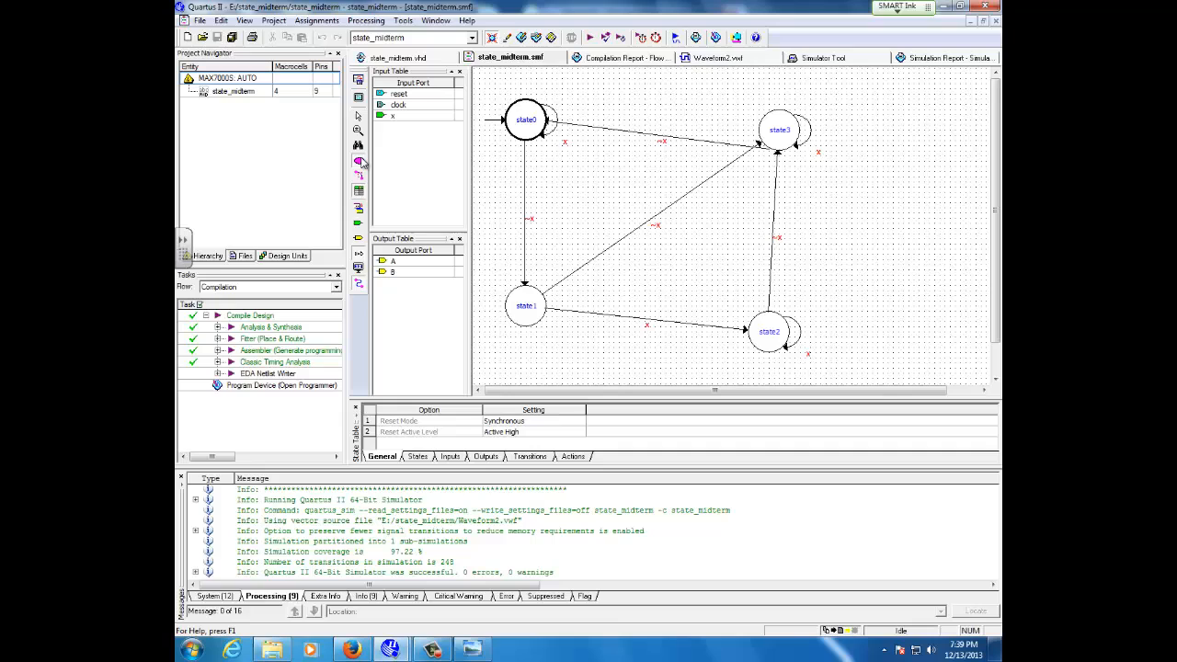
mouse_move(533, 120)
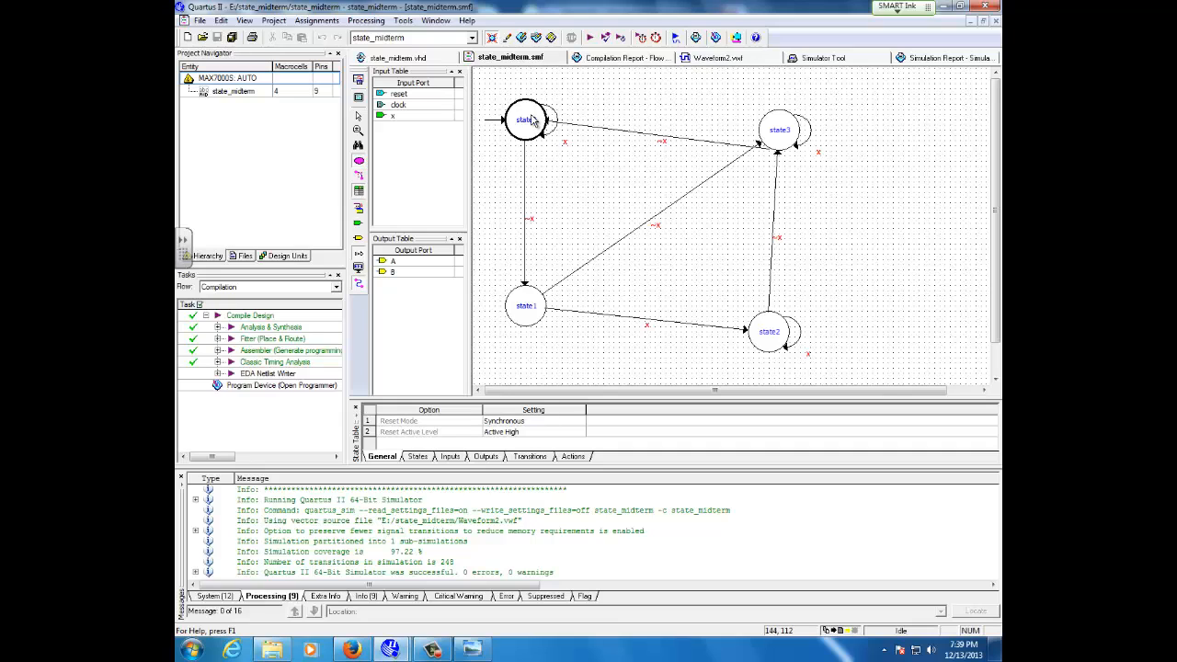
mouse_move(821, 313)
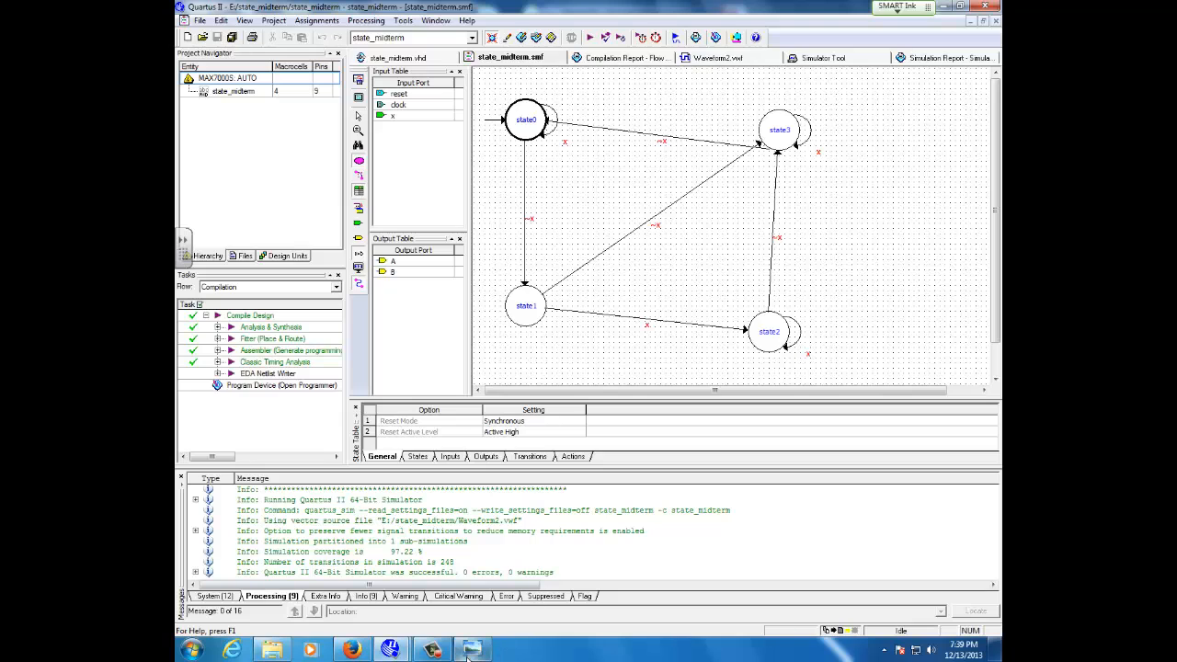
click(432, 652)
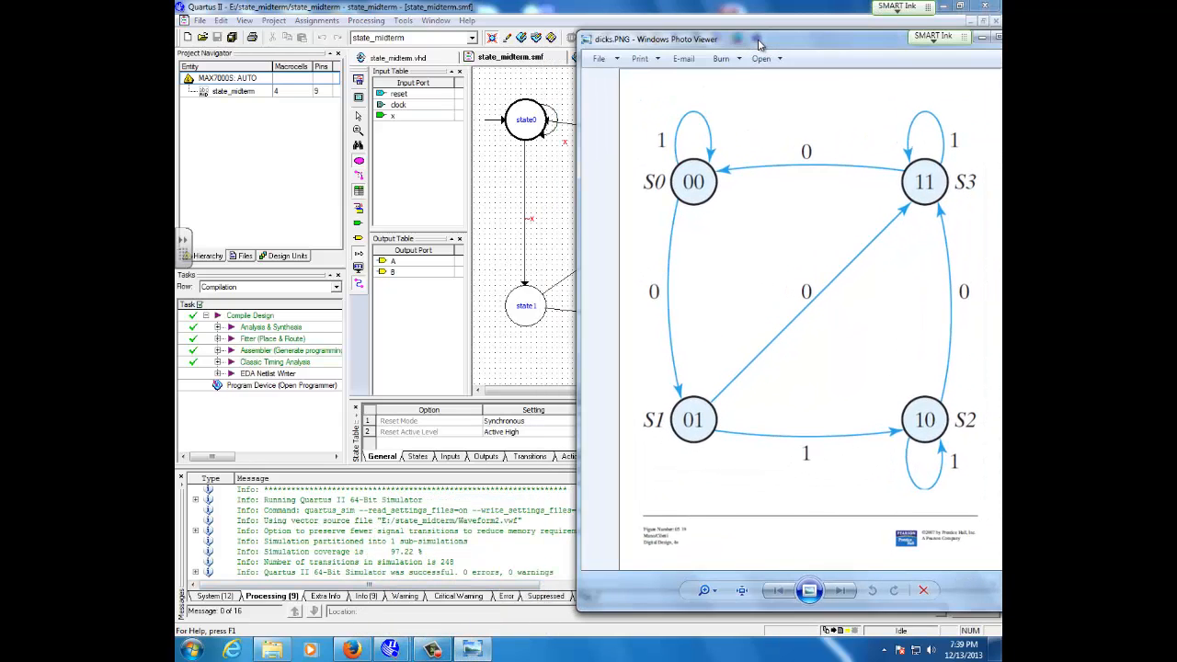
mouse_move(511, 6)
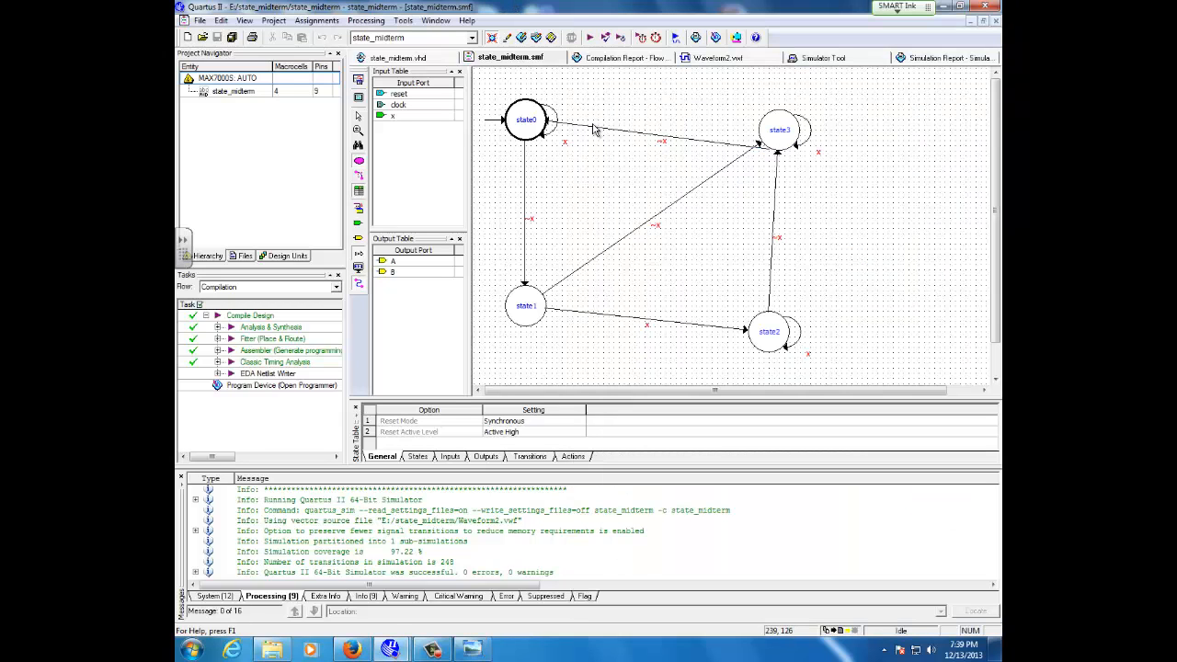
mouse_move(537, 144)
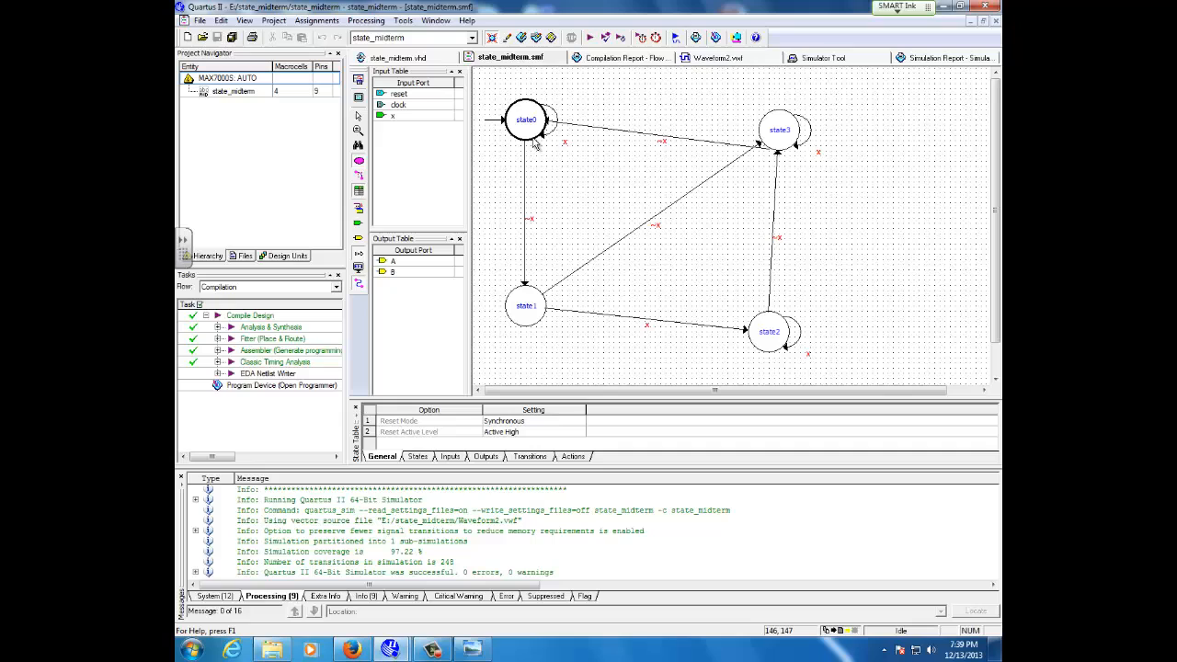
mouse_move(754, 195)
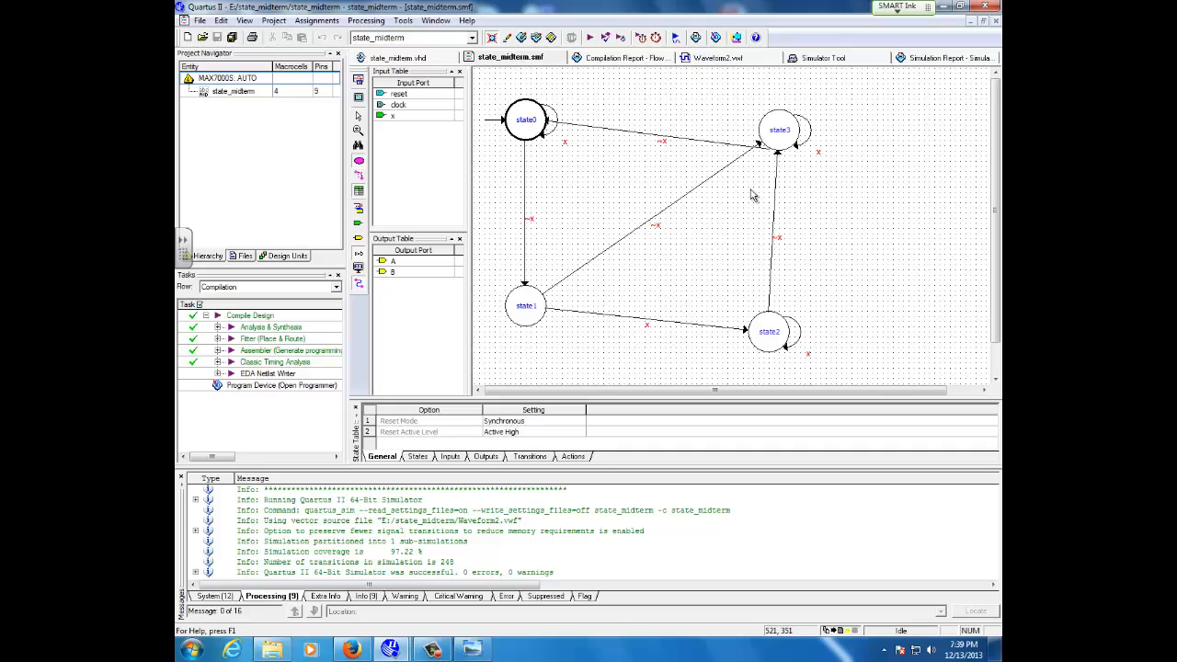
mouse_move(541, 320)
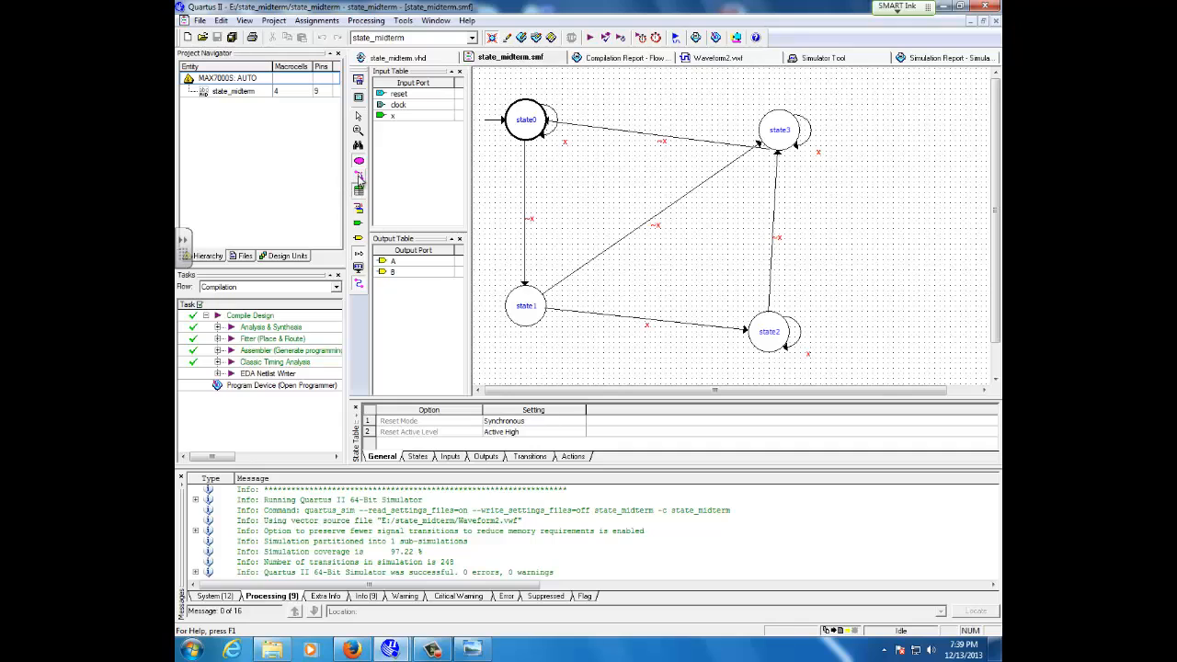
mouse_move(359, 177)
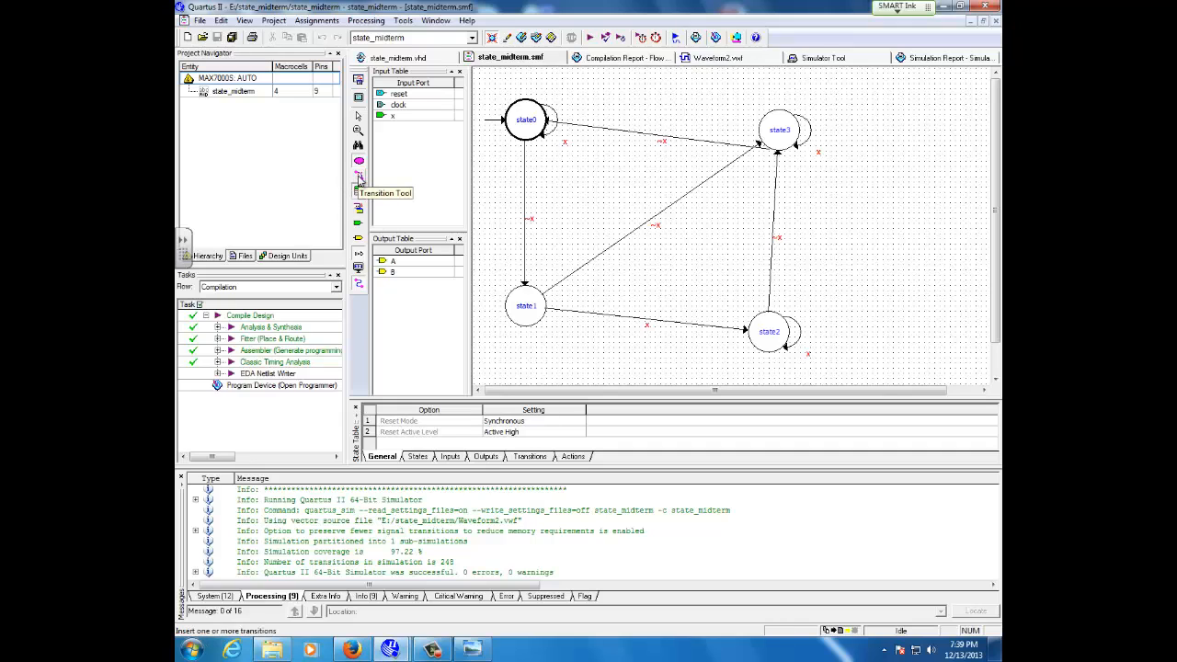
mouse_move(482, 155)
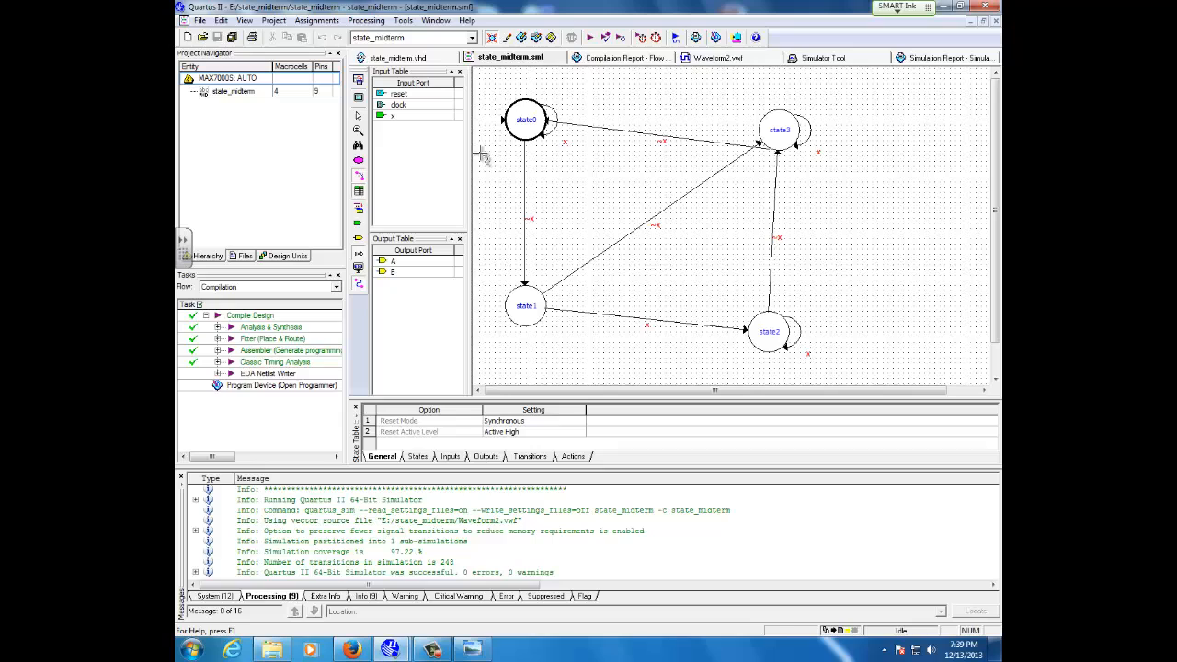
mouse_move(537, 296)
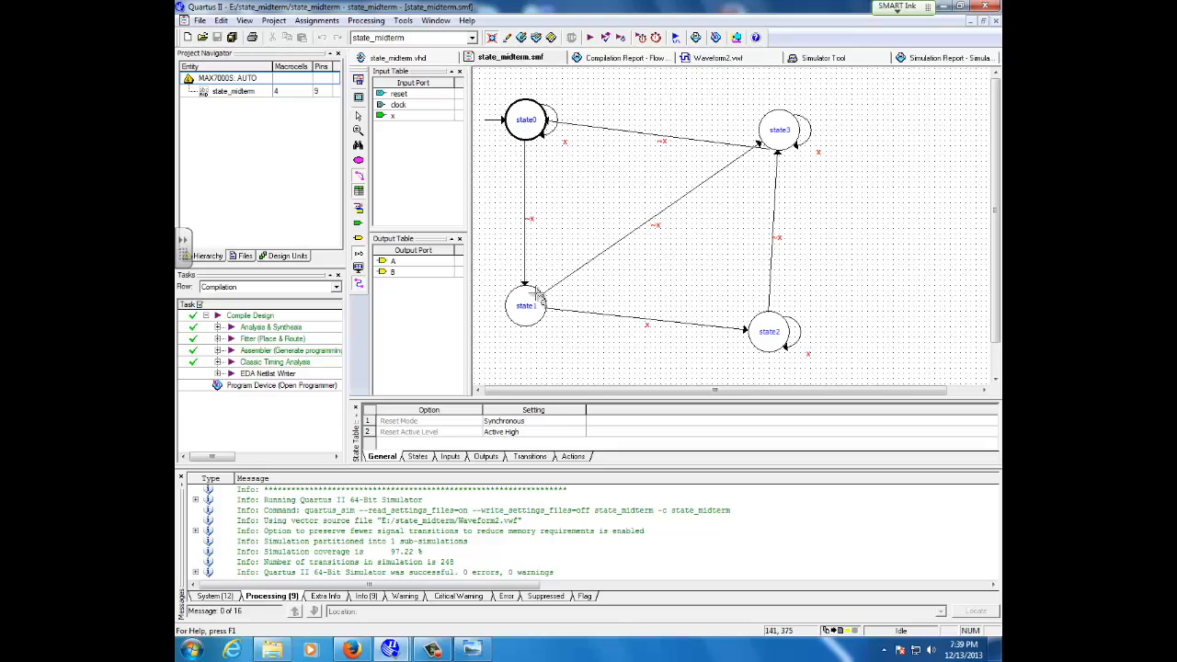
mouse_move(745, 335)
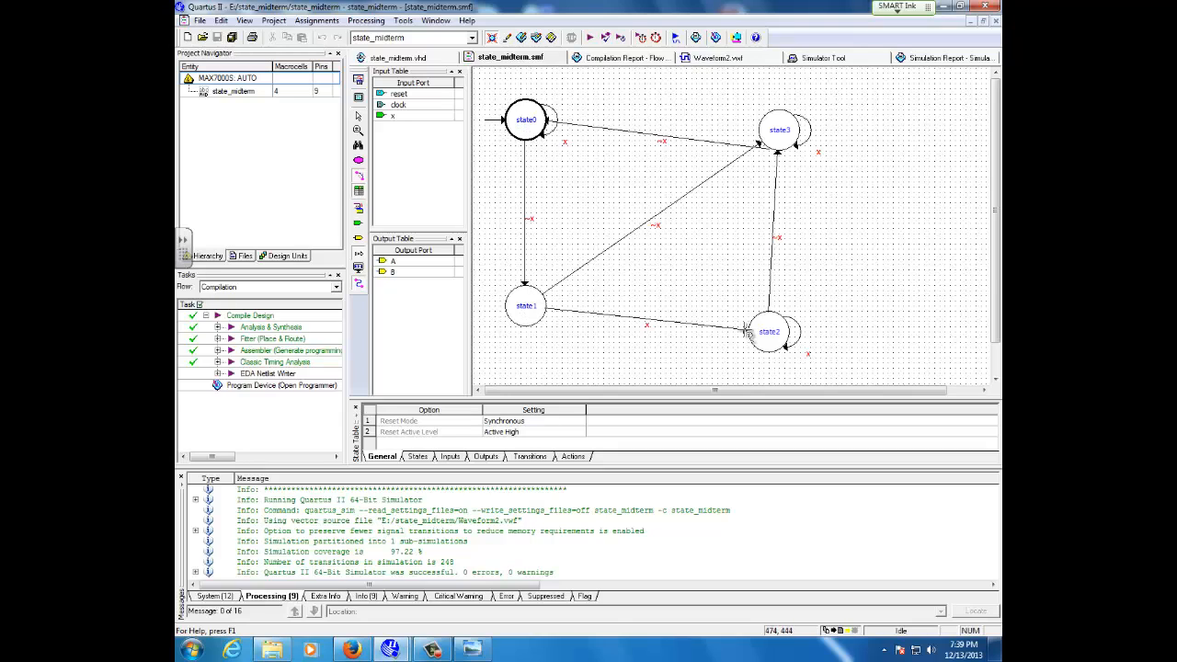
mouse_move(765, 151)
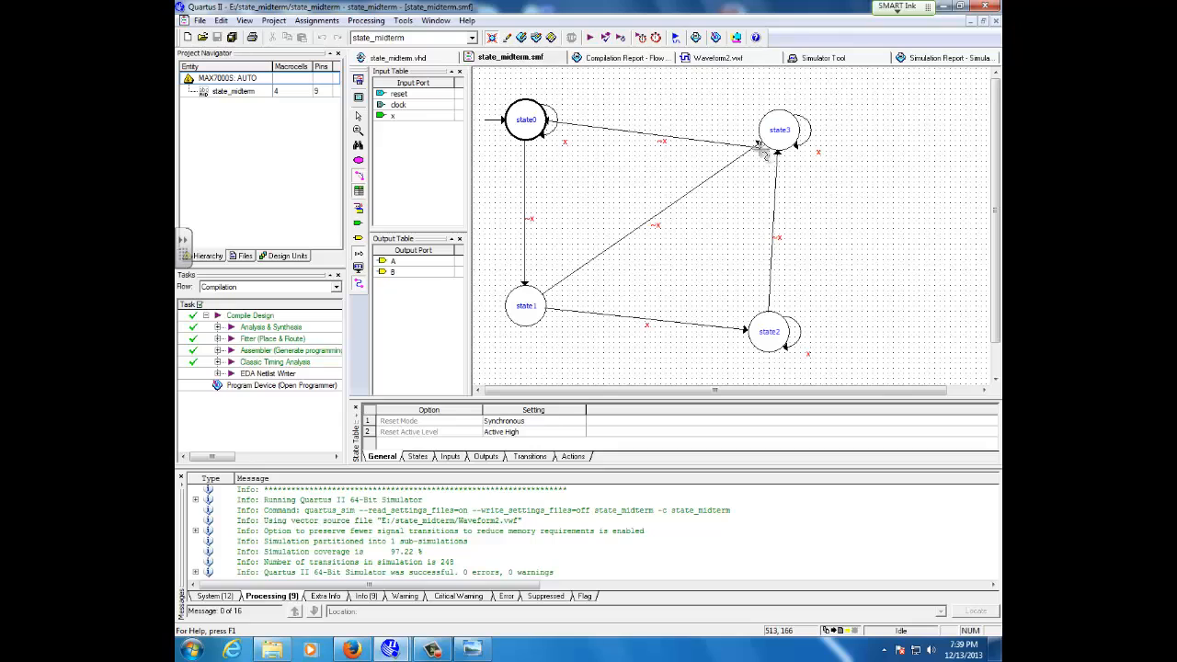
mouse_move(360, 210)
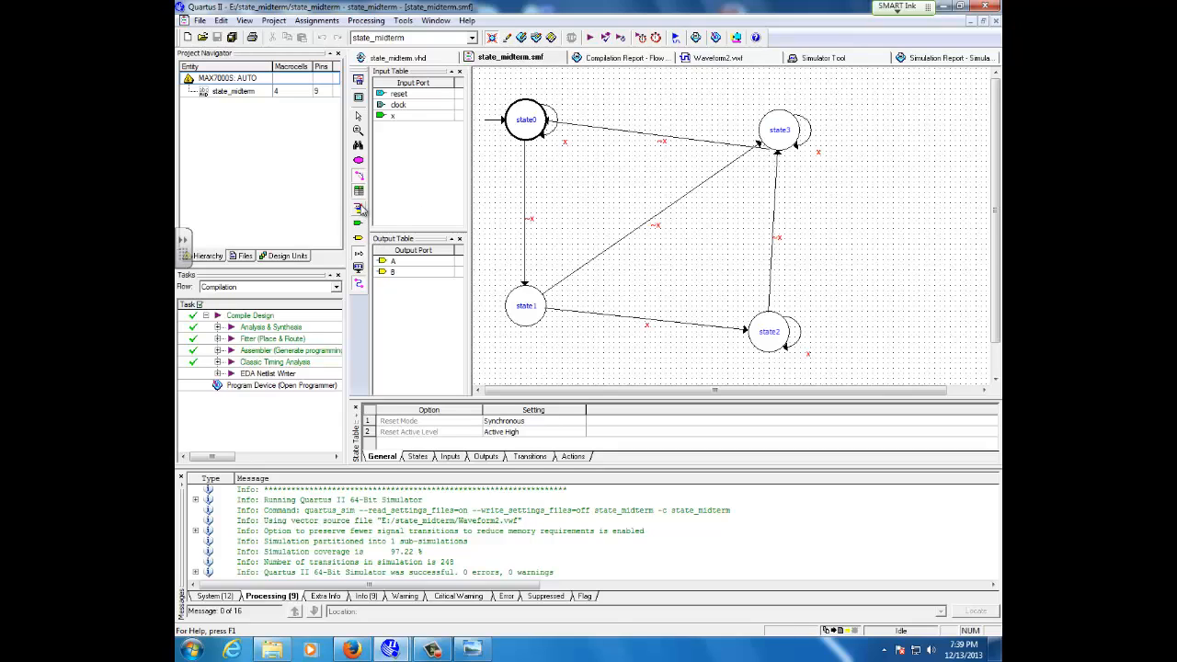
mouse_move(409, 111)
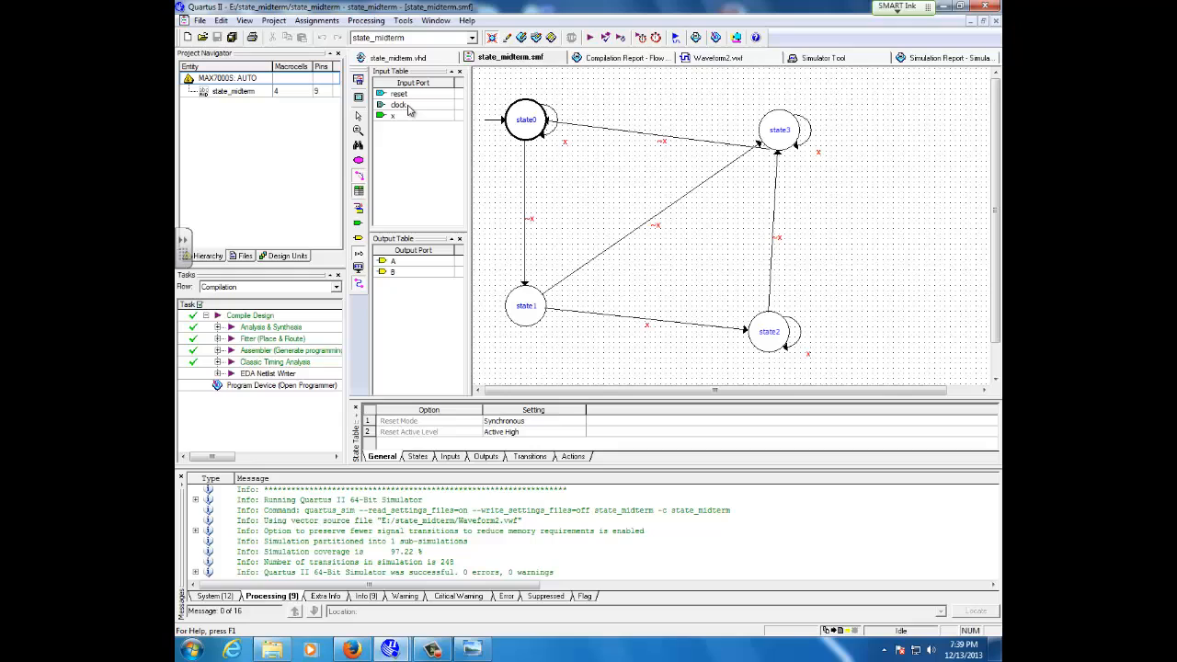
mouse_move(409, 144)
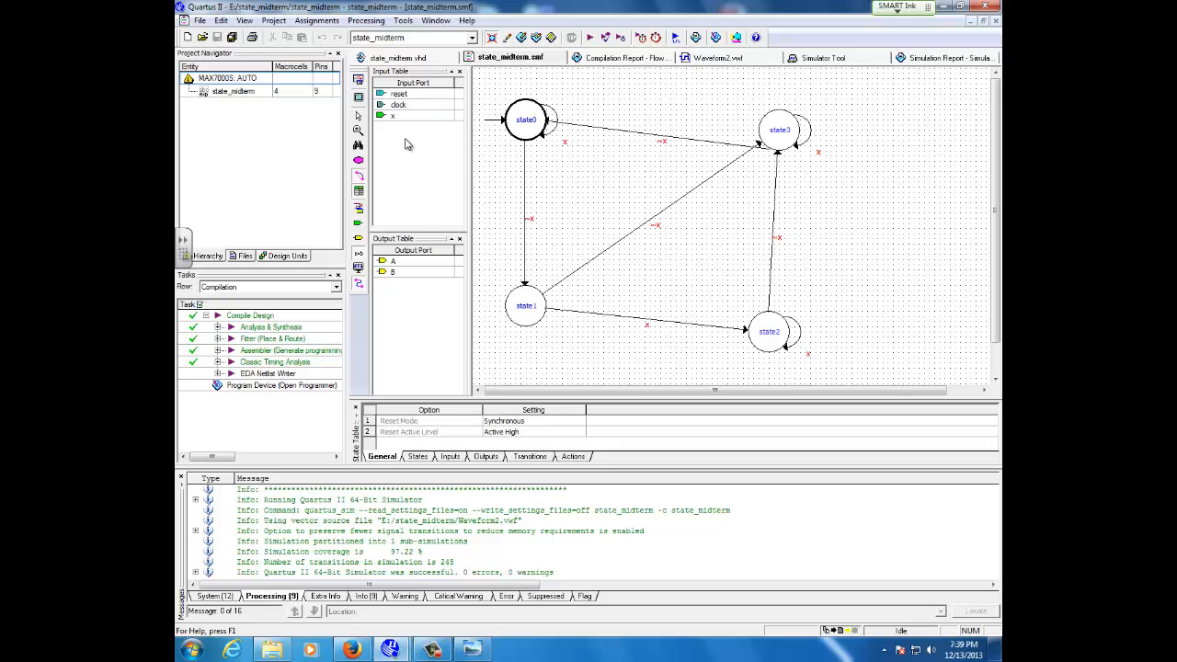
right_click(408, 143)
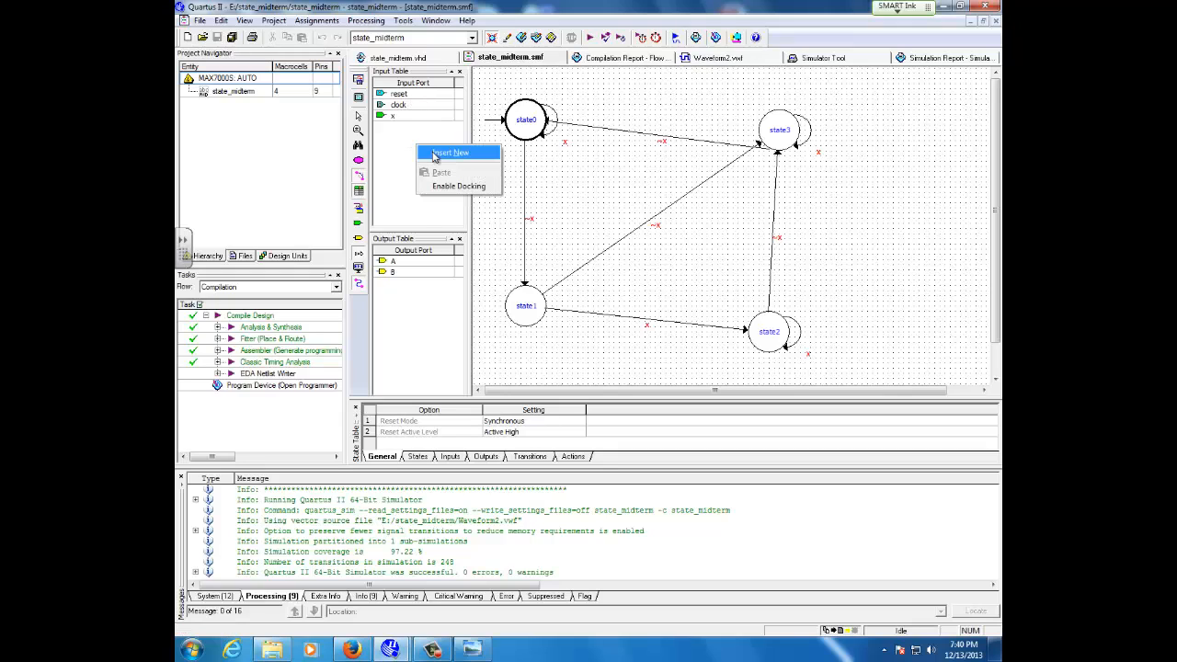
click(451, 153)
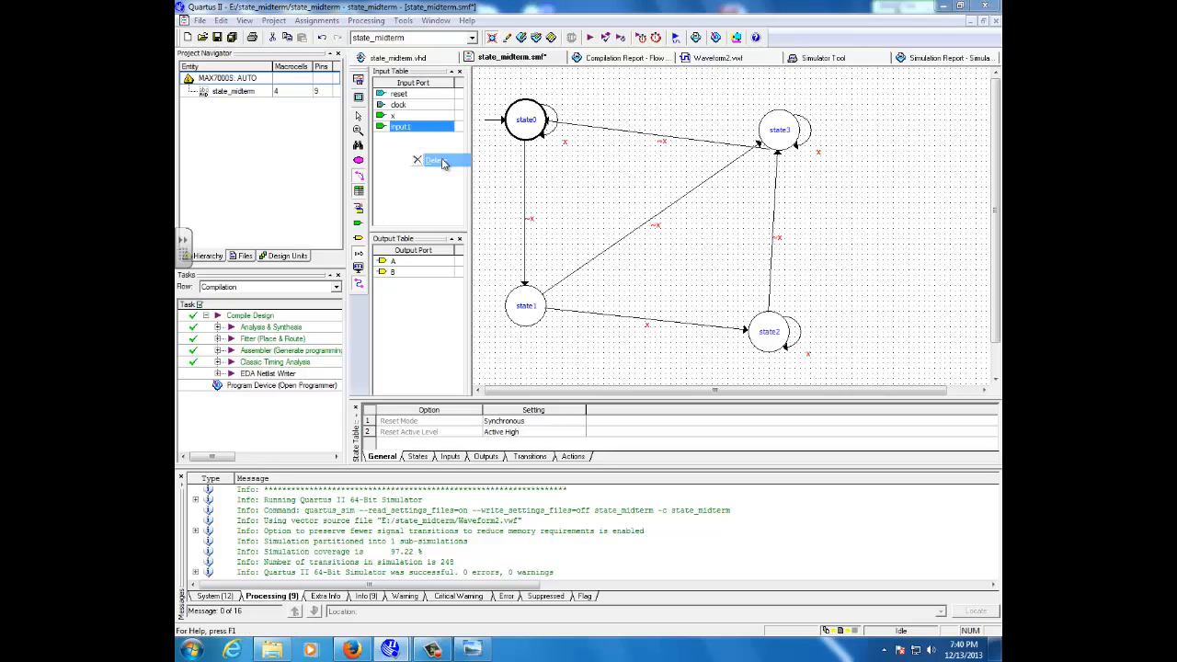
click(434, 160)
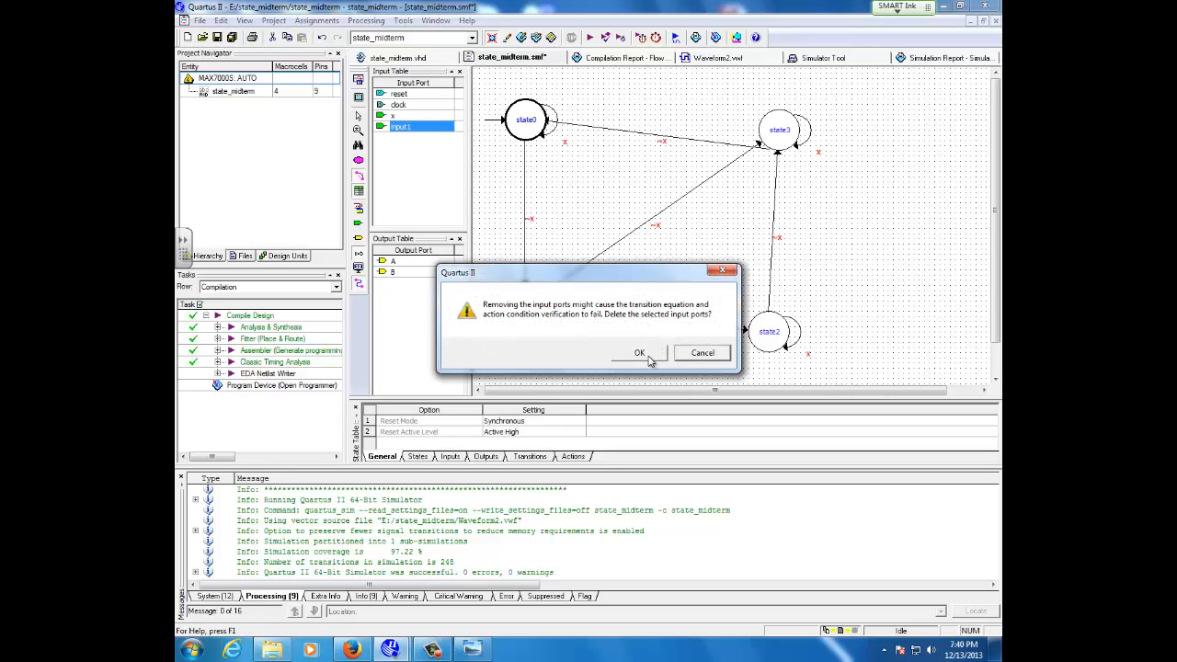
click(640, 354)
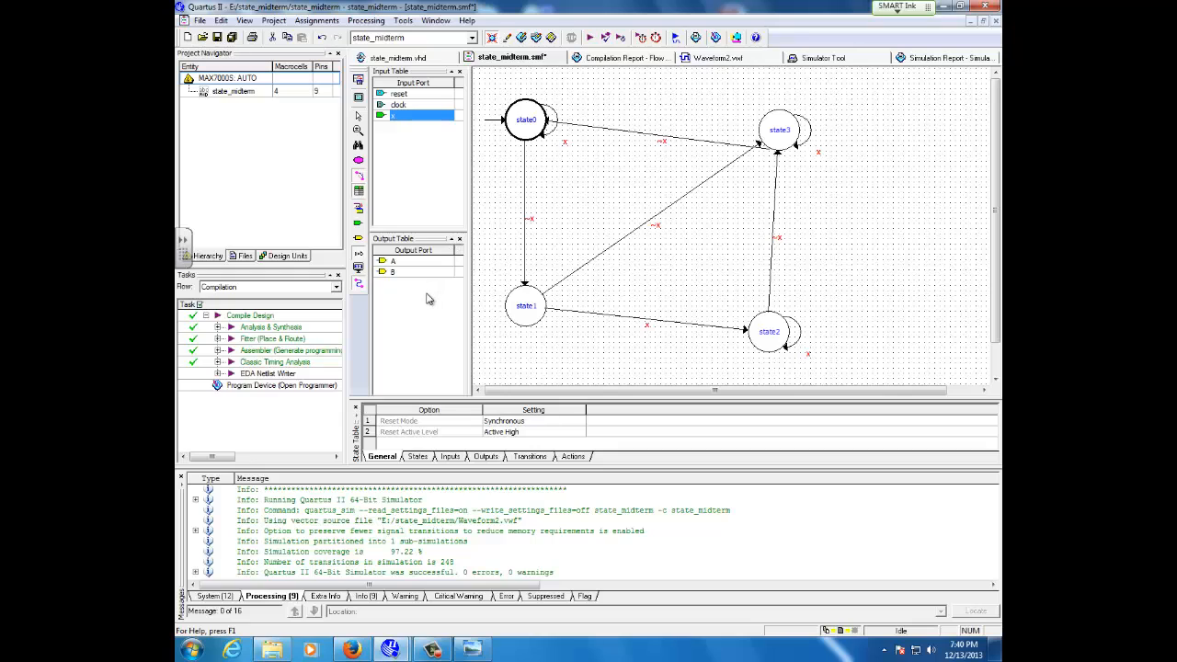
mouse_move(425, 292)
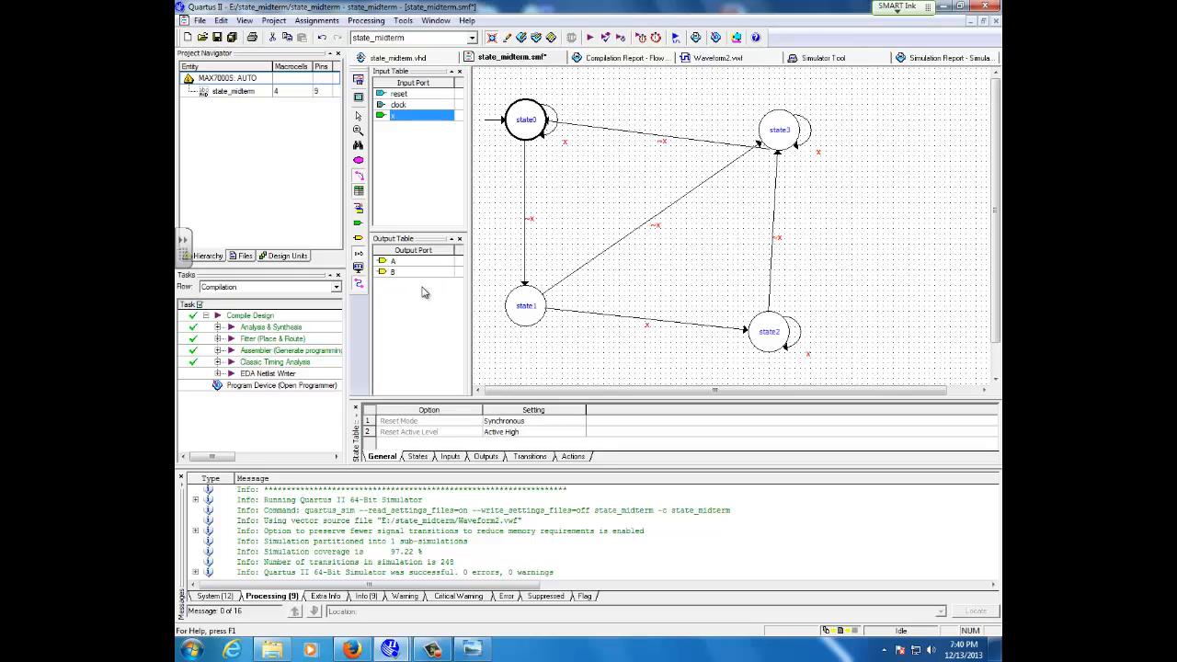
mouse_move(421, 258)
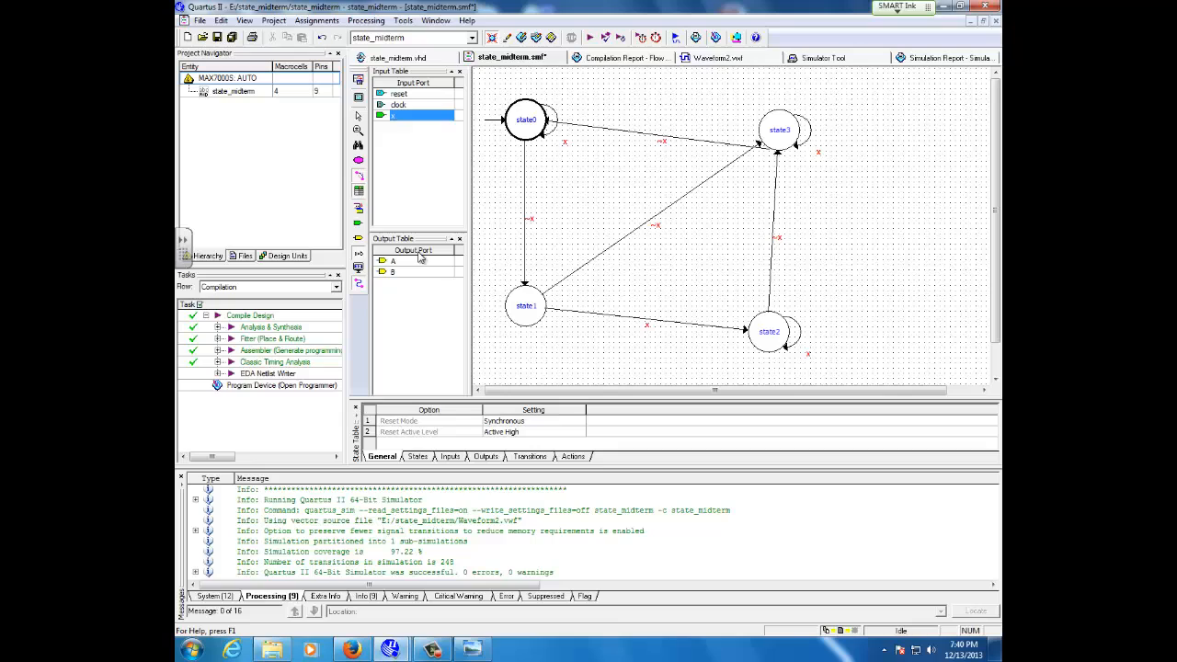
mouse_move(423, 275)
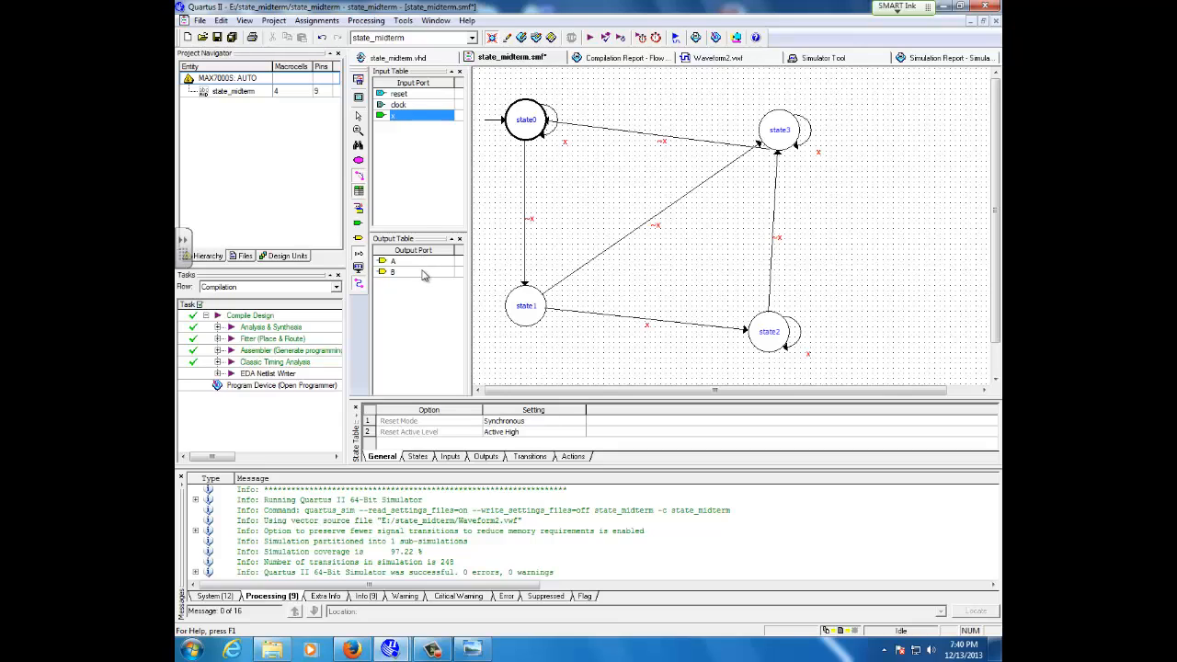
mouse_move(515, 224)
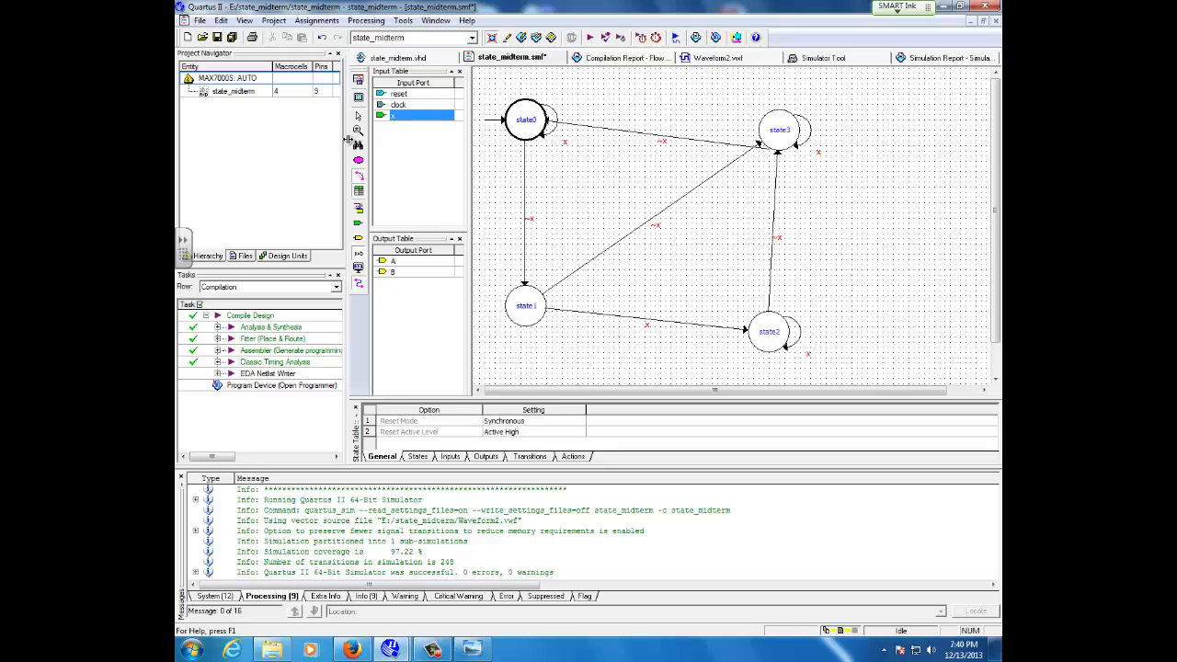
mouse_move(531, 176)
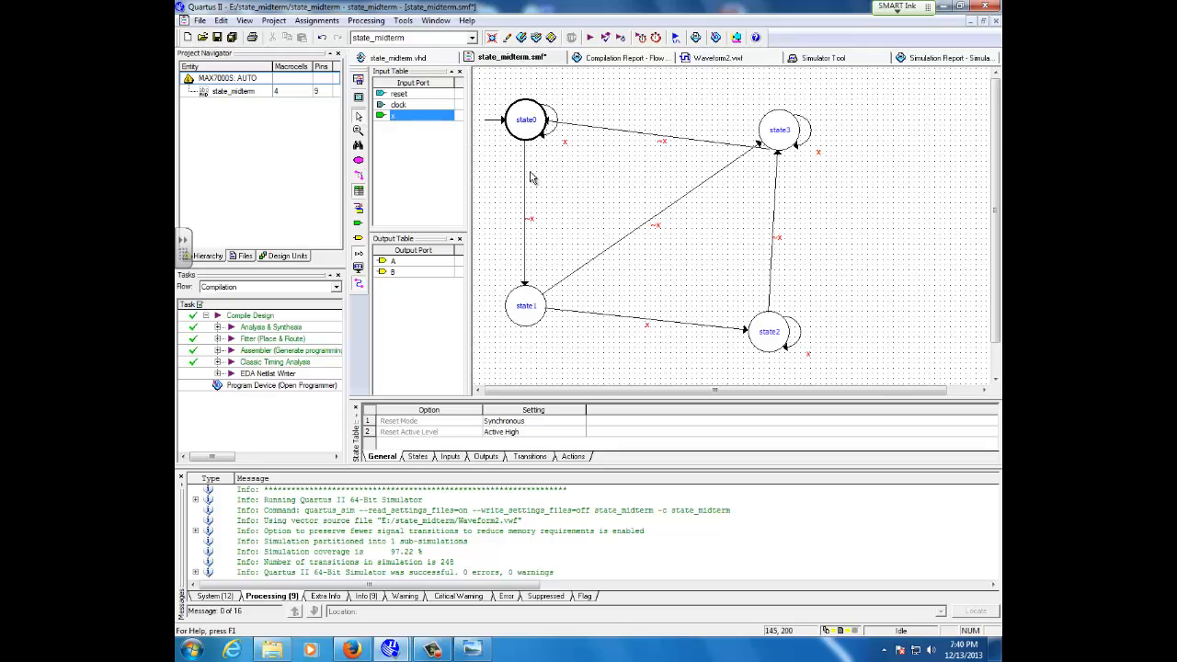
mouse_move(592, 302)
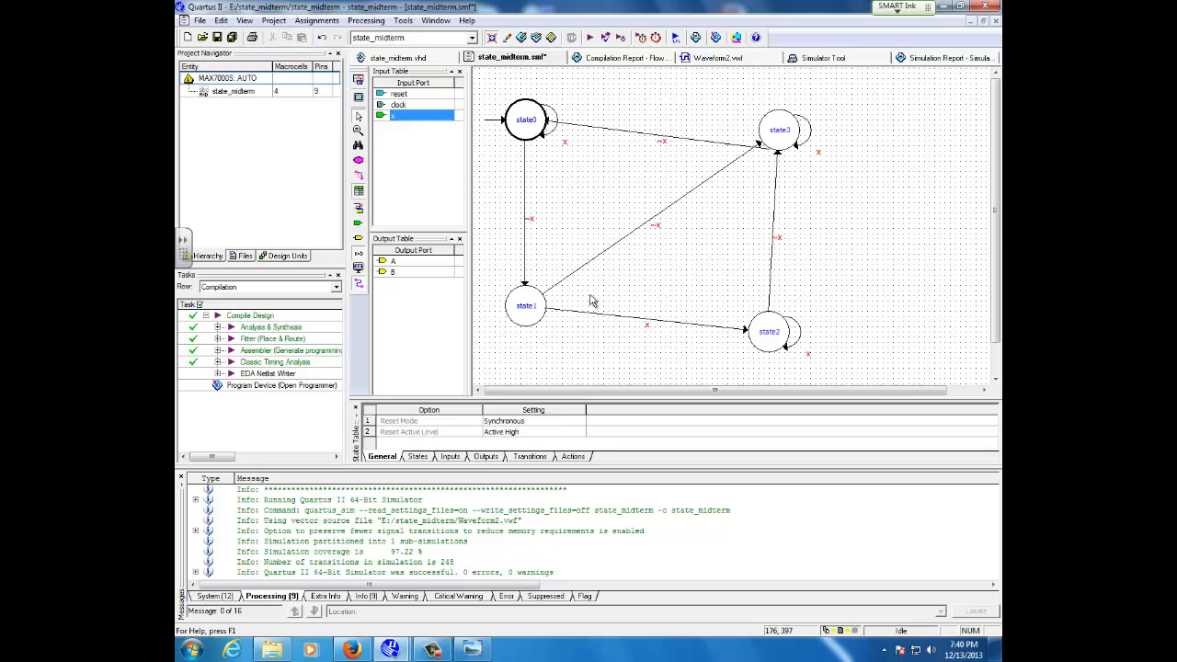
mouse_move(566, 151)
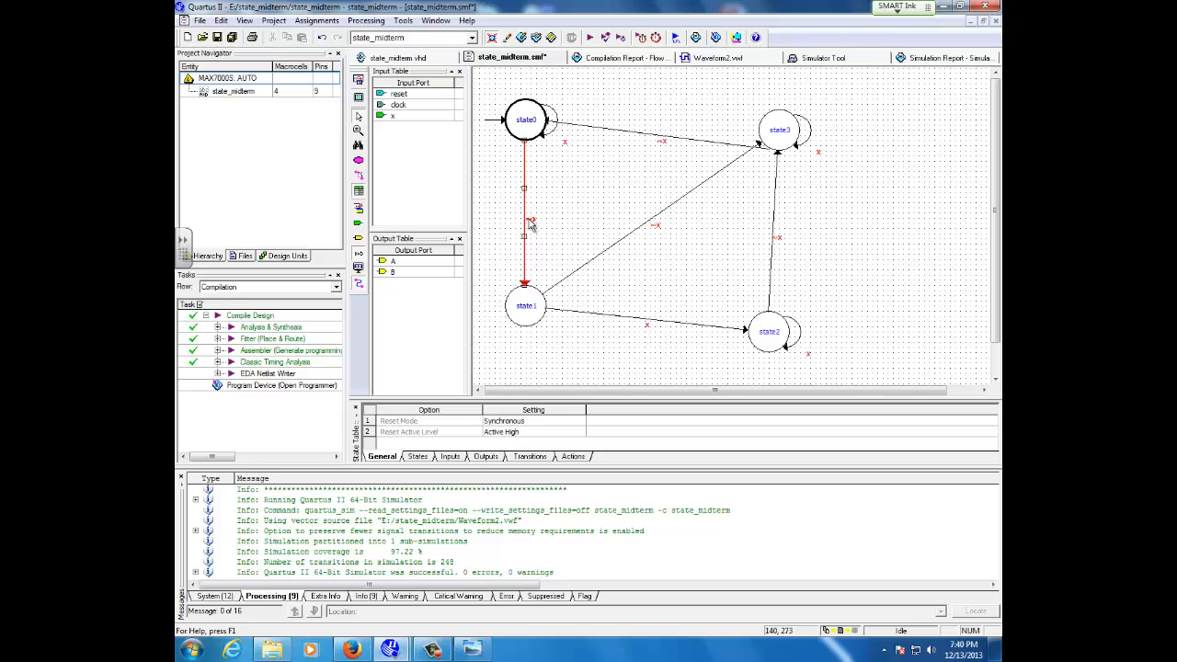
double_click(524, 220)
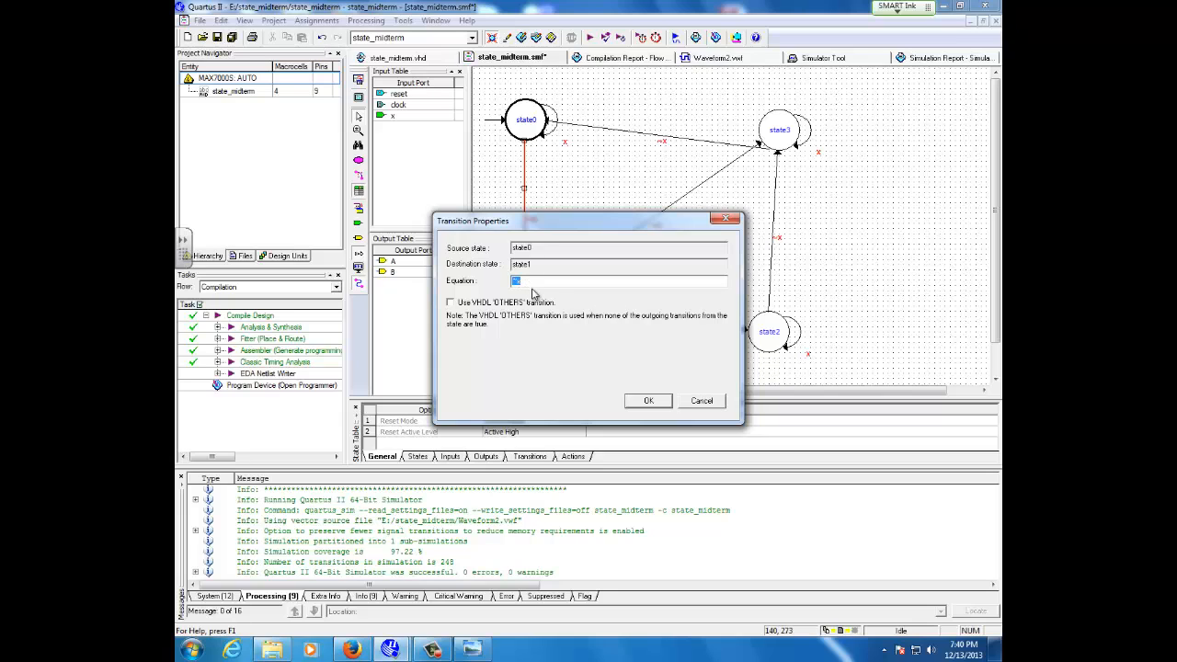
mouse_move(649, 401)
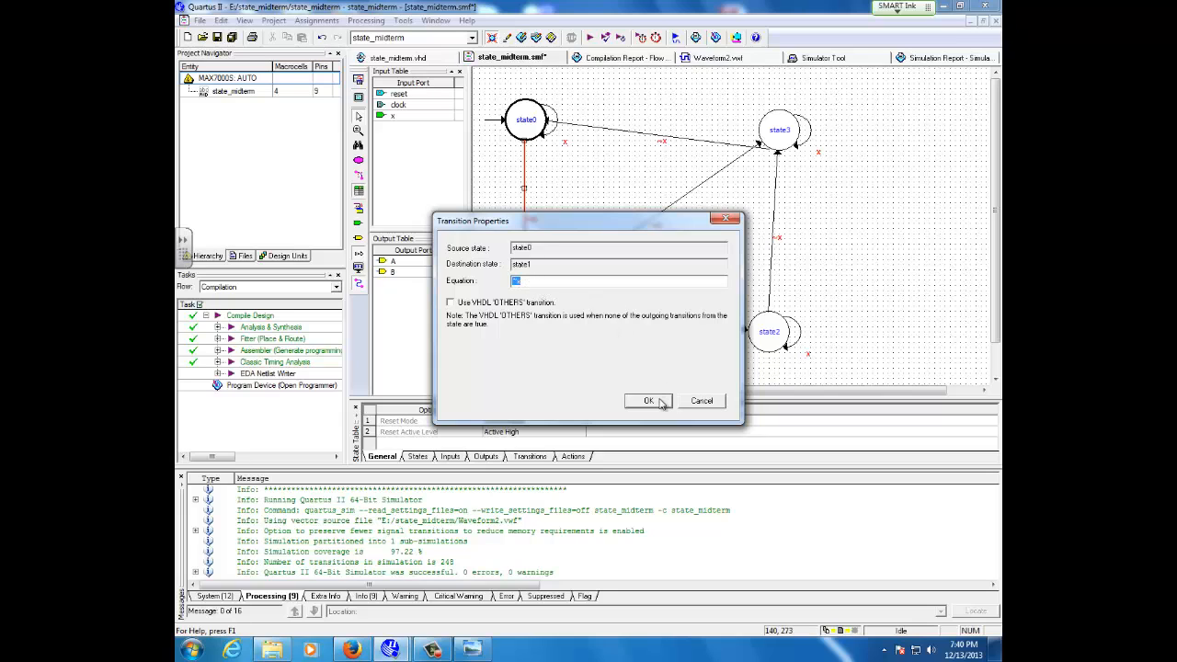
click(648, 402)
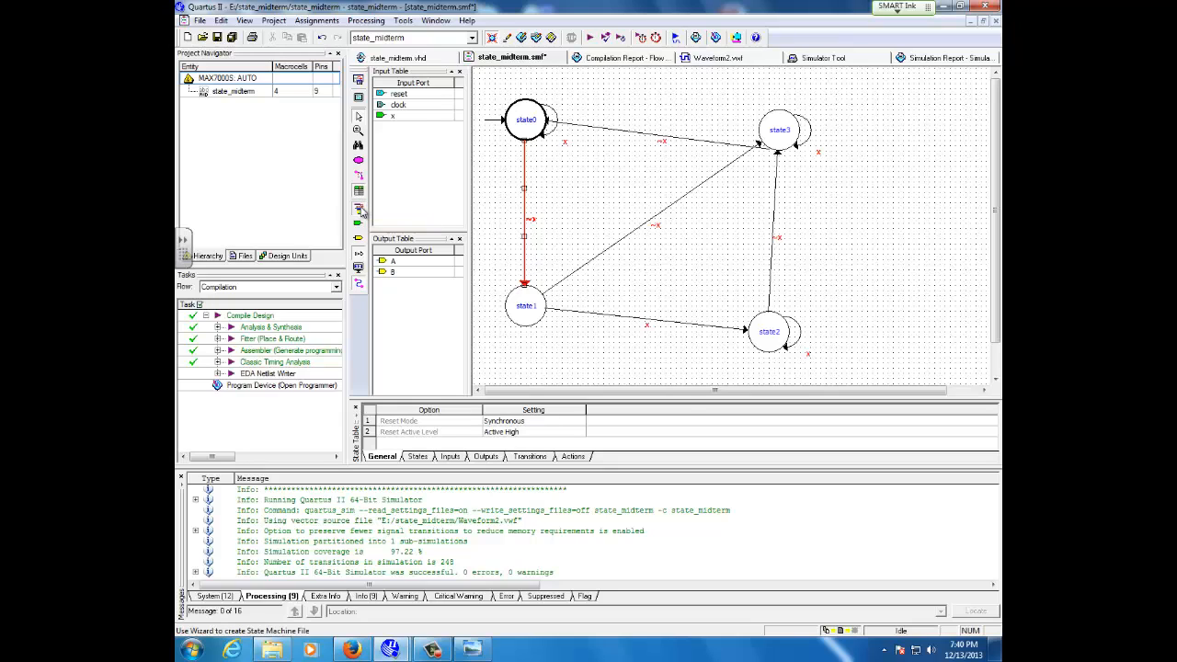
Step: Start the State Machine Wizard to edit the existing design and reach its Transitions page
click(359, 210)
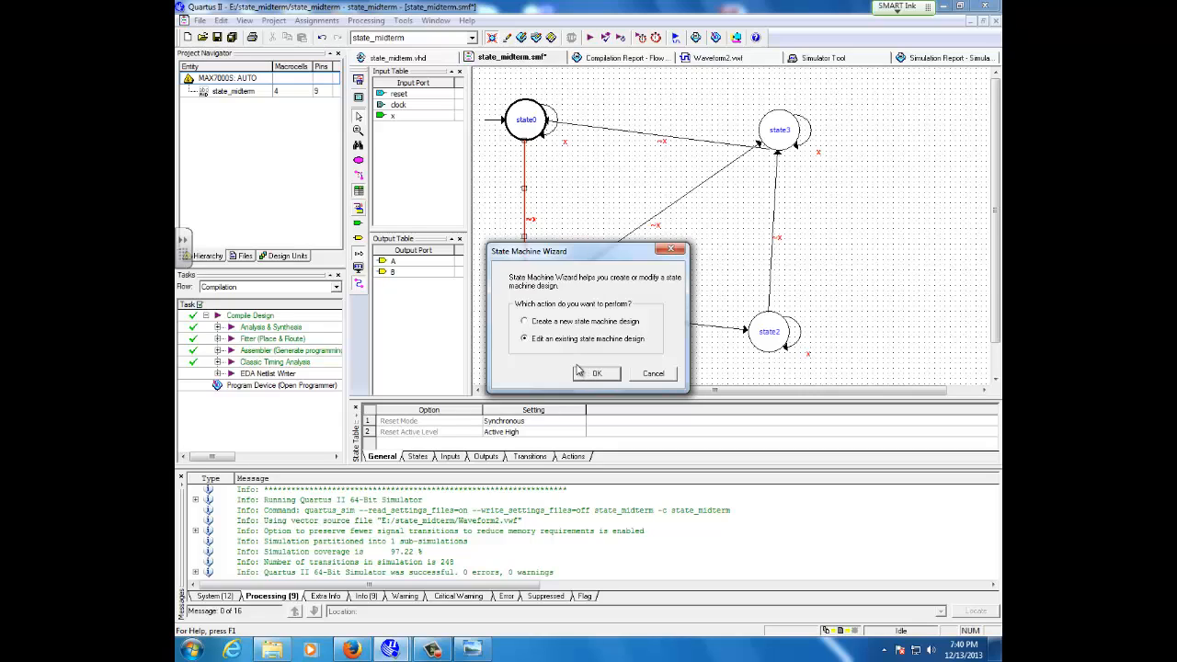
mouse_move(577, 361)
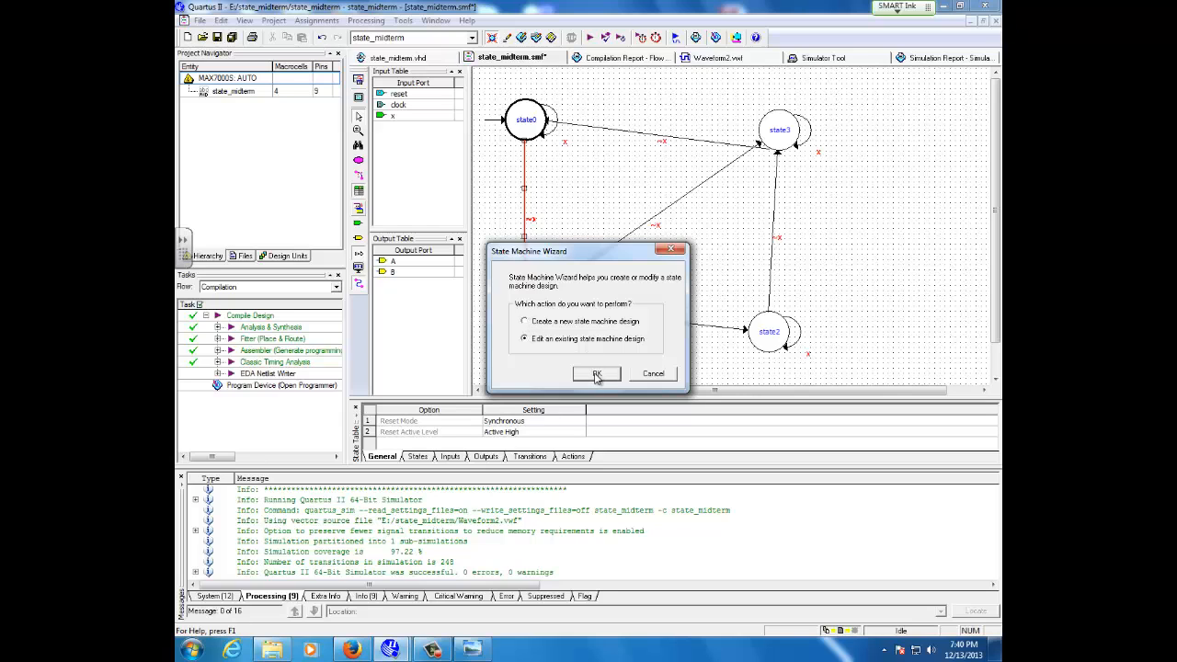
click(596, 376)
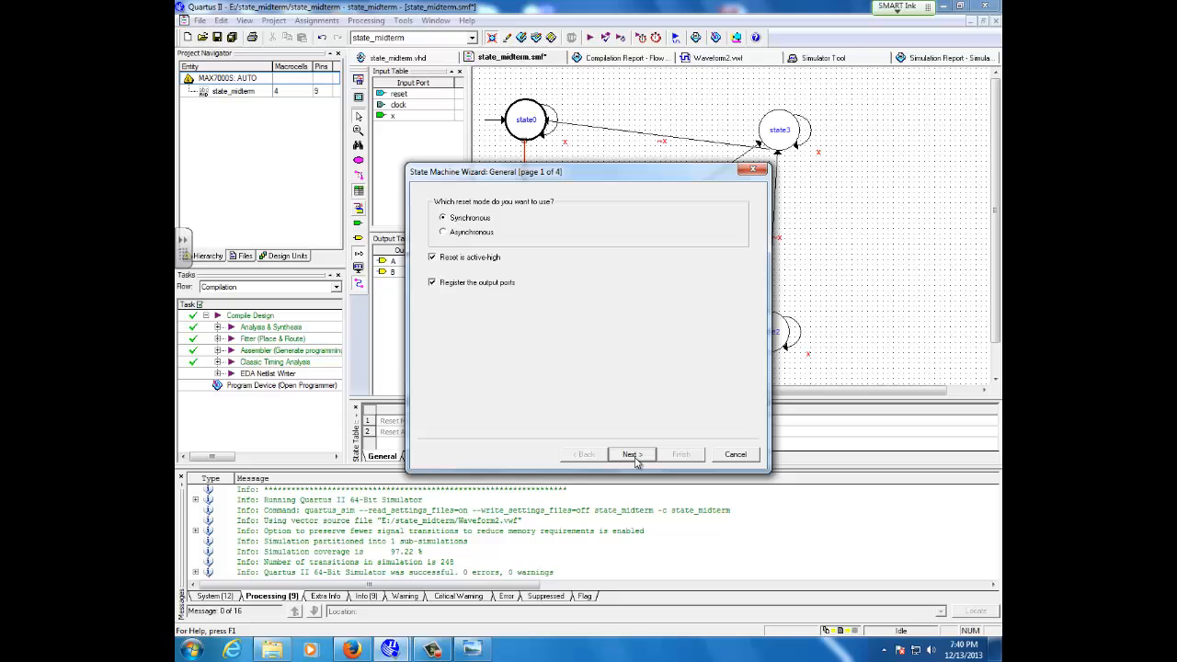
click(631, 452)
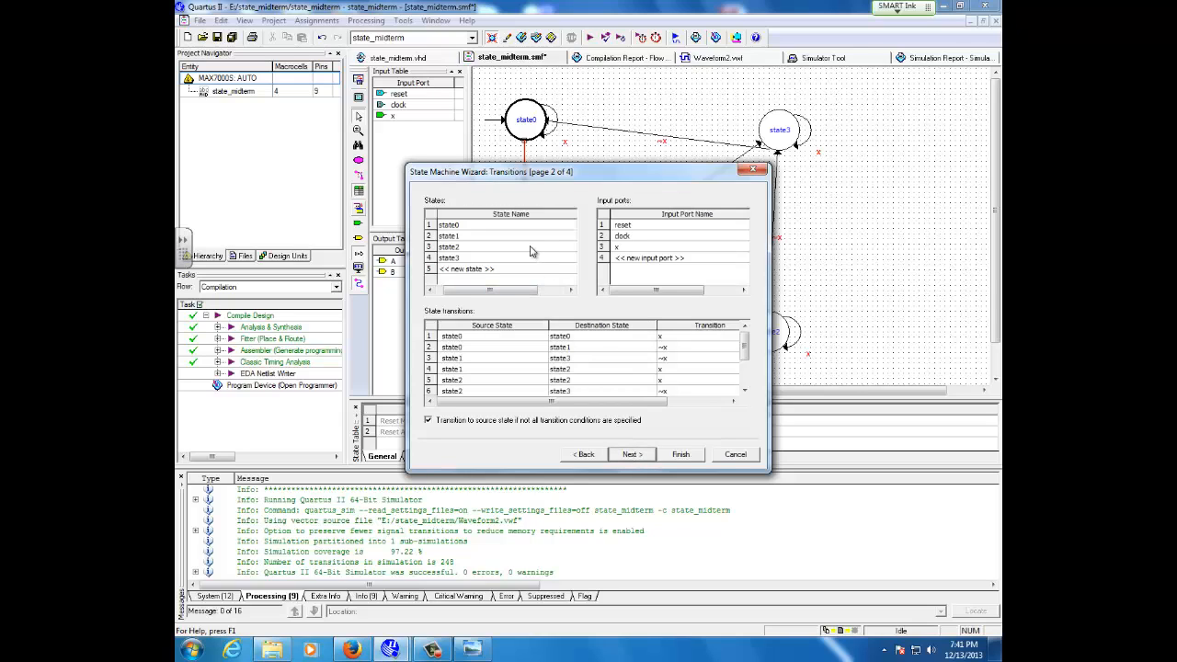
mouse_move(771, 474)
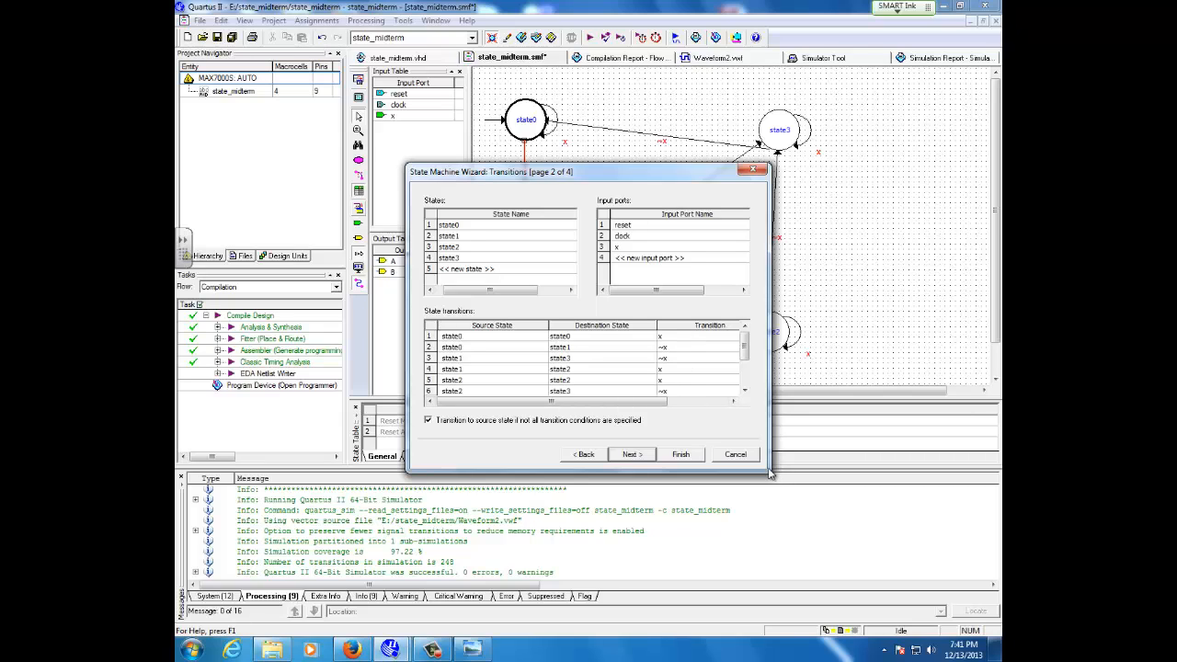
mouse_move(476, 230)
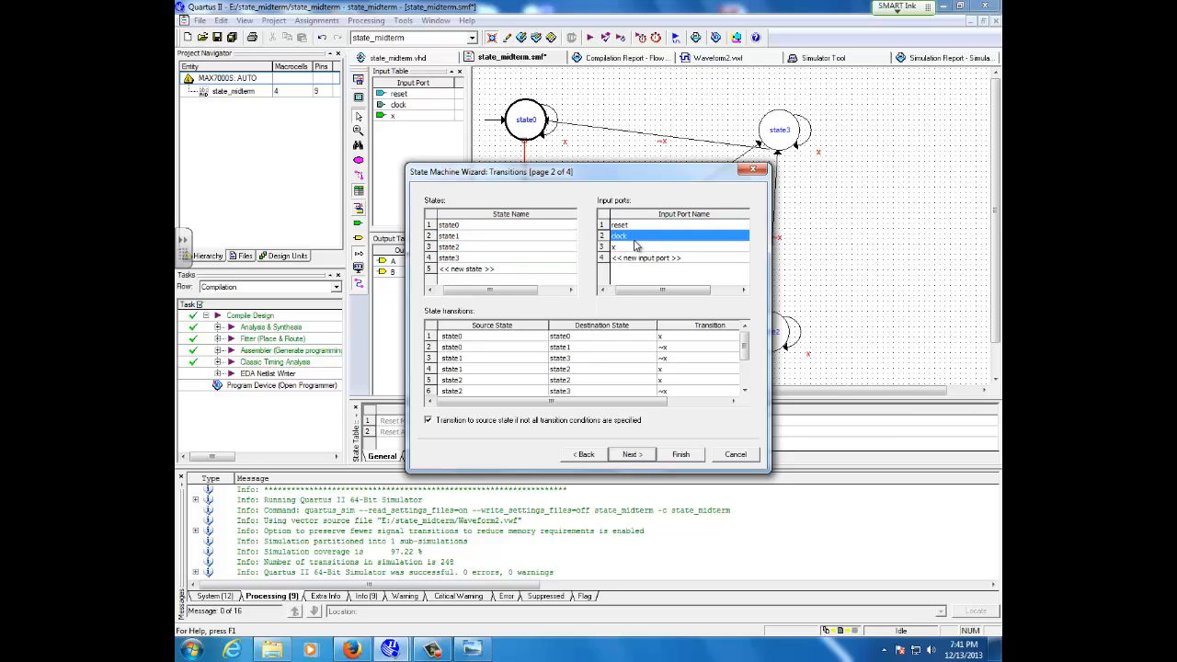
click(681, 246)
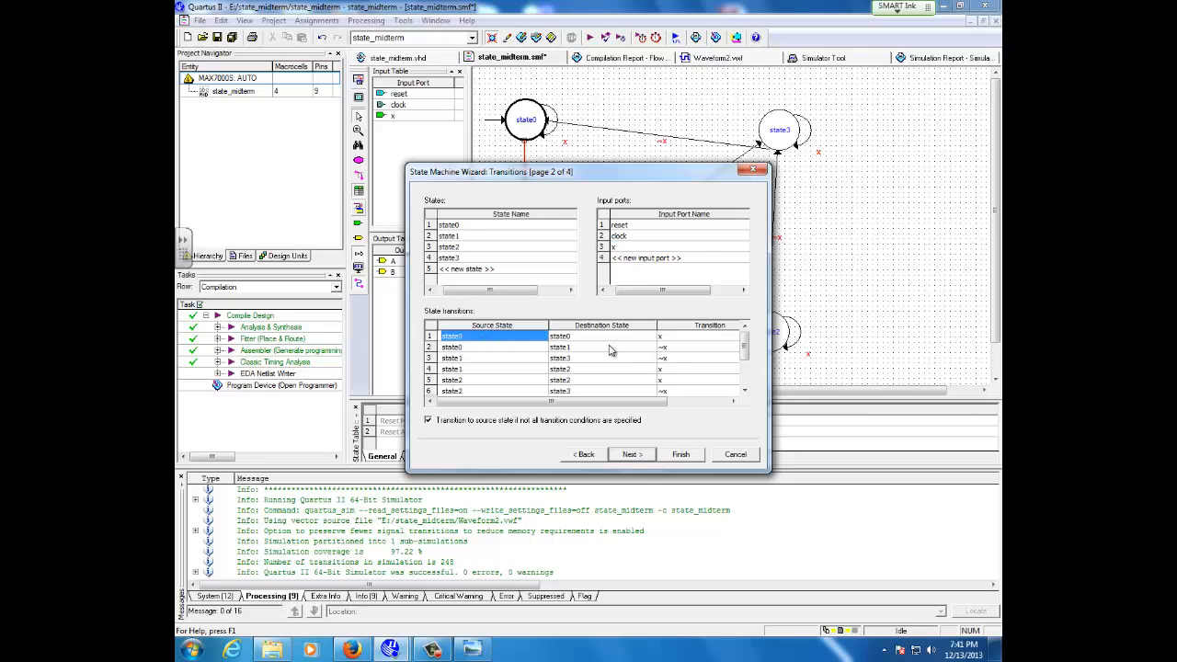
mouse_move(680, 346)
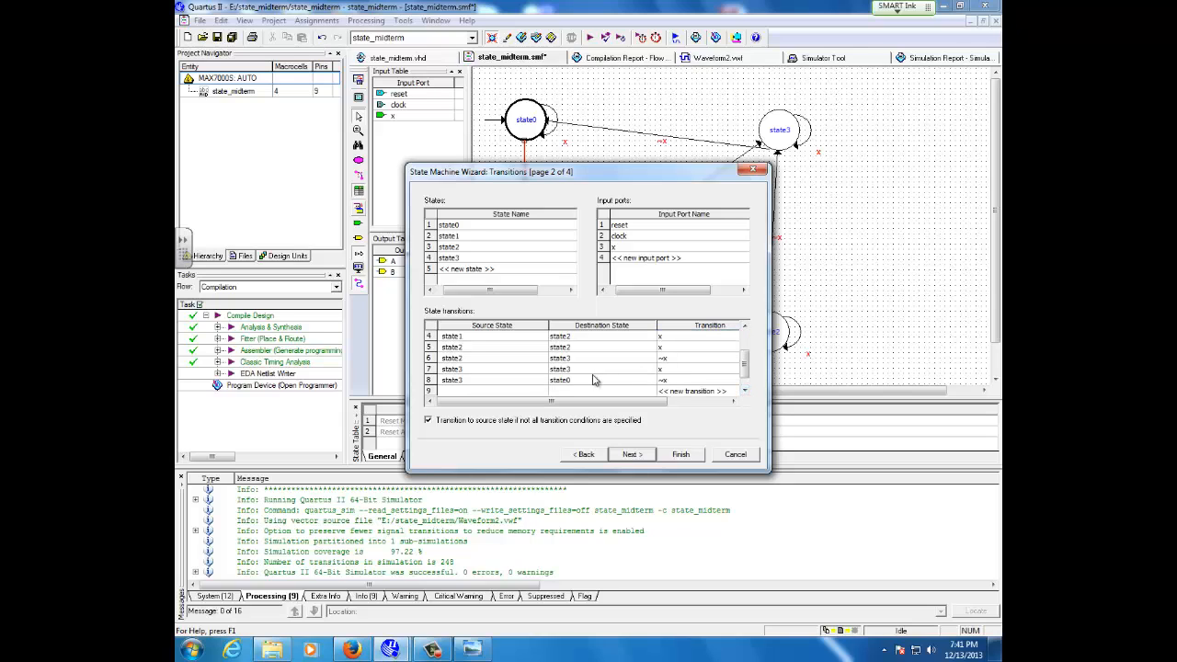
Step: Set outputs A and B on the next clock cycle on the Actions page and reach the Summary
click(631, 455)
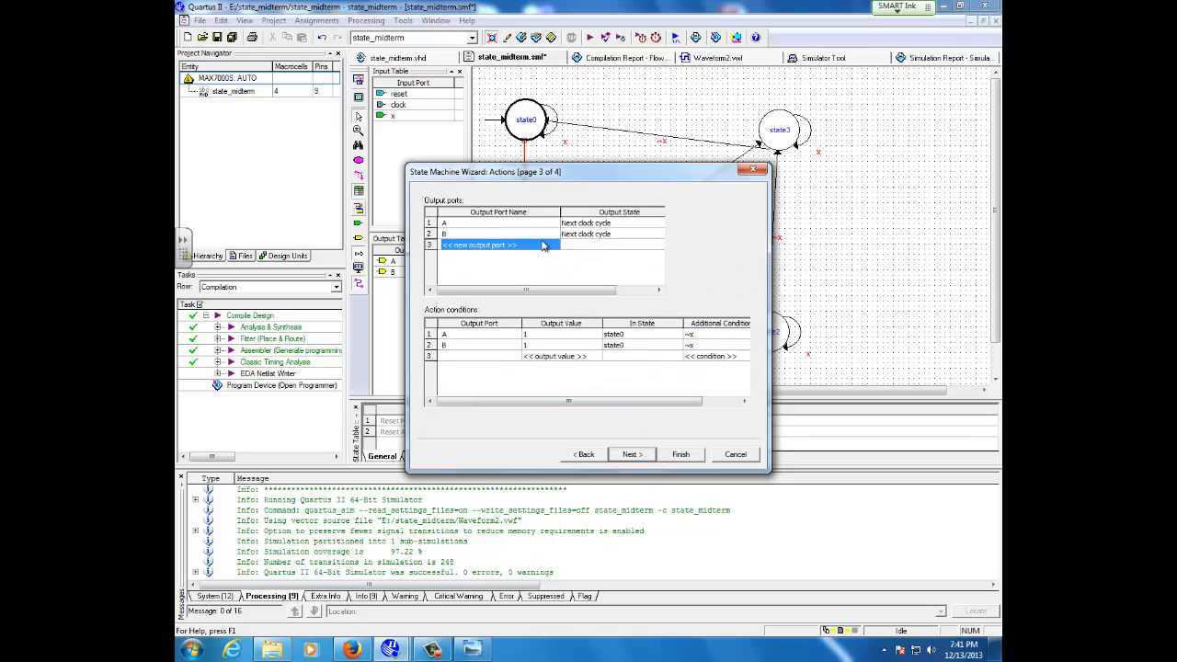
mouse_move(475, 239)
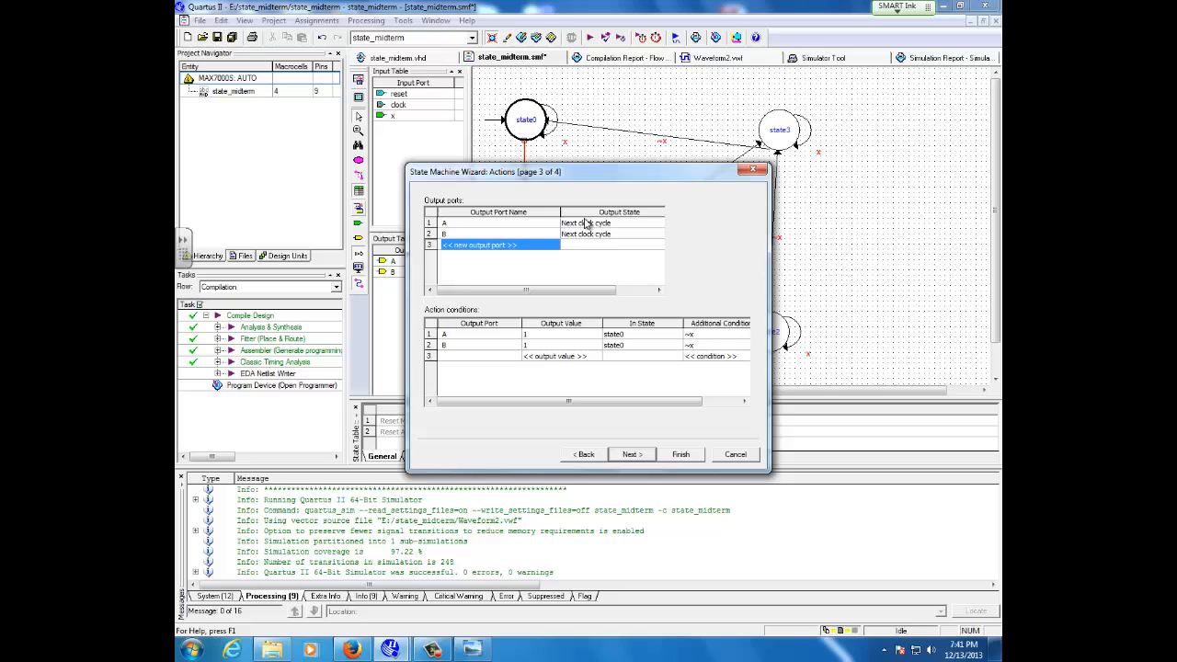
mouse_move(587, 247)
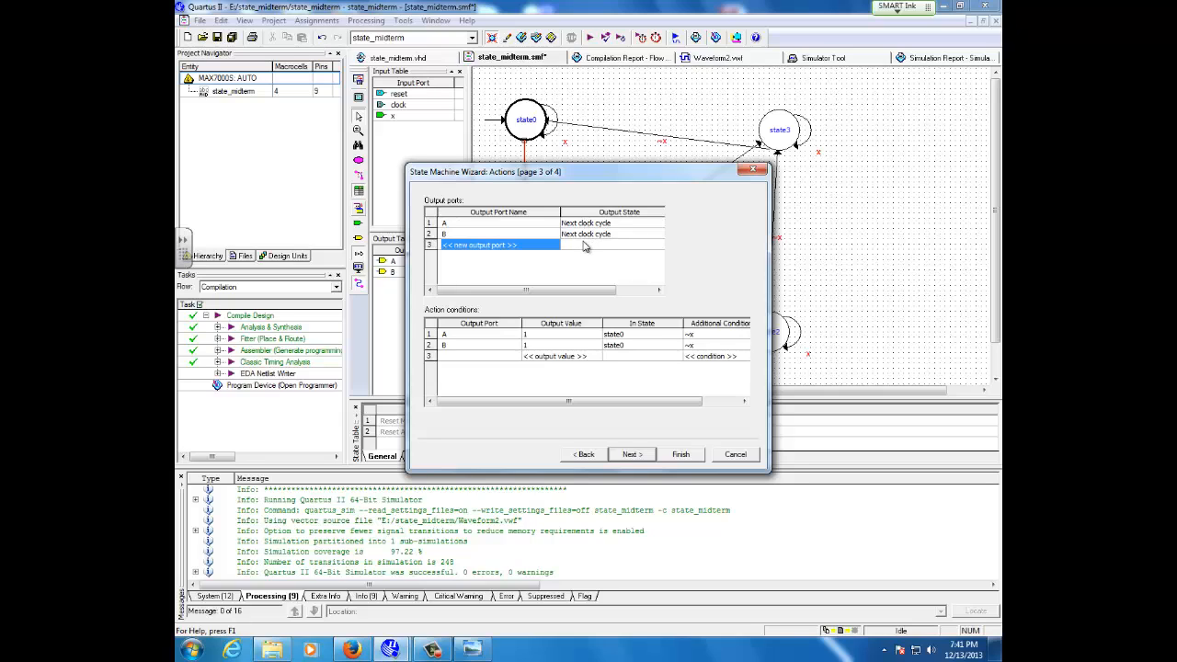
click(610, 234)
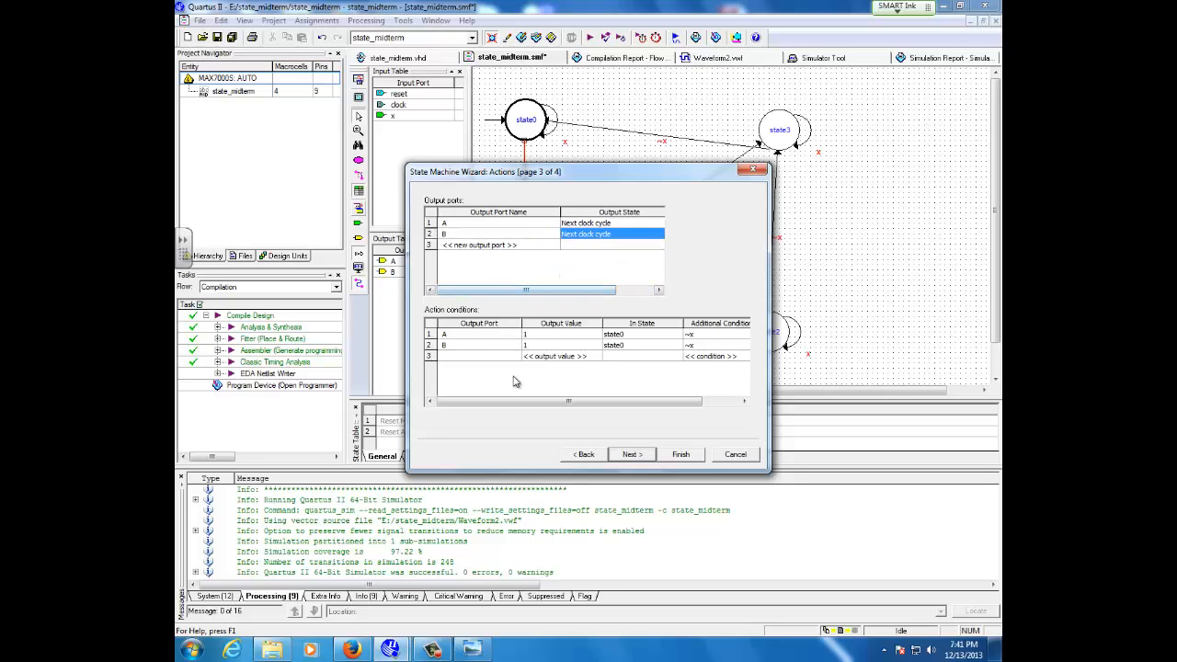
mouse_move(460, 350)
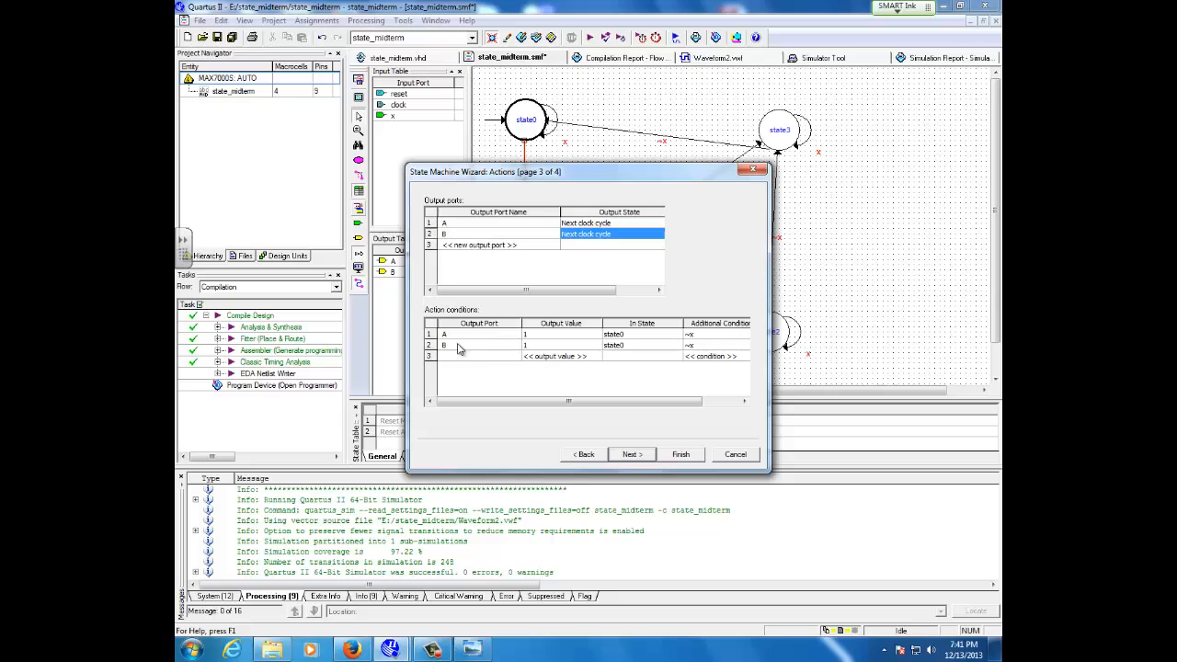
mouse_move(459, 345)
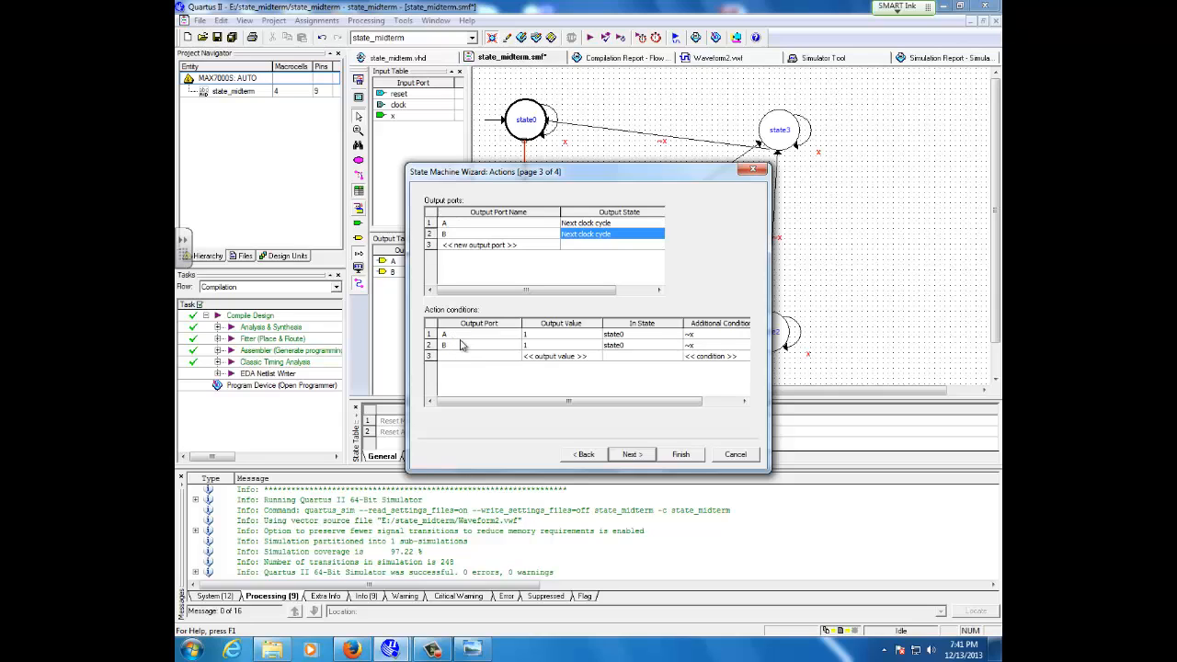
click(633, 454)
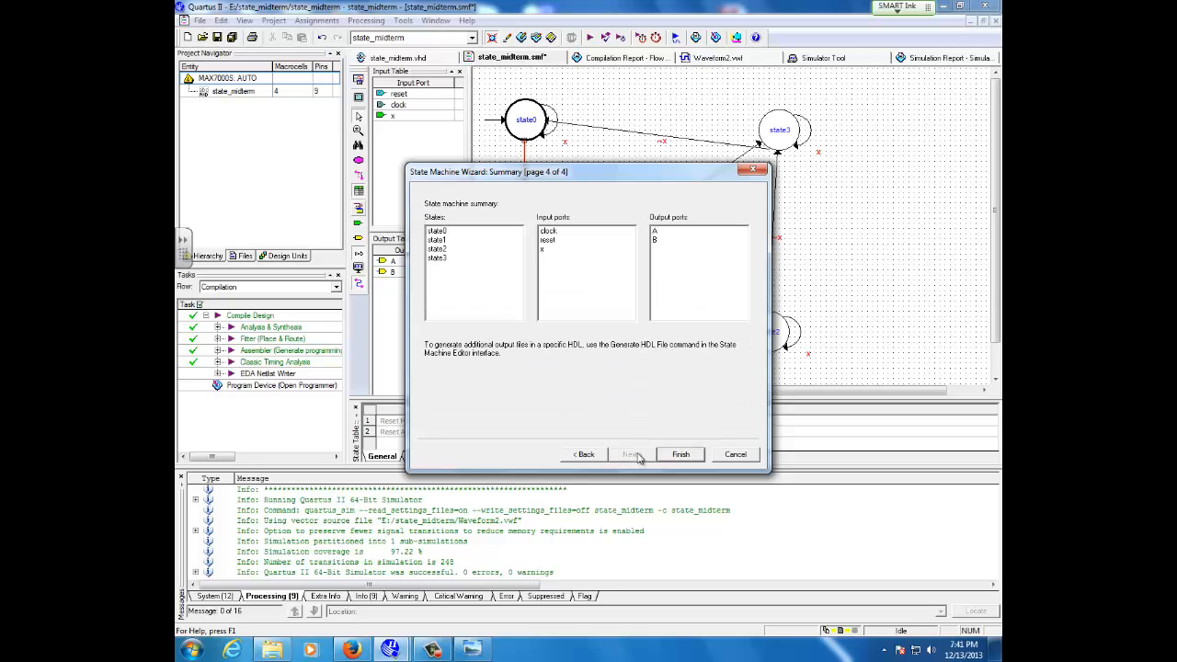
Step: Finish the wizard so the diagram shows four connected states with outputs A and B
click(681, 454)
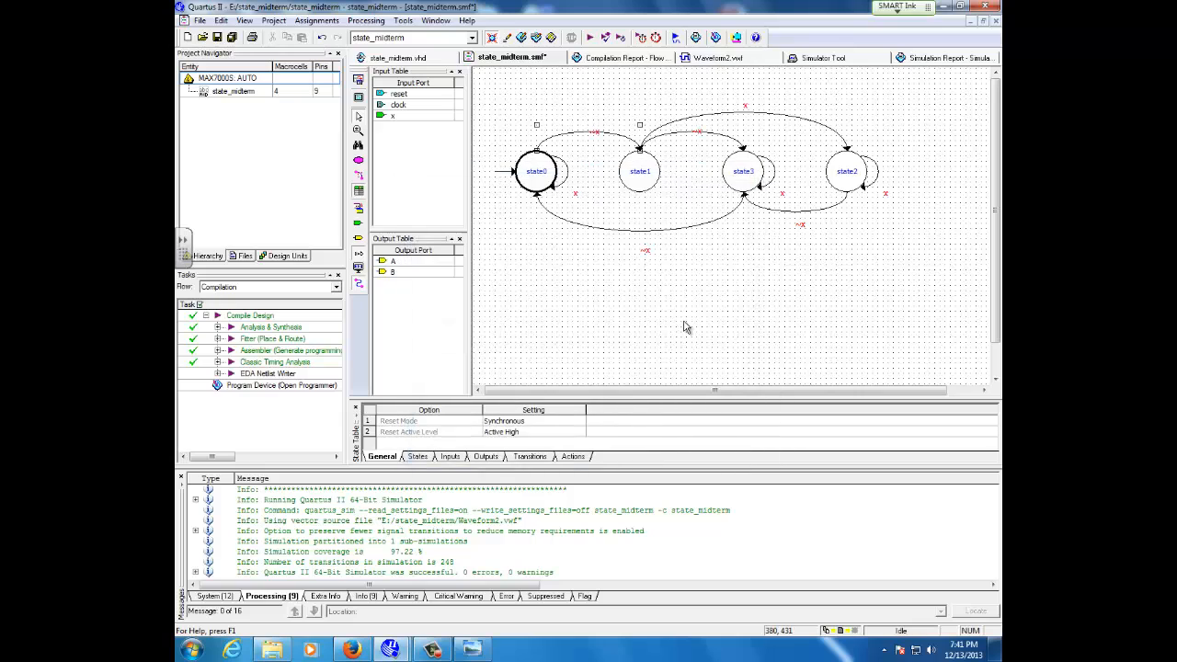
mouse_move(570, 175)
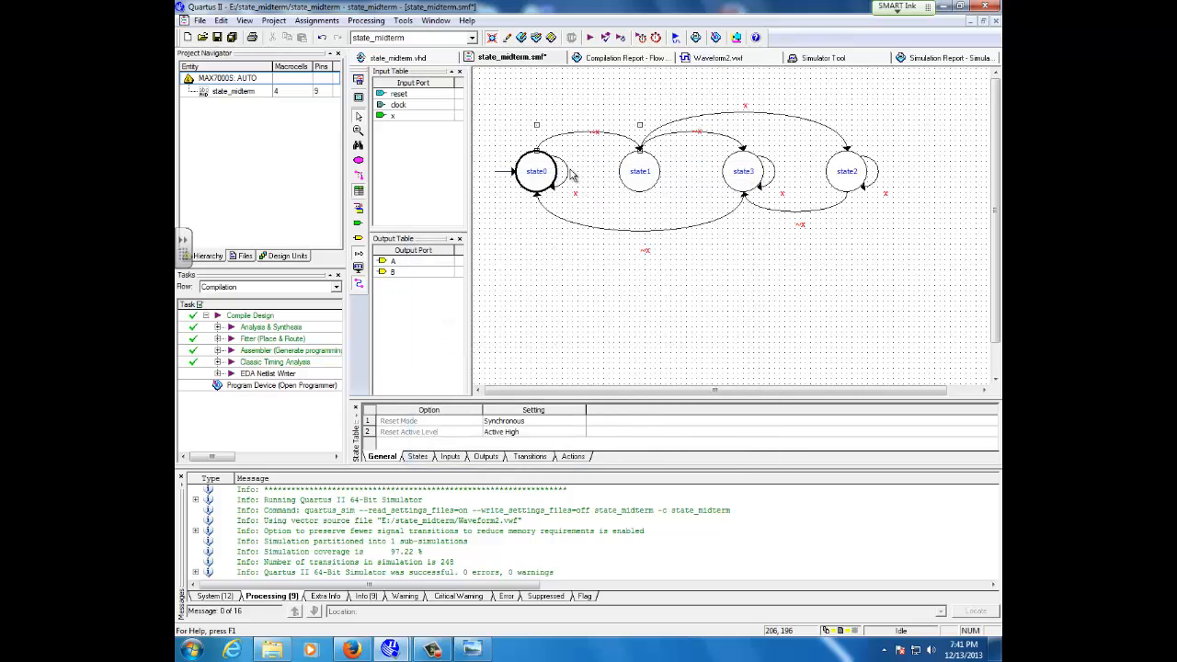
mouse_move(852, 298)
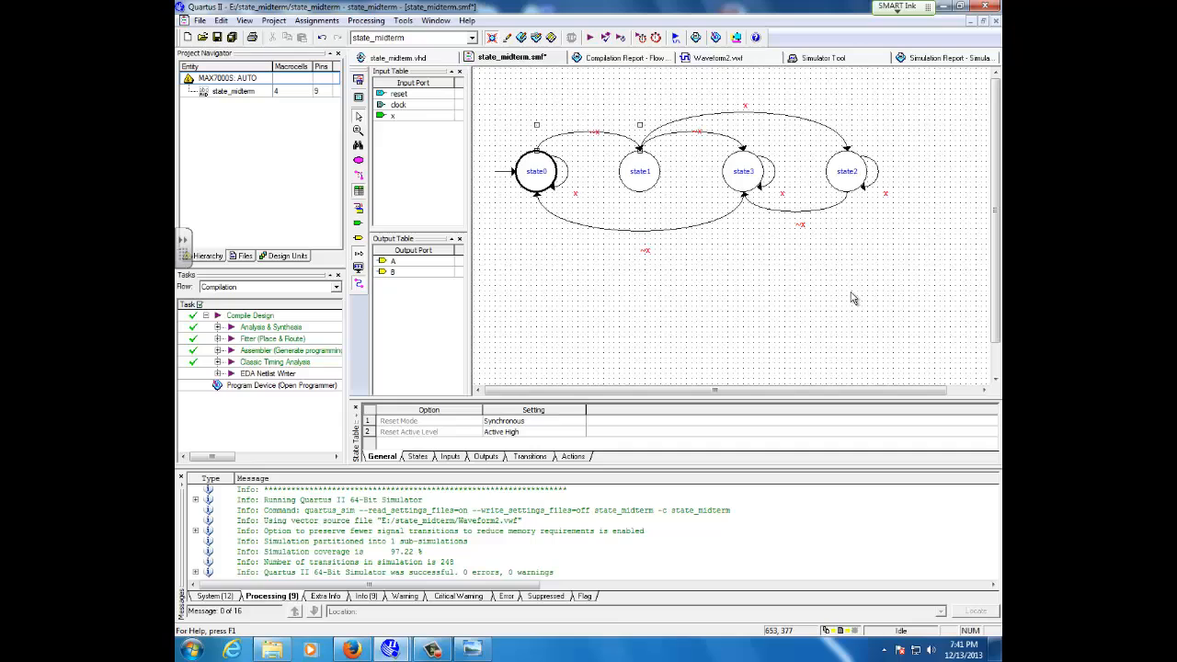
mouse_move(820, 309)
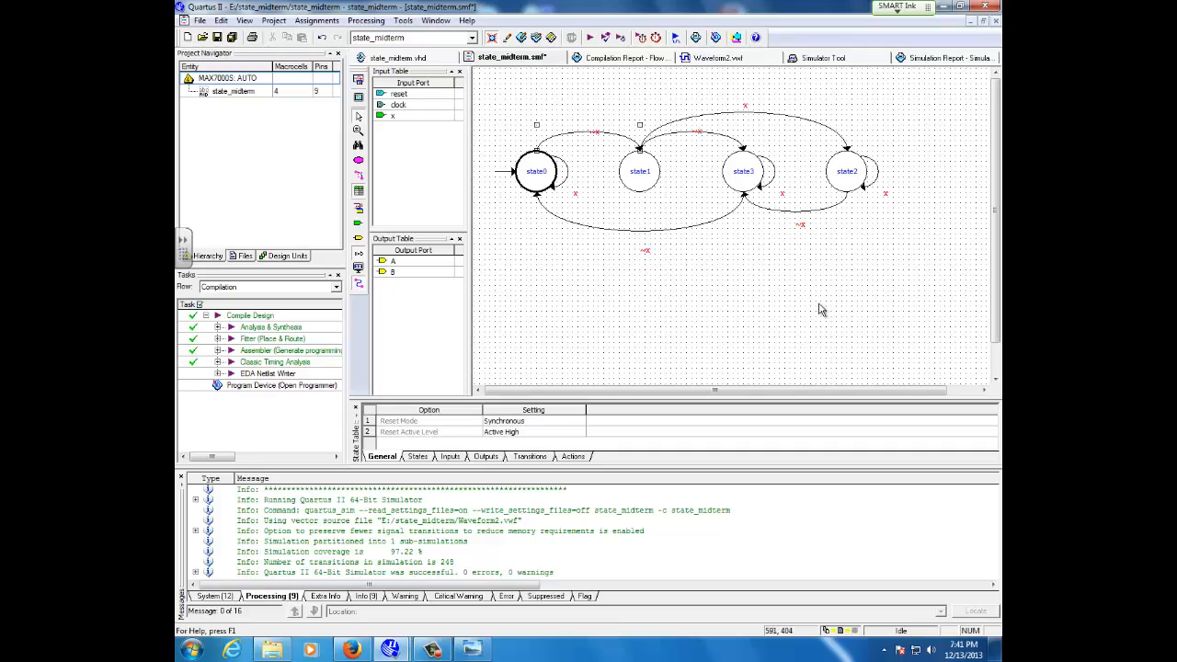
mouse_move(621, 84)
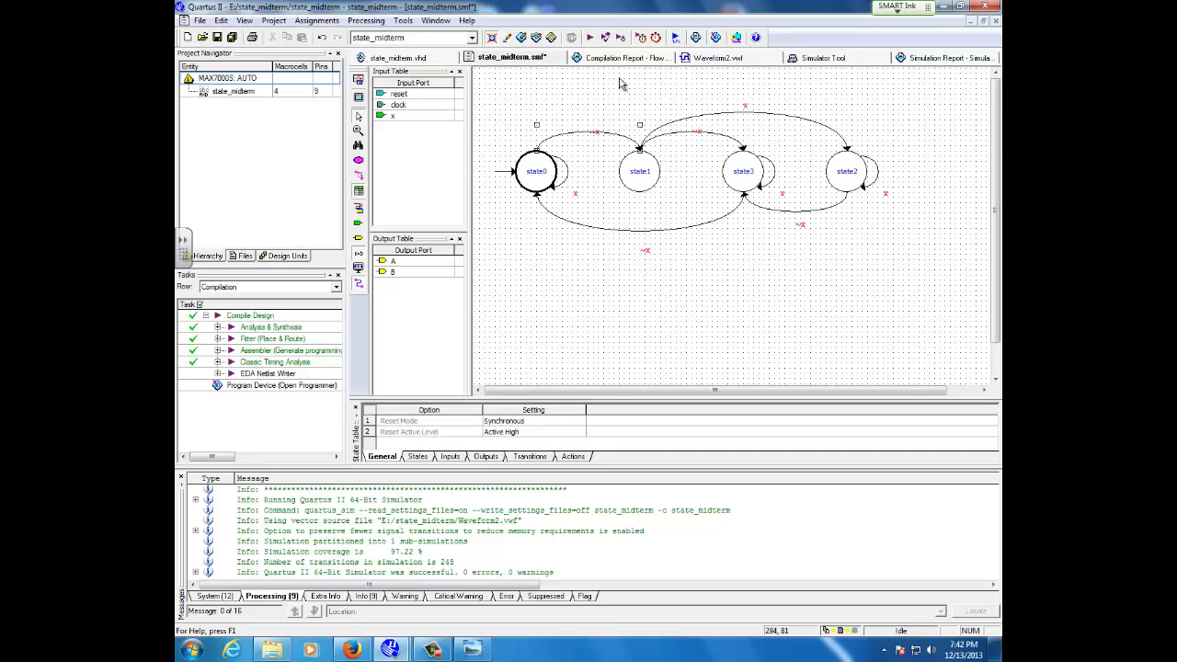
mouse_move(591, 66)
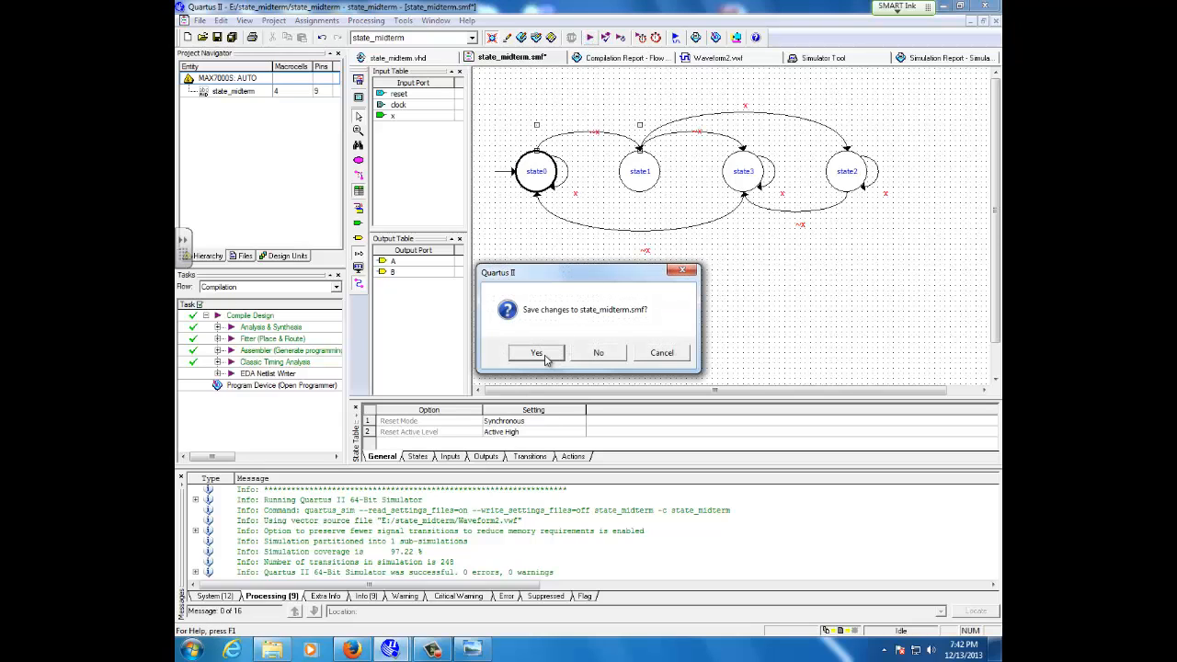
Step: Save state_midterm.smf, regenerate and reload its VHDL, then run full compilation
click(537, 353)
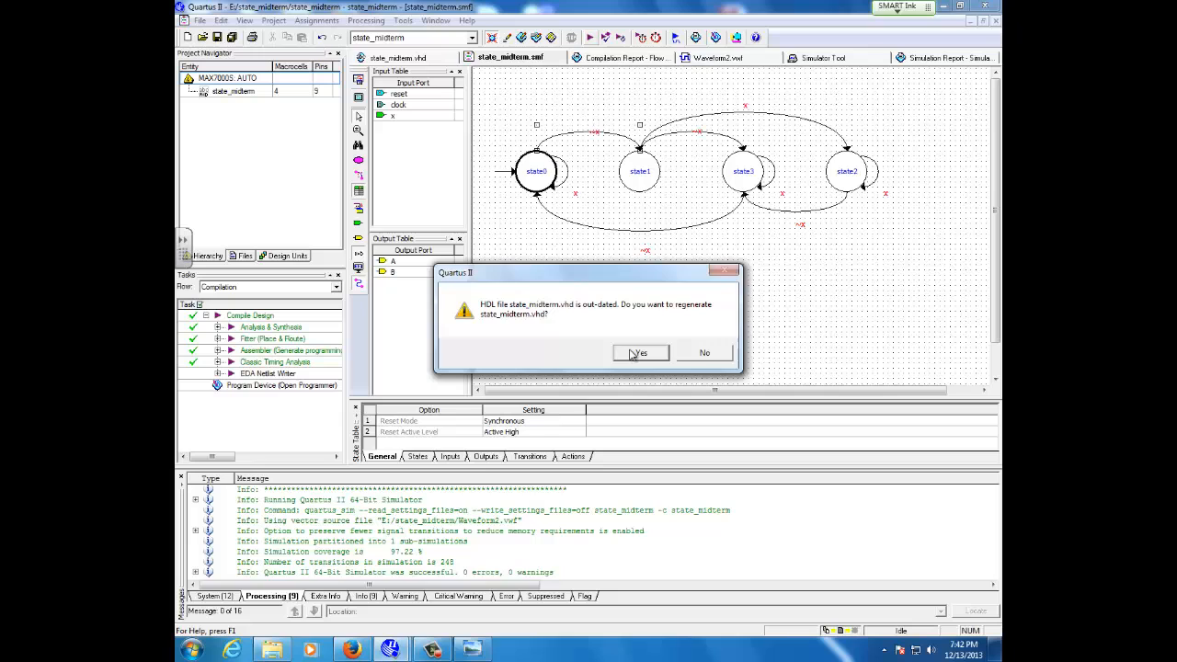
click(640, 353)
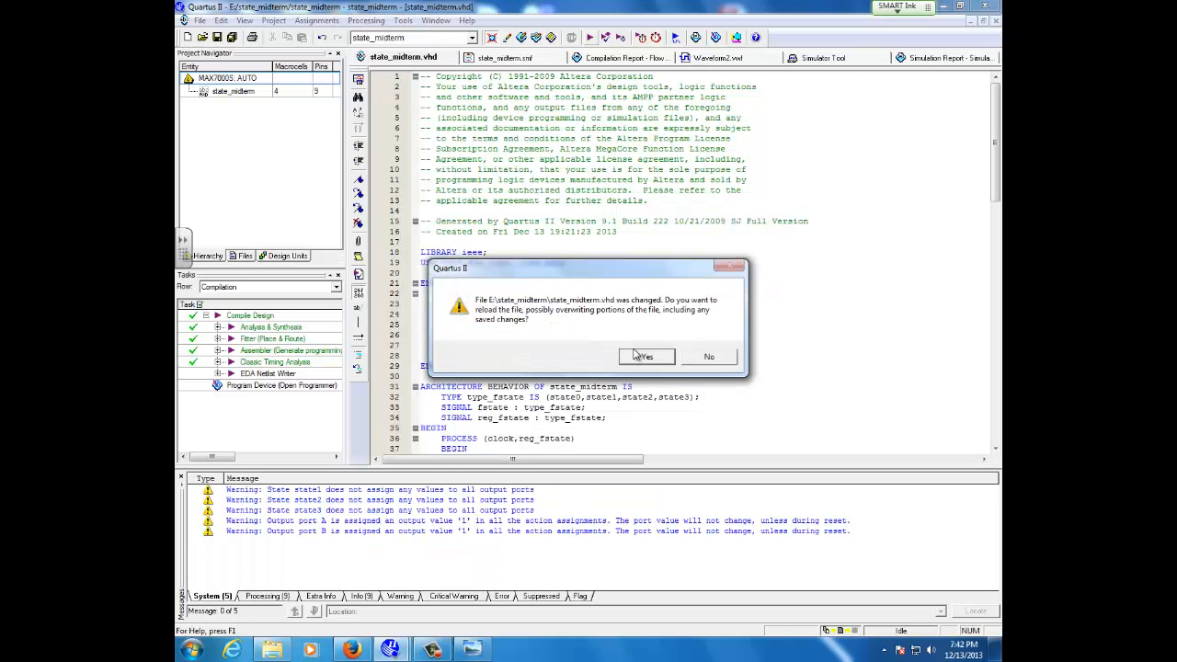
click(644, 357)
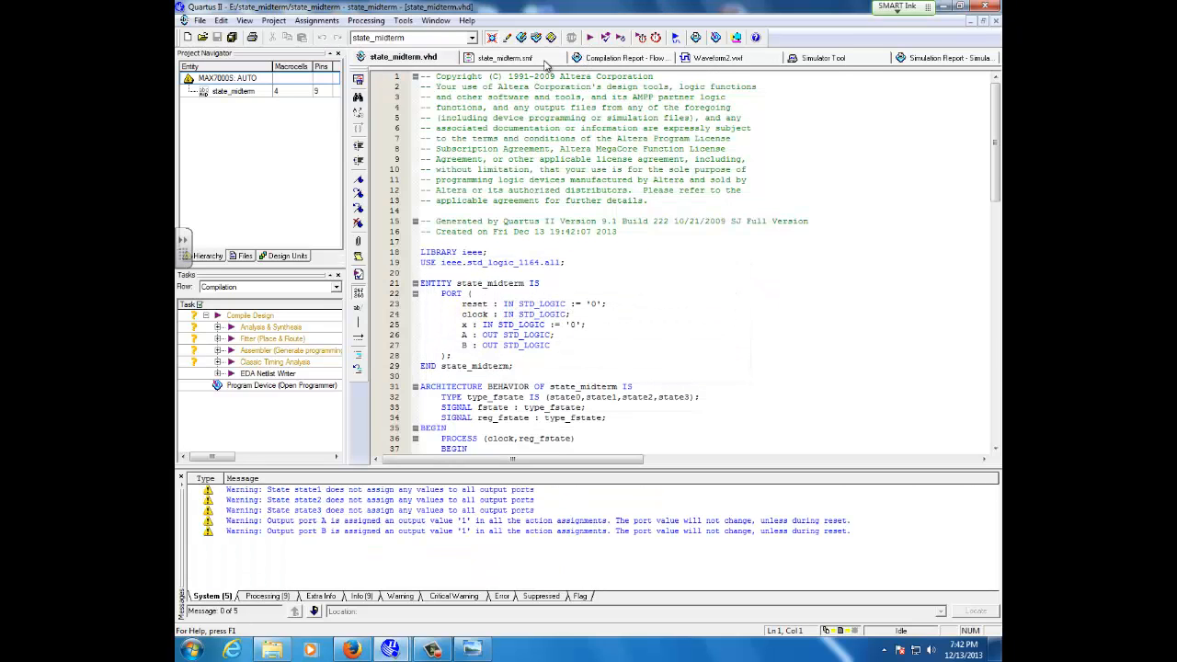
click(512, 57)
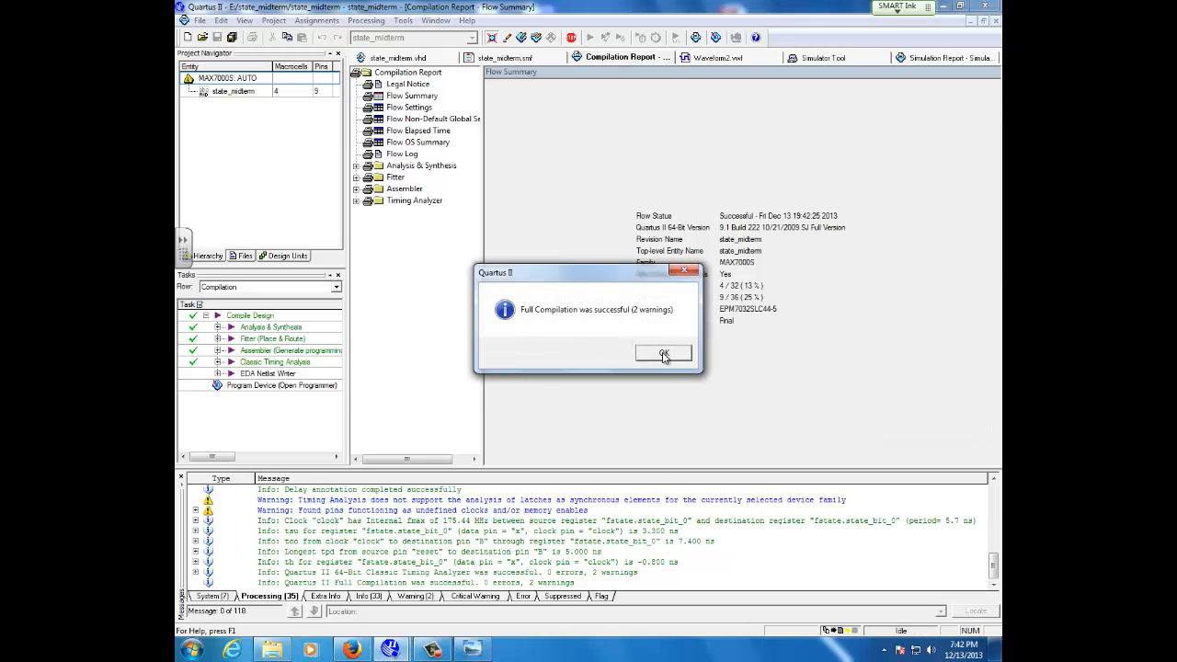
Step: Dismiss the Full Compilation success message and cancel the New file dialog
click(662, 353)
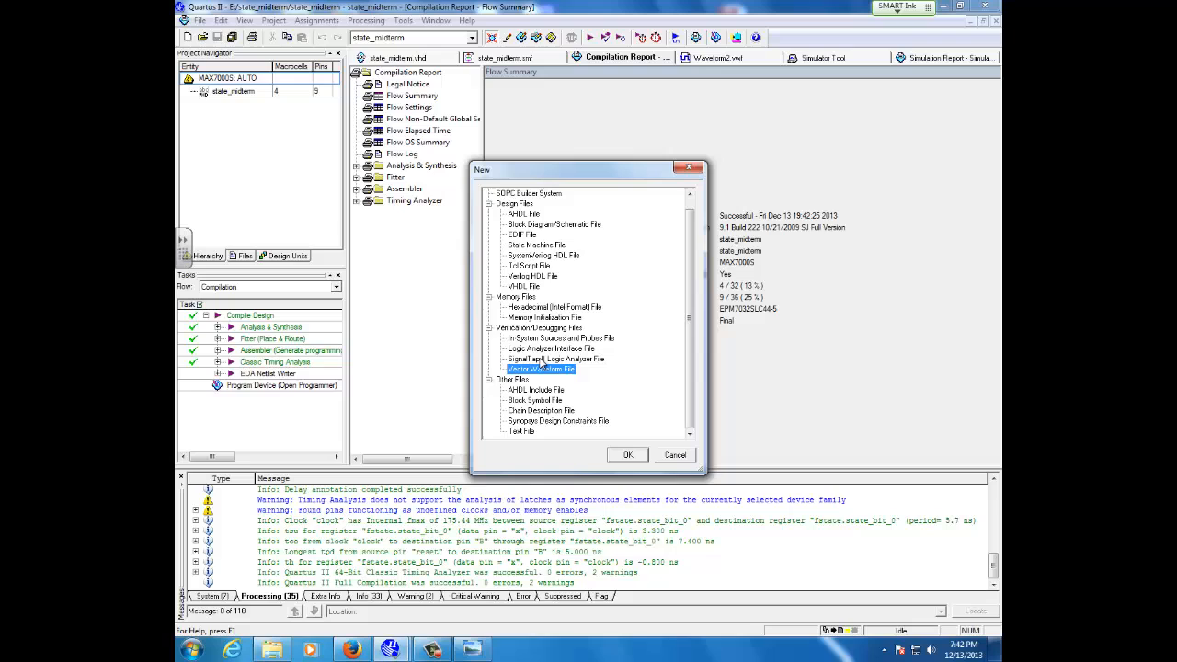
mouse_move(622, 464)
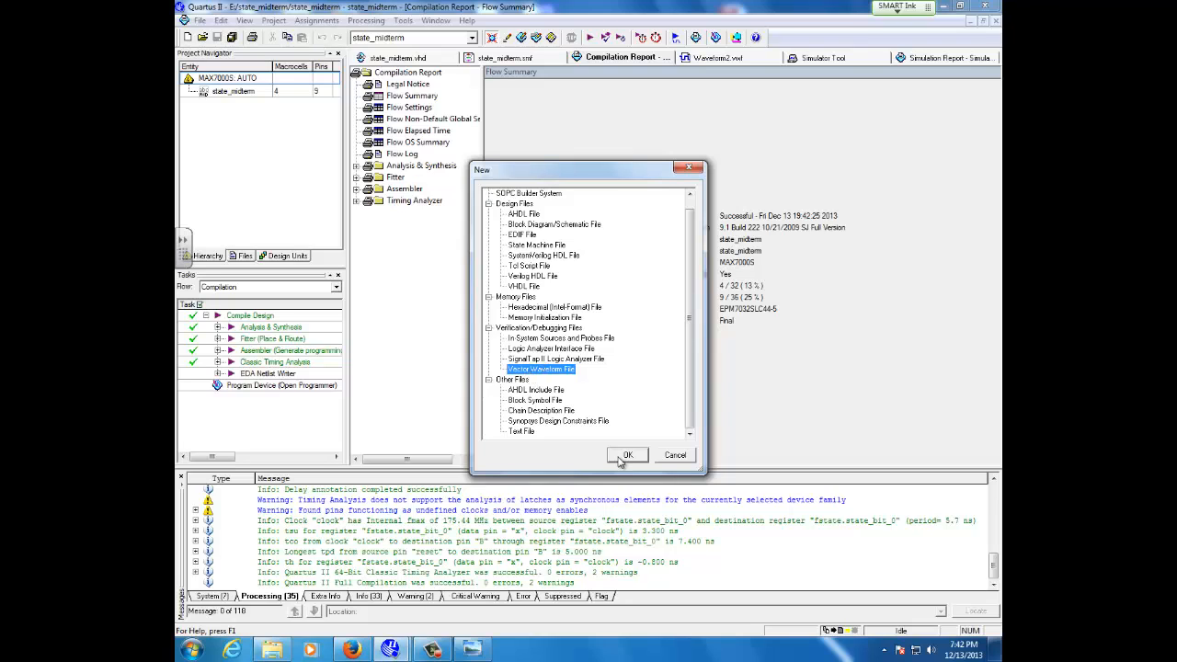
mouse_move(670, 460)
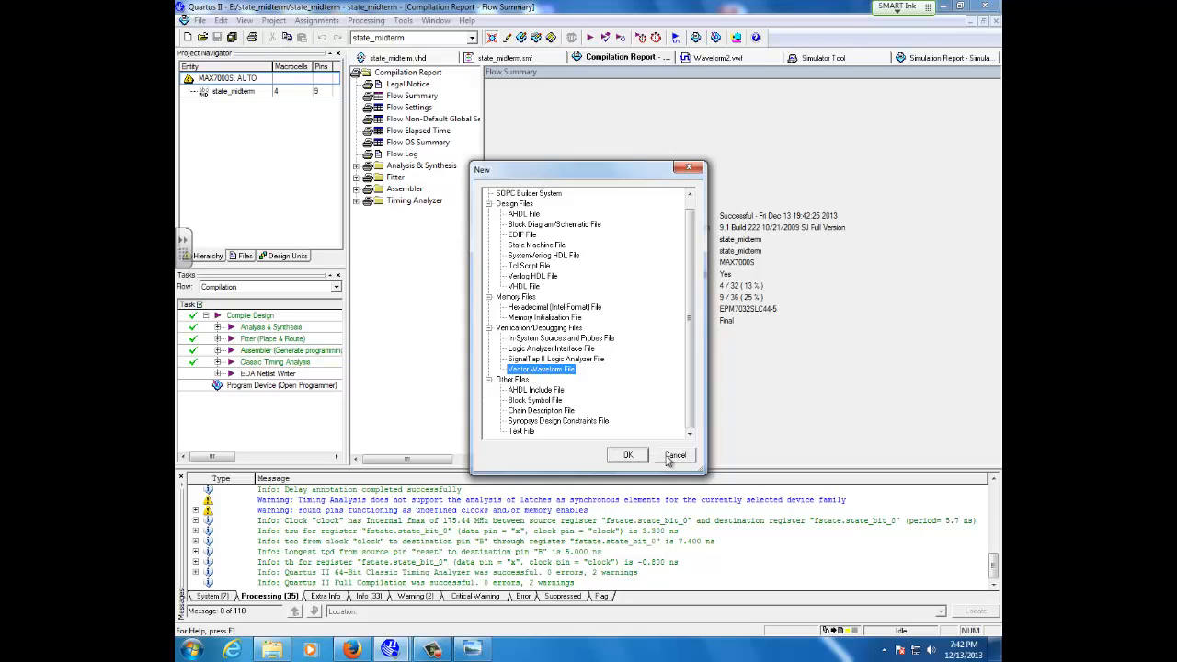
click(675, 456)
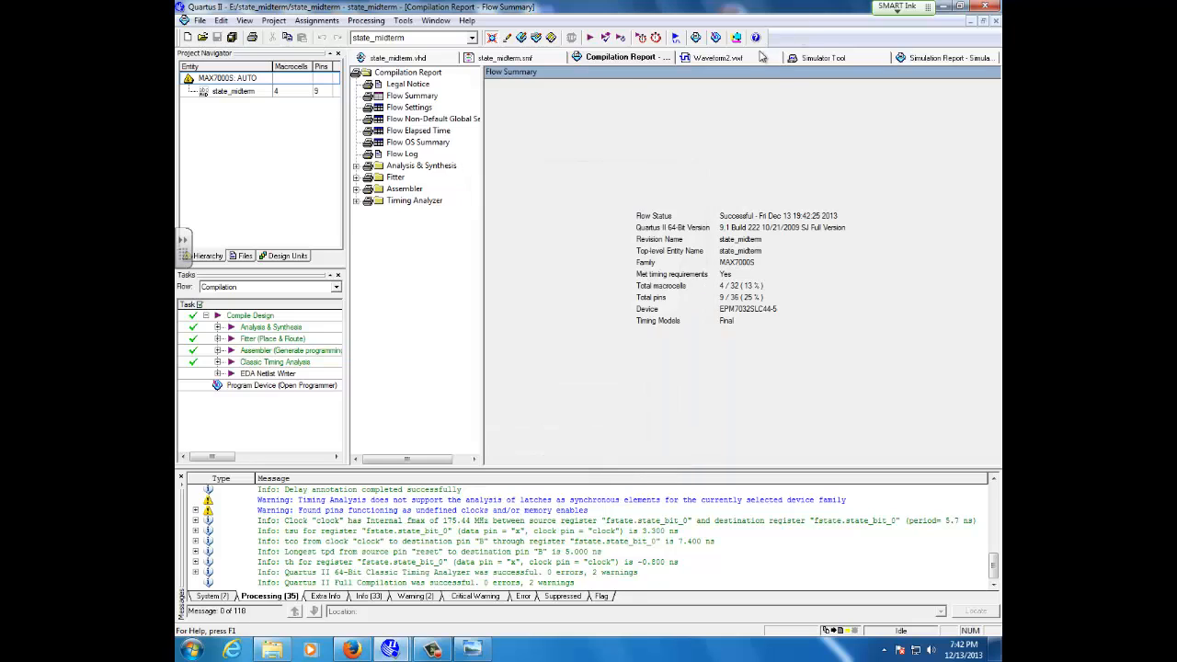
Step: Insert all design pins A, B, clock, reset and x into Waveform2.vwf via Node Finder
click(723, 57)
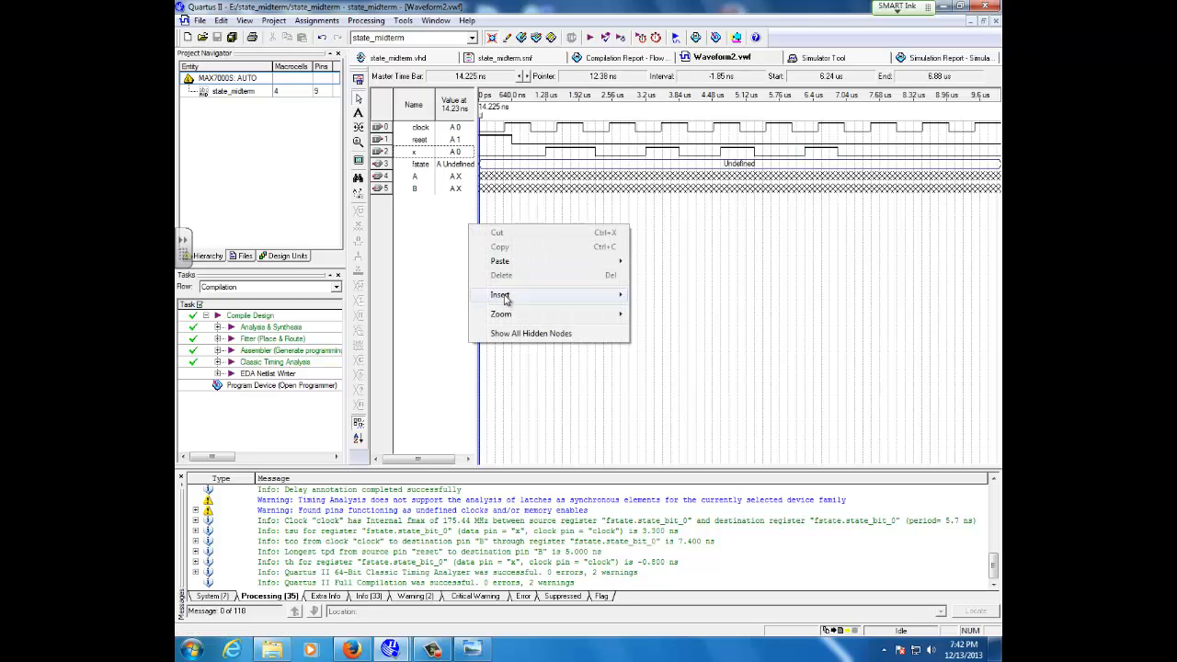
click(500, 294)
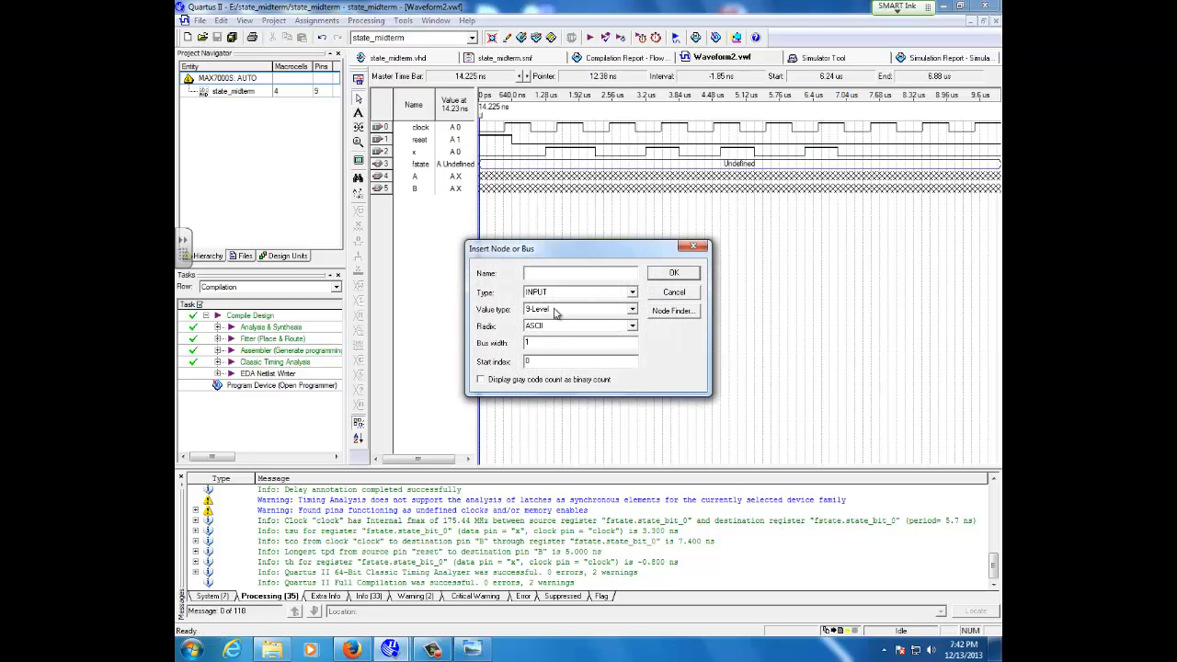
click(673, 309)
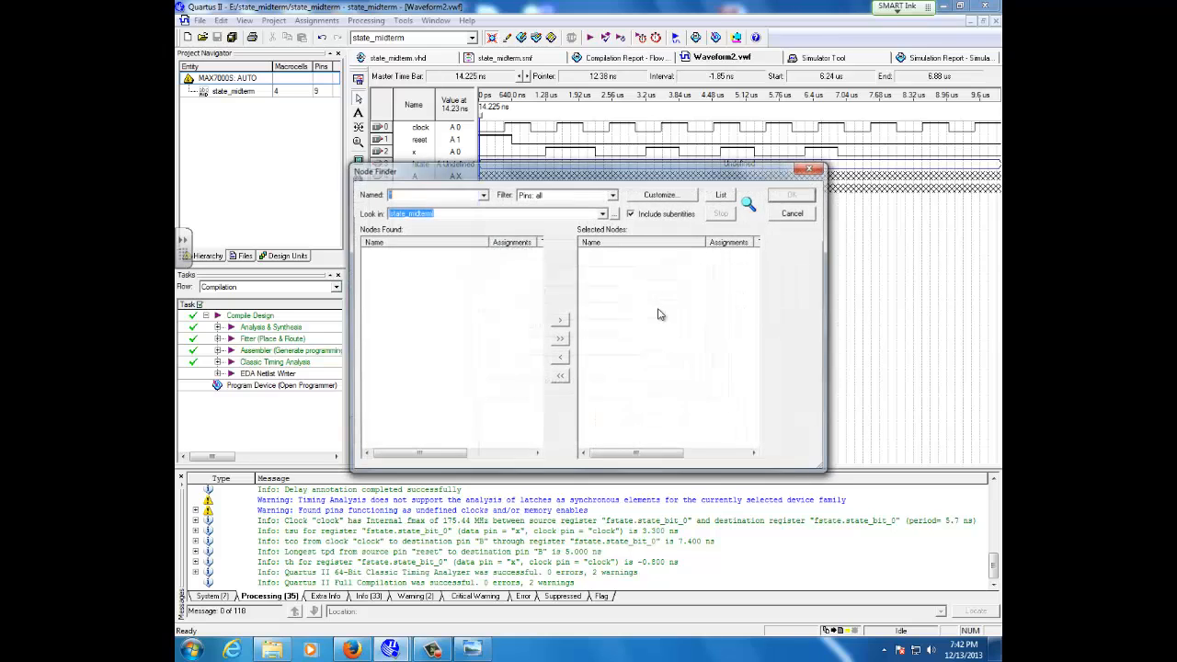
click(611, 195)
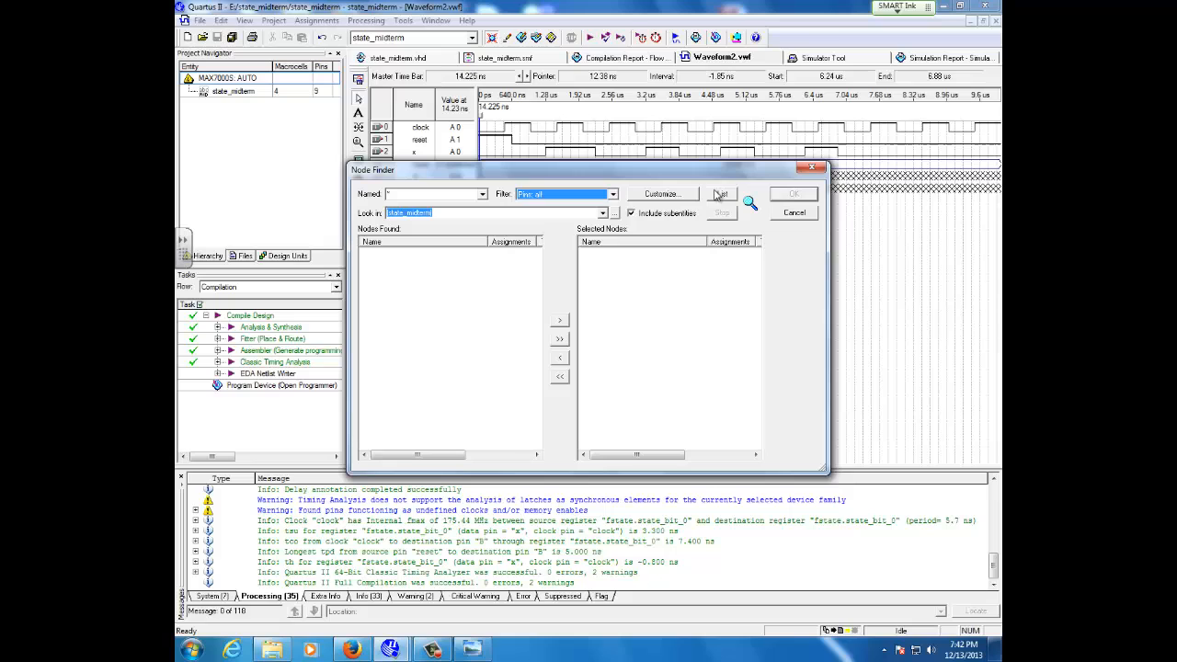
click(721, 193)
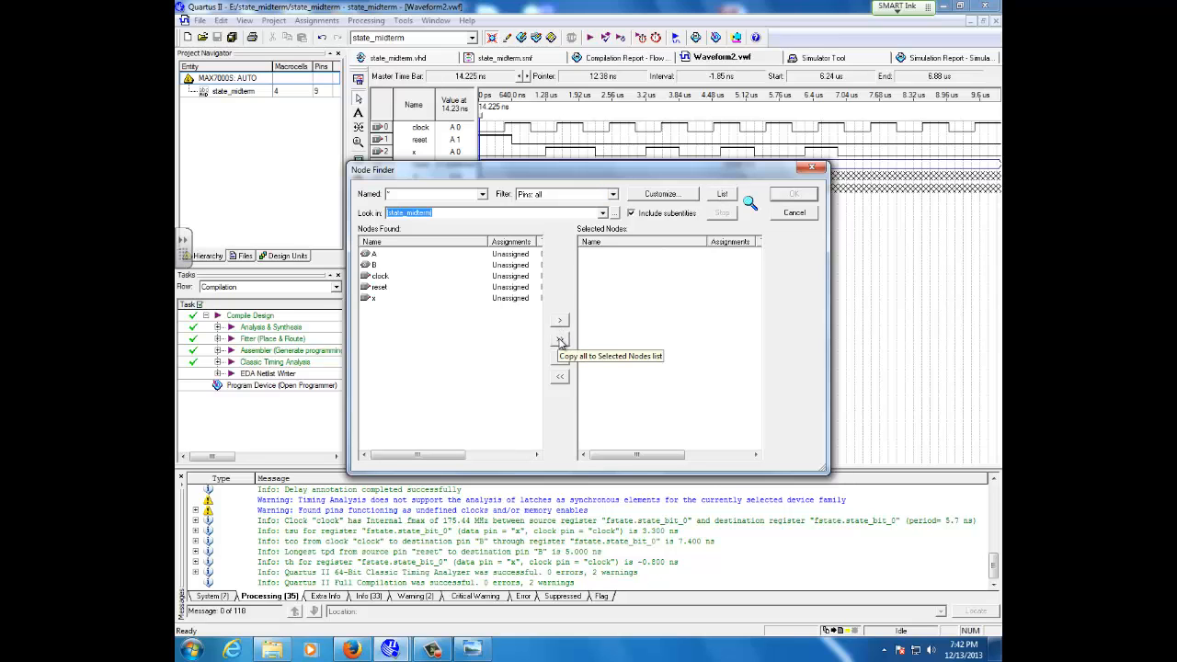
click(560, 338)
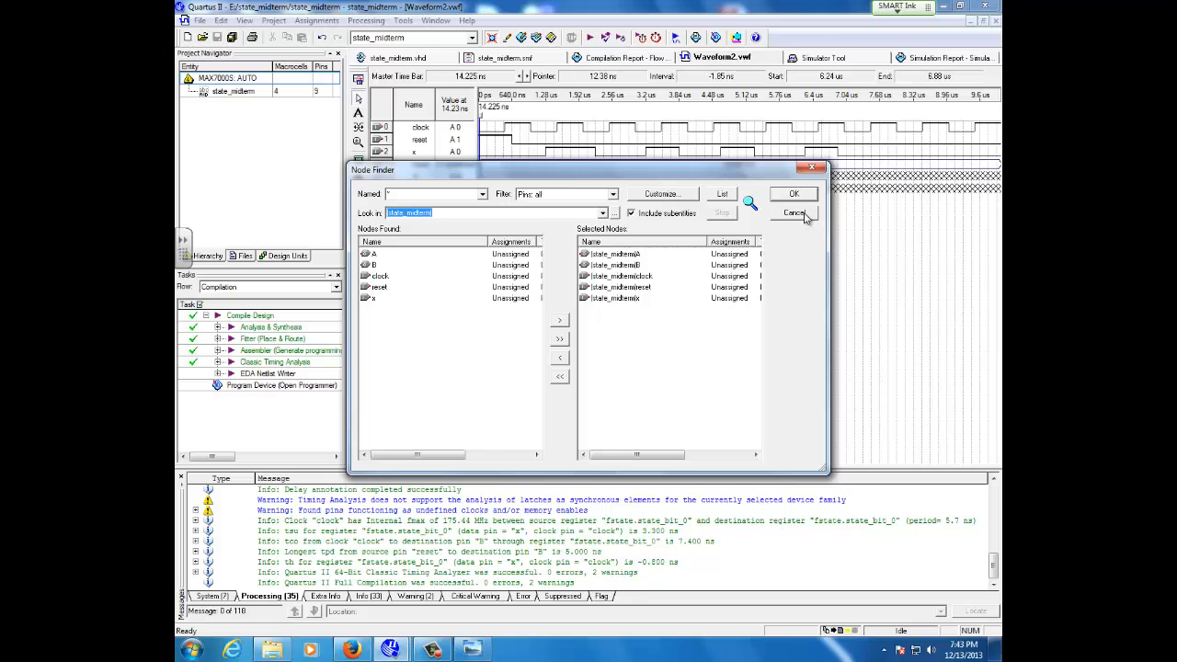
click(794, 193)
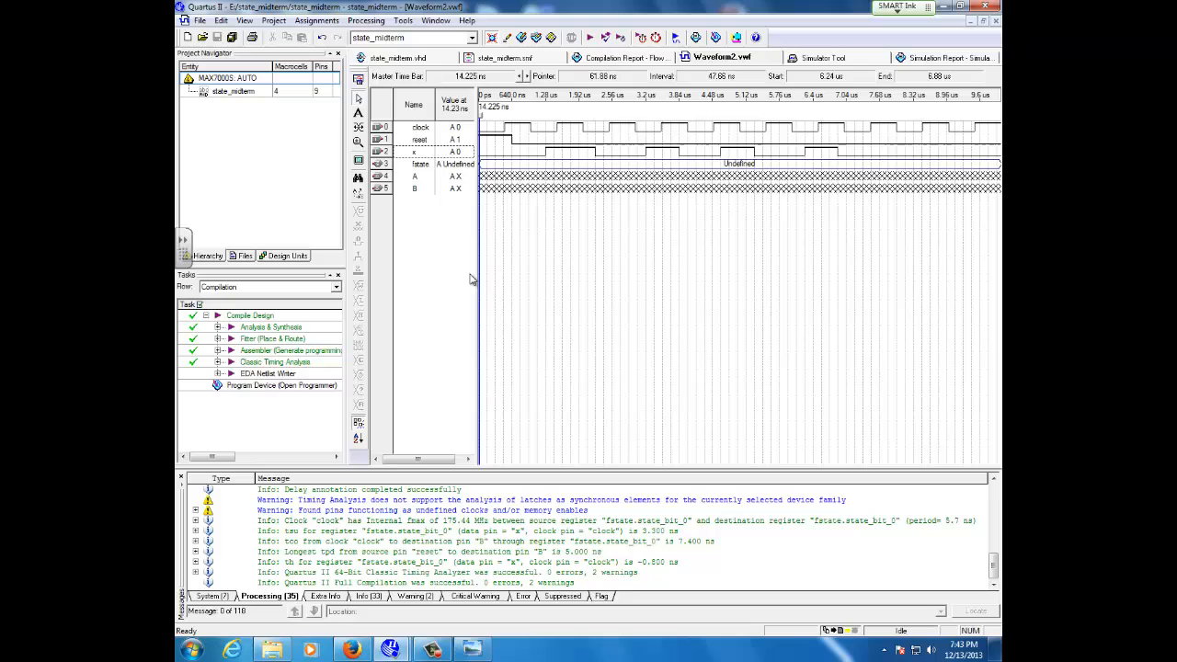
mouse_move(445, 269)
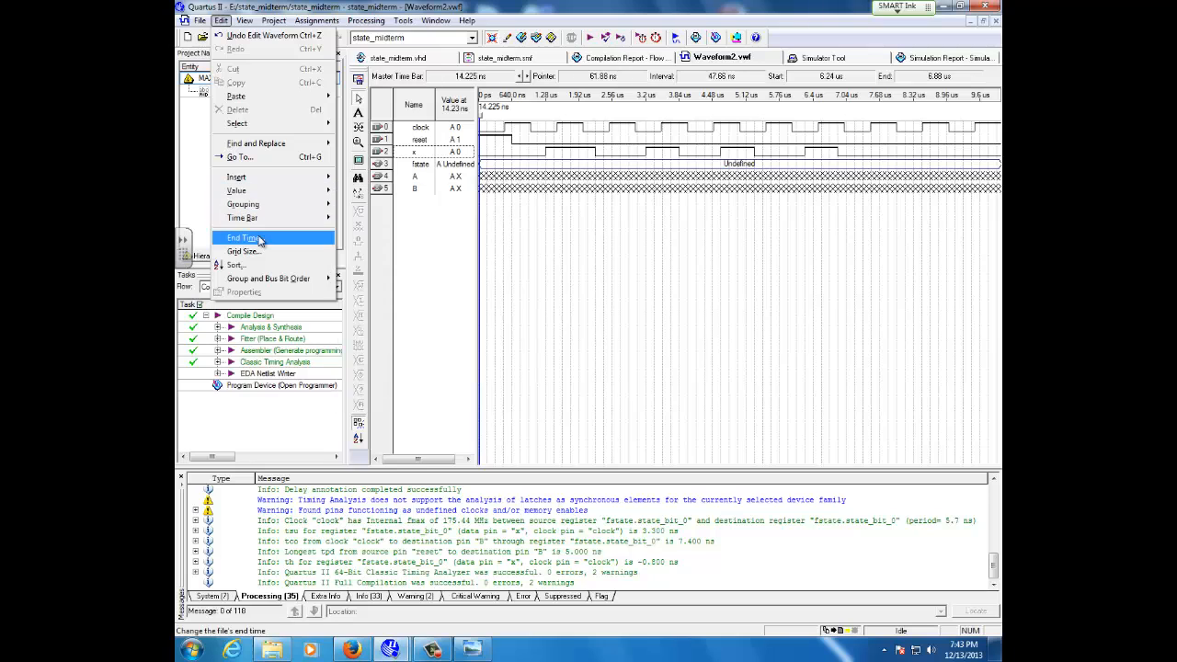
Step: Set the Waveform2 simulation end time through the End Time dialog
click(243, 239)
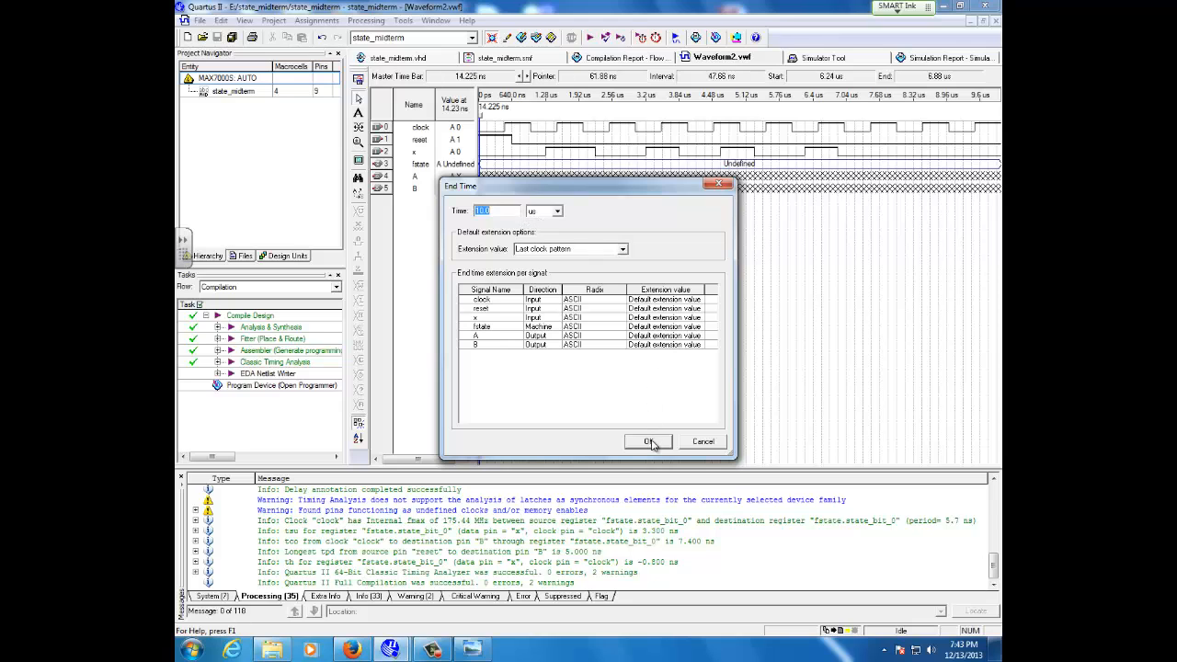
click(648, 442)
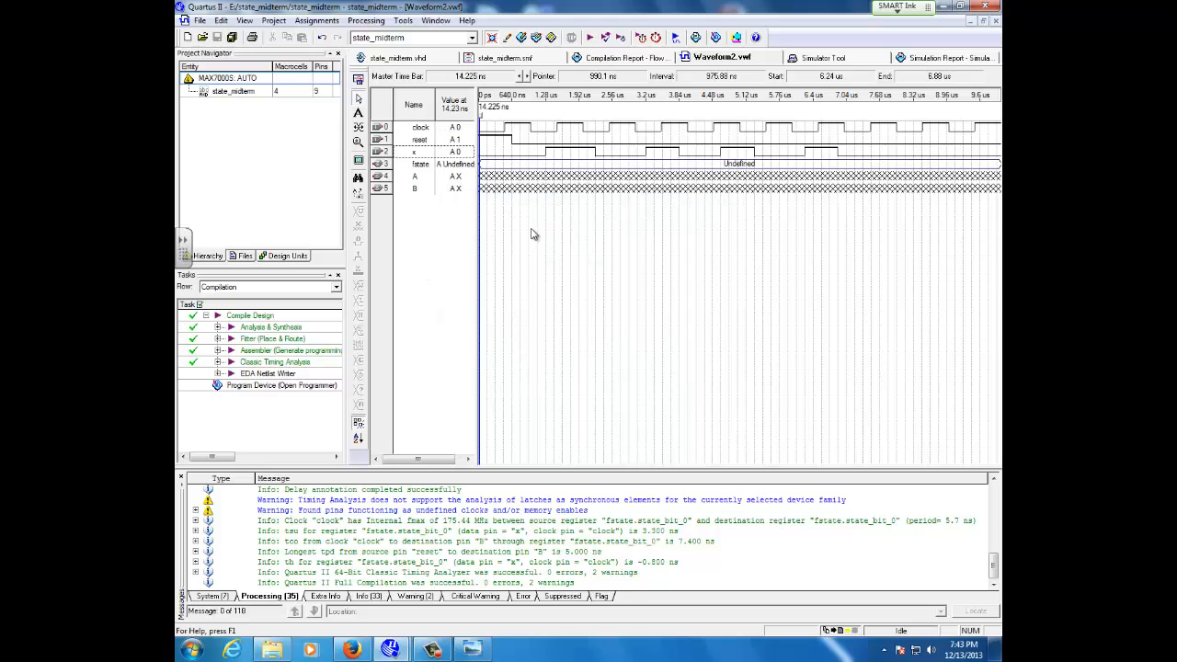
click(419, 126)
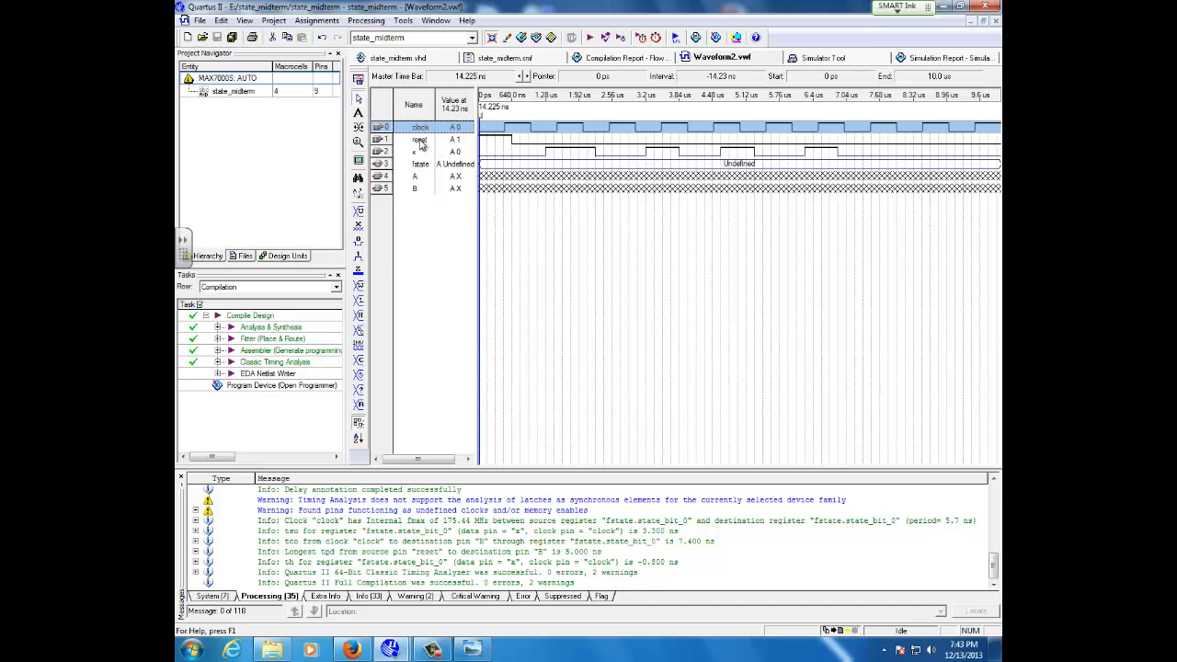
click(493, 140)
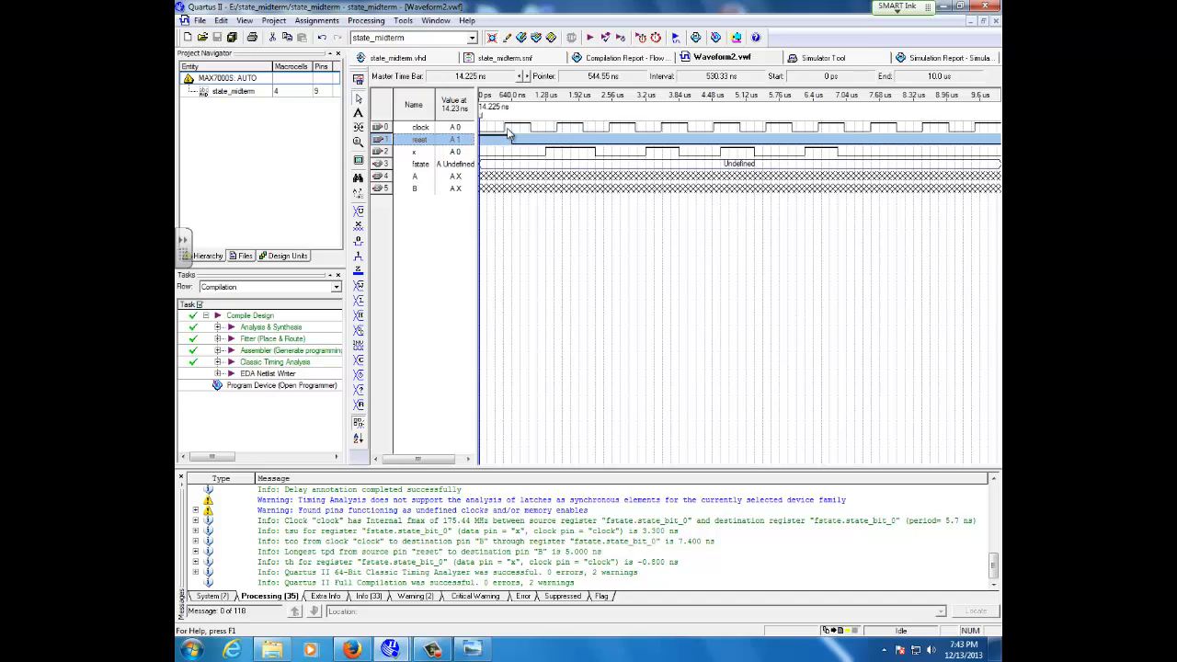
mouse_move(511, 140)
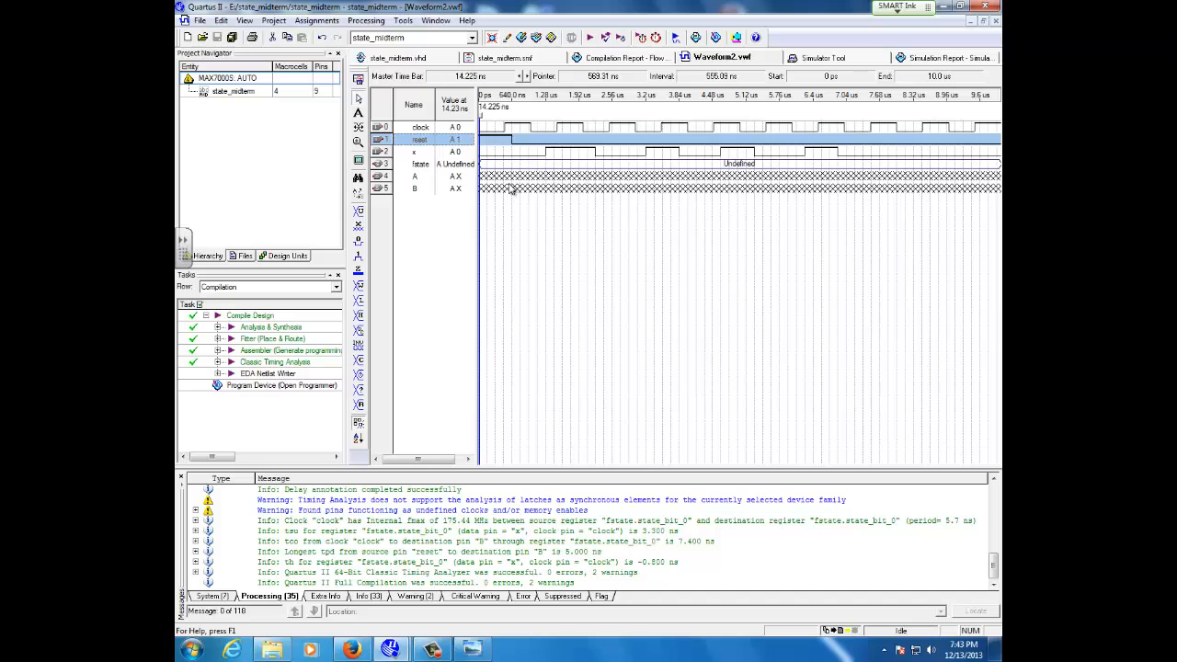
mouse_move(508, 162)
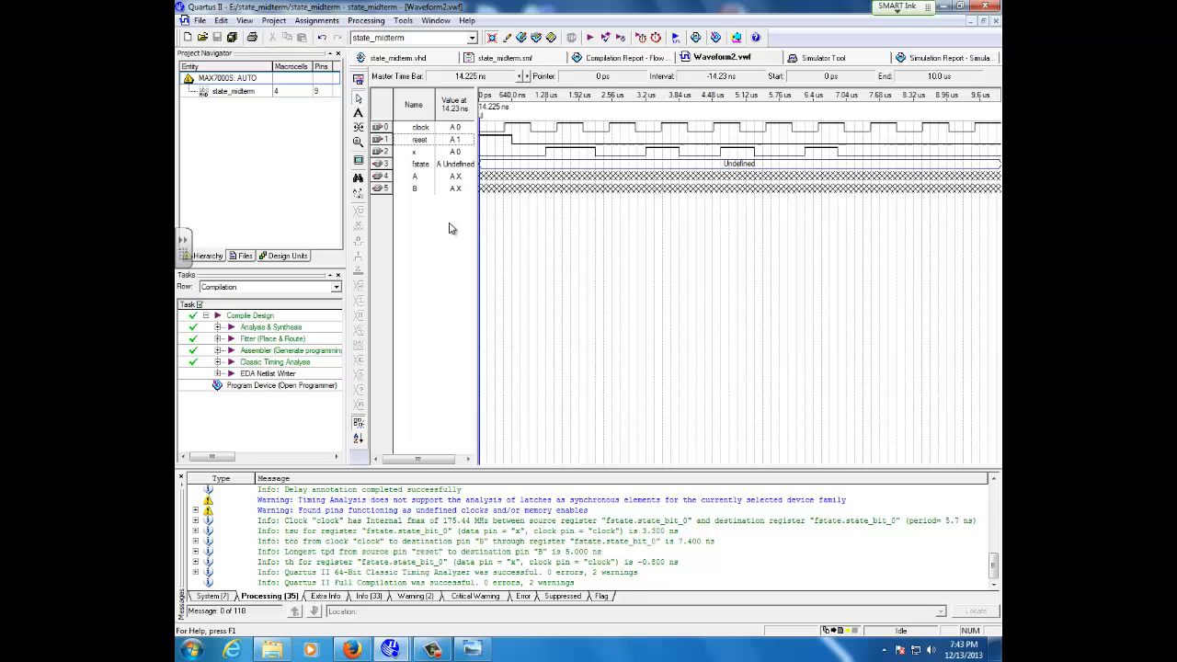
mouse_move(430, 217)
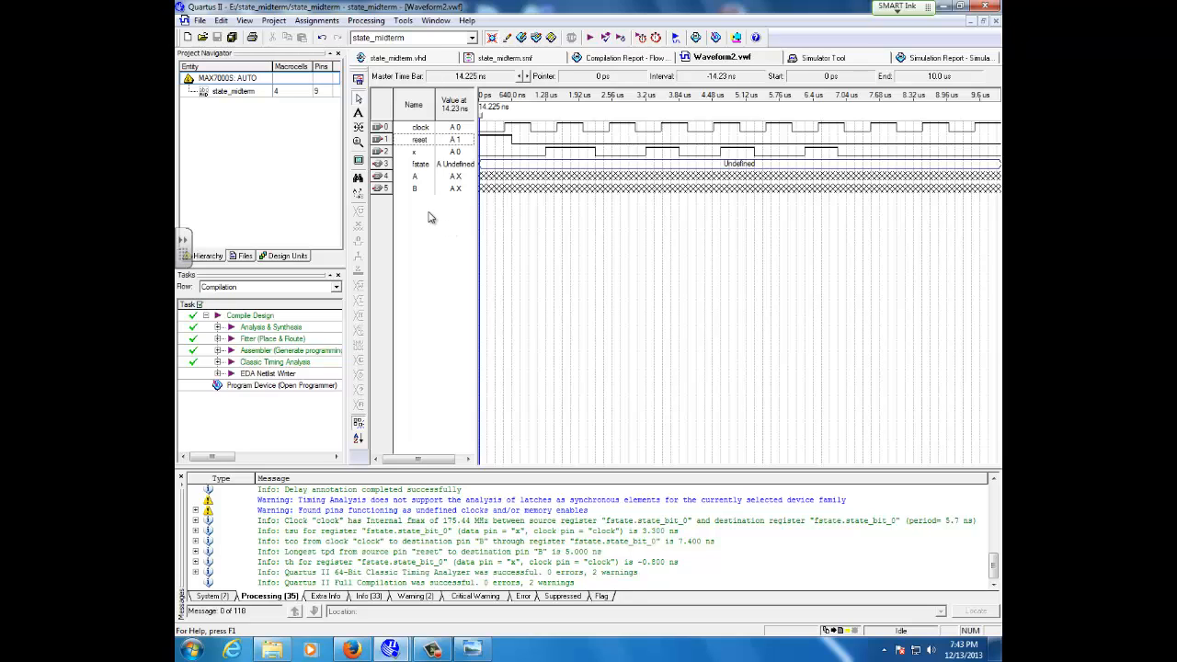
right_click(430, 217)
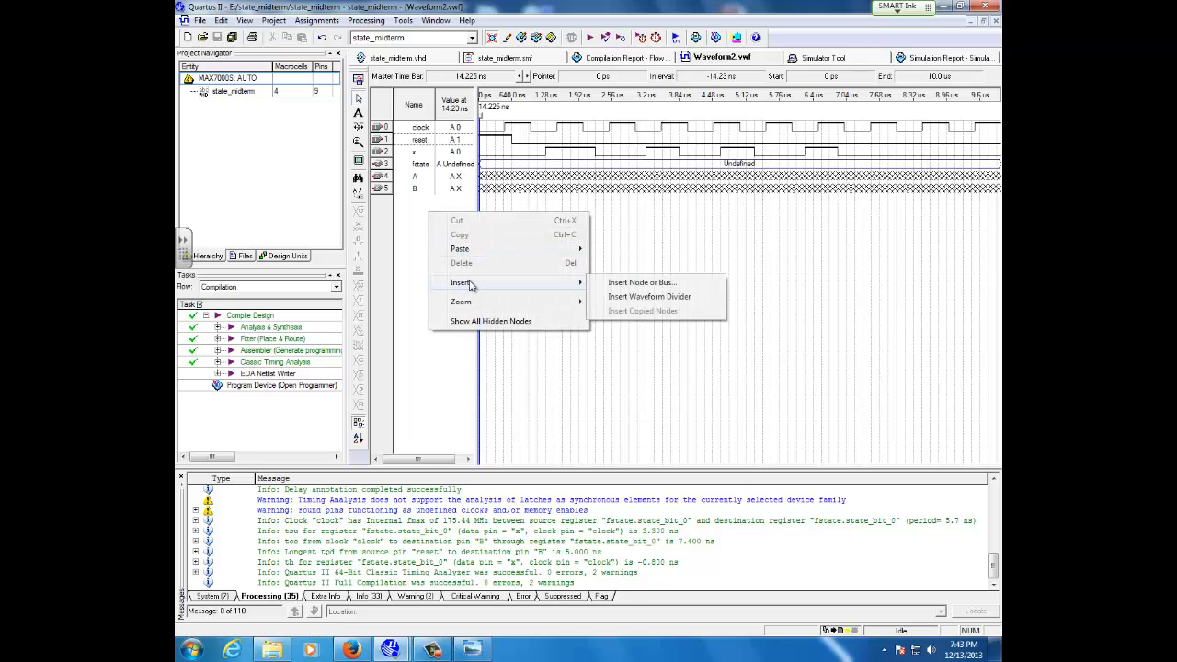
click(642, 283)
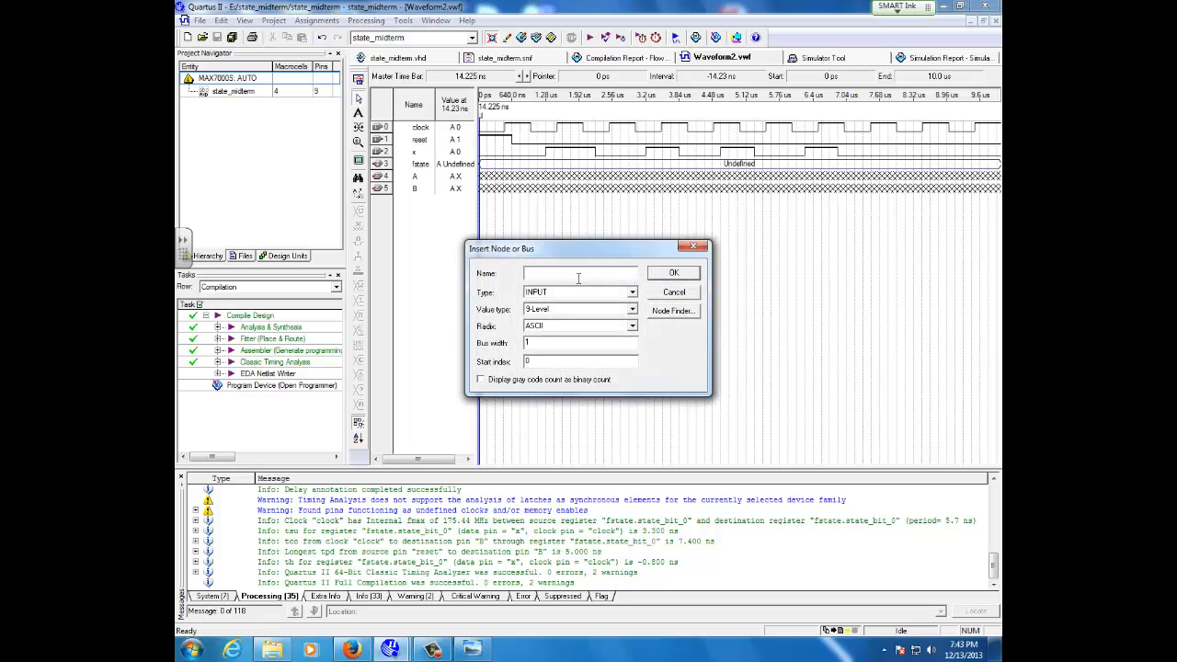
text(F)
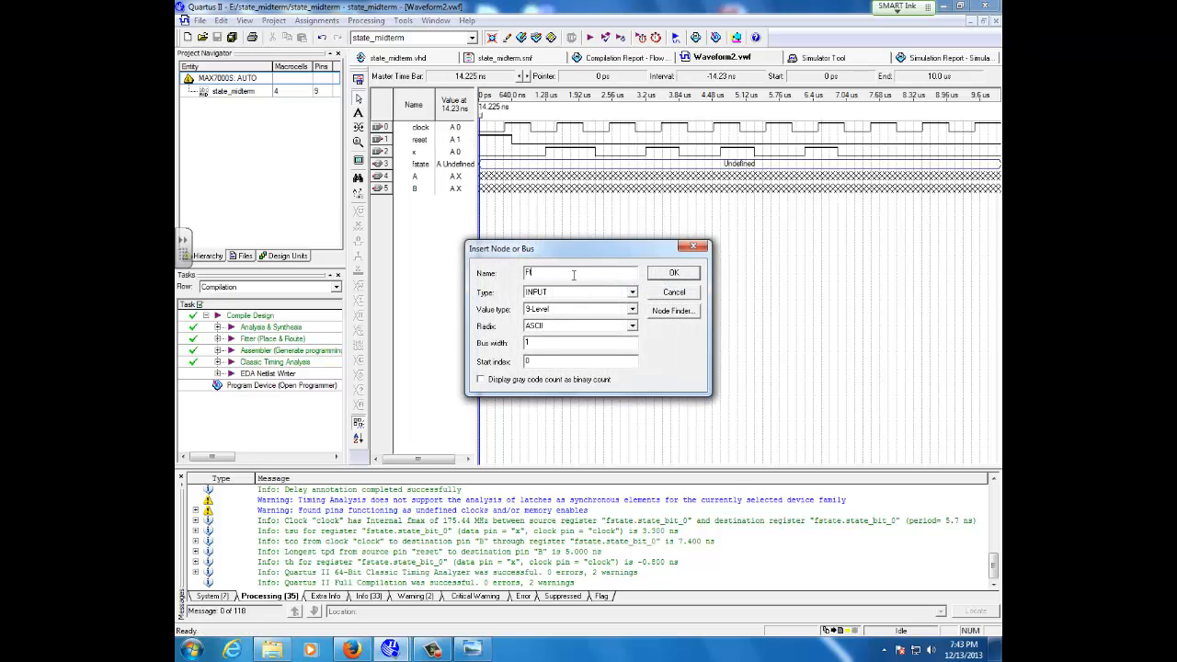
text(state)
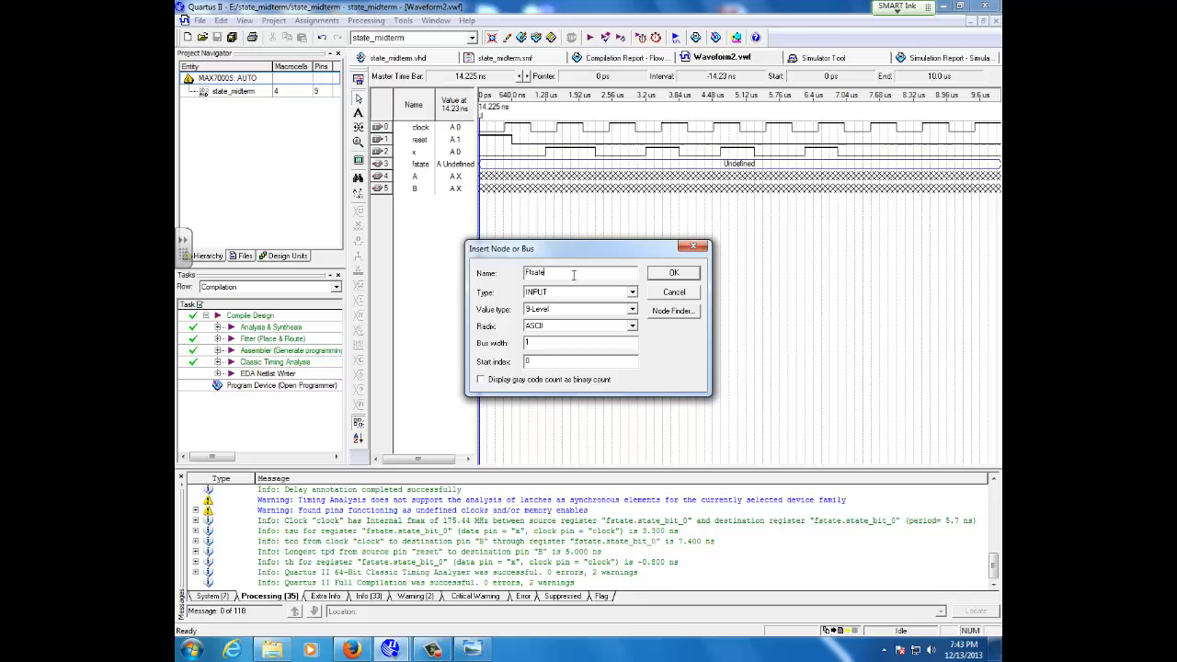
mouse_move(574, 269)
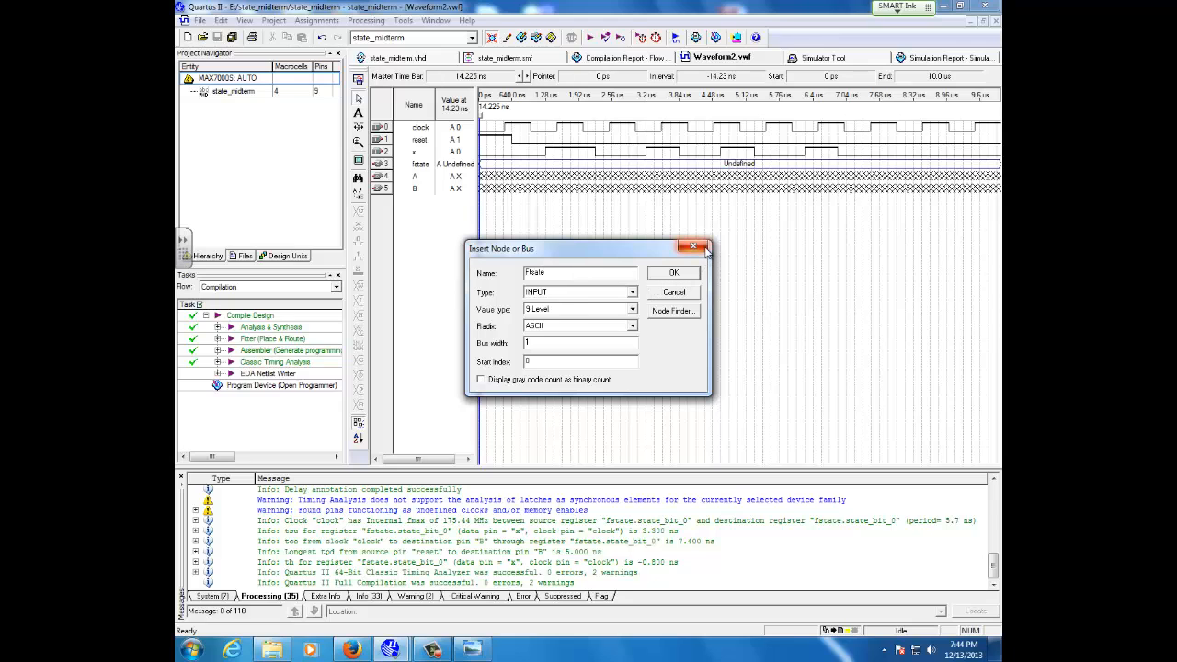
click(696, 247)
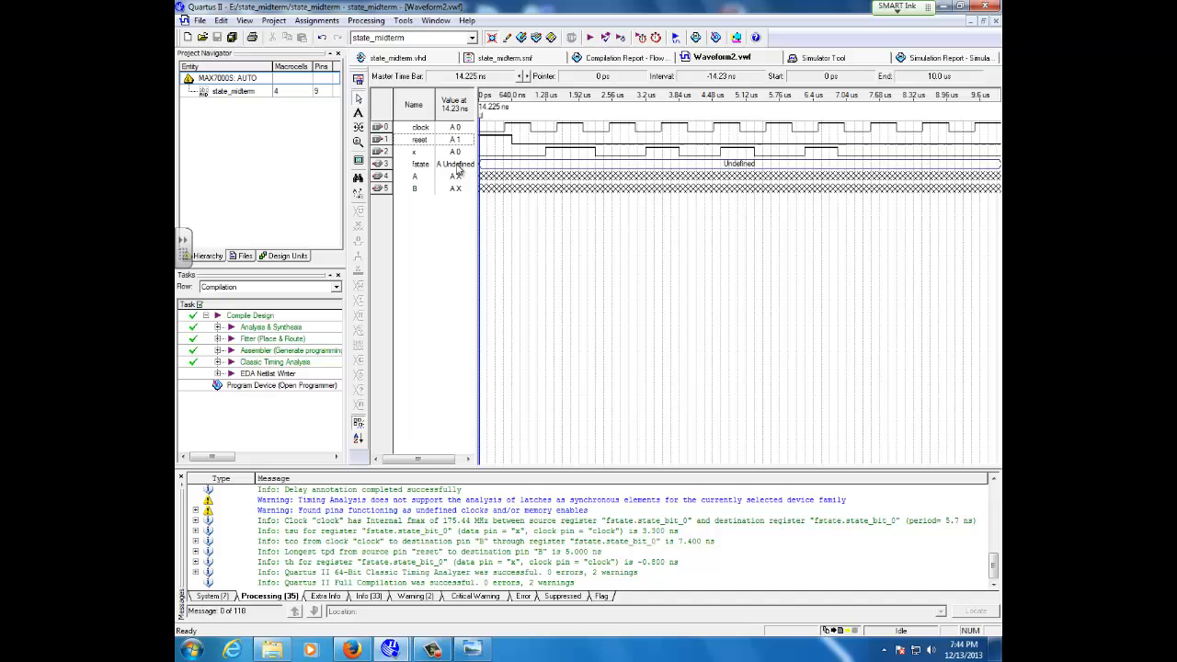
Step: Select the fstate and x signal rows before marking the reset stretch
click(422, 164)
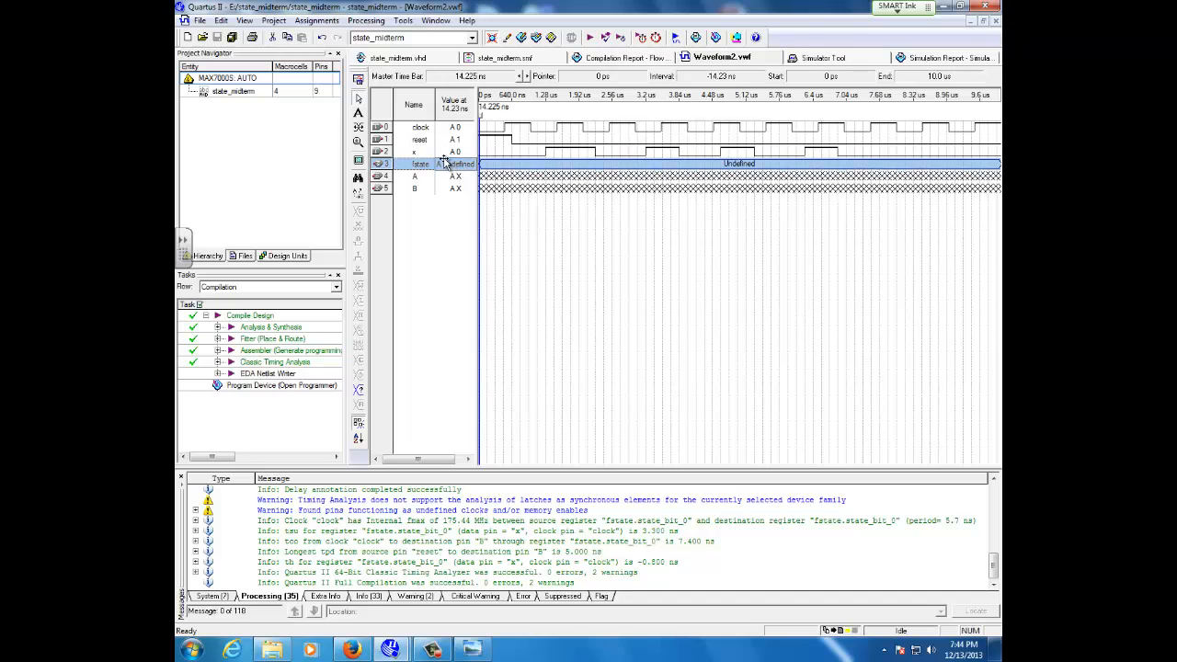
click(414, 151)
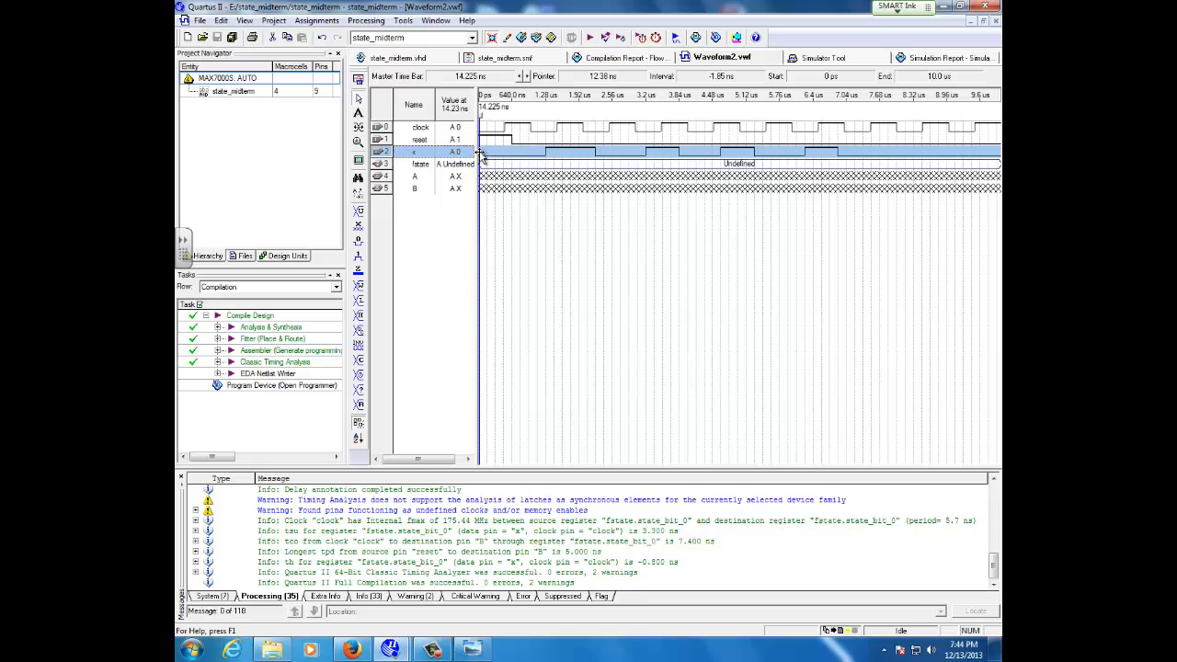
mouse_move(549, 150)
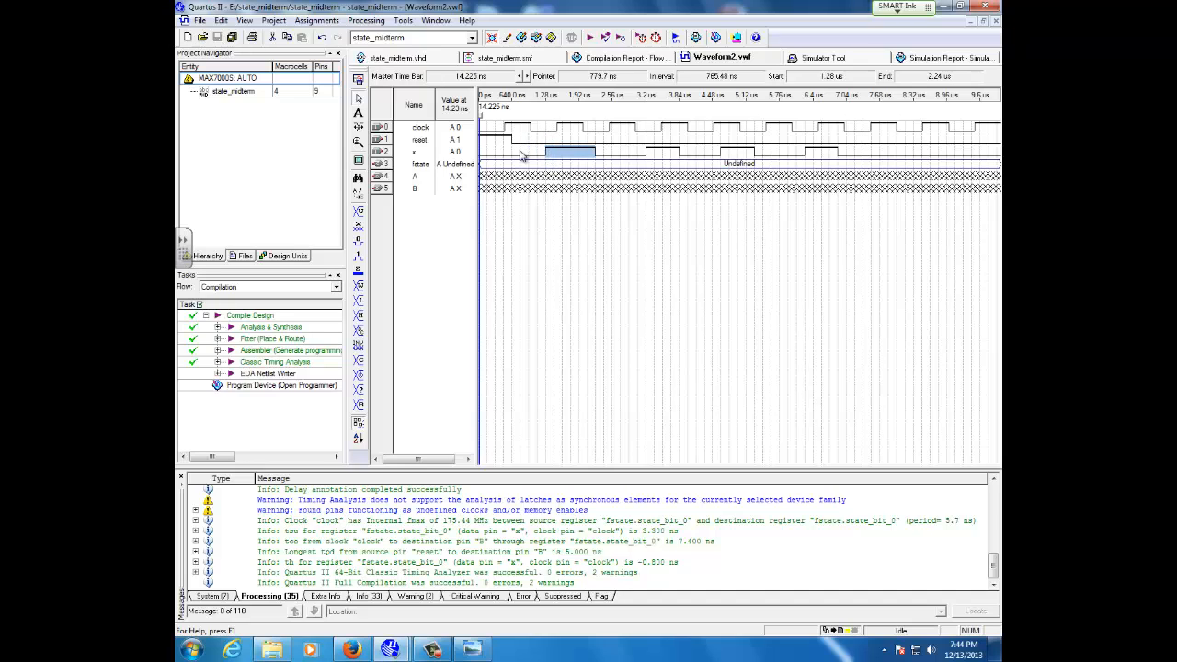
mouse_move(853, 78)
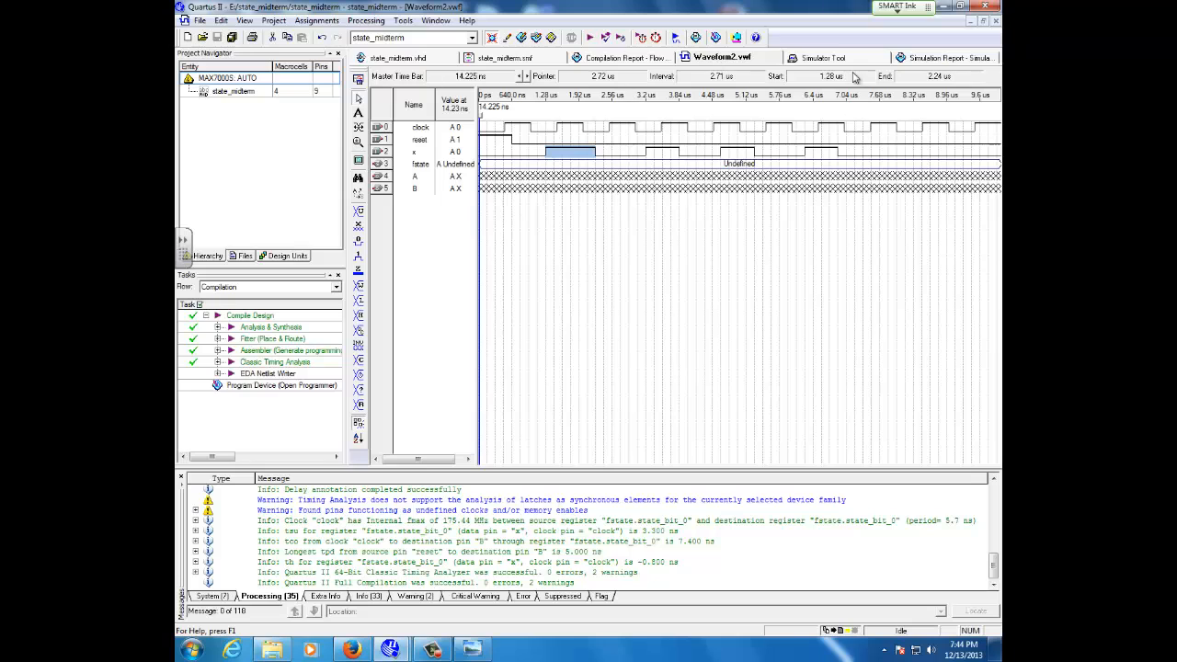
Step: Reach the Simulator Tool through the Processing menu after glancing at Assignments
click(317, 20)
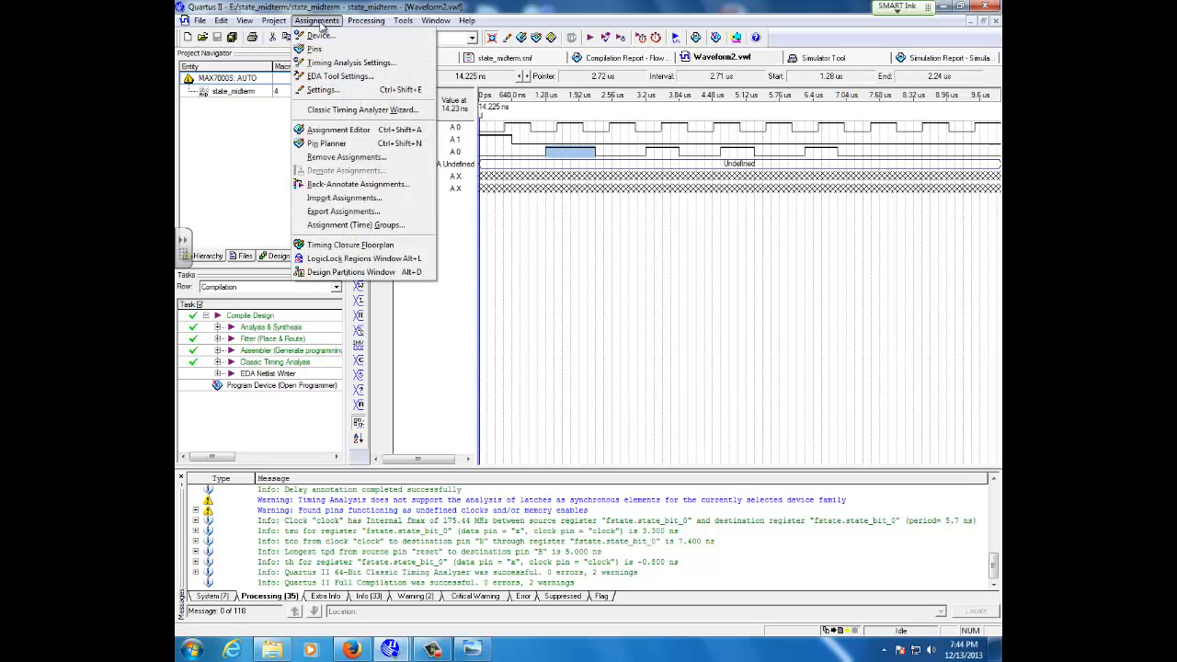
click(366, 20)
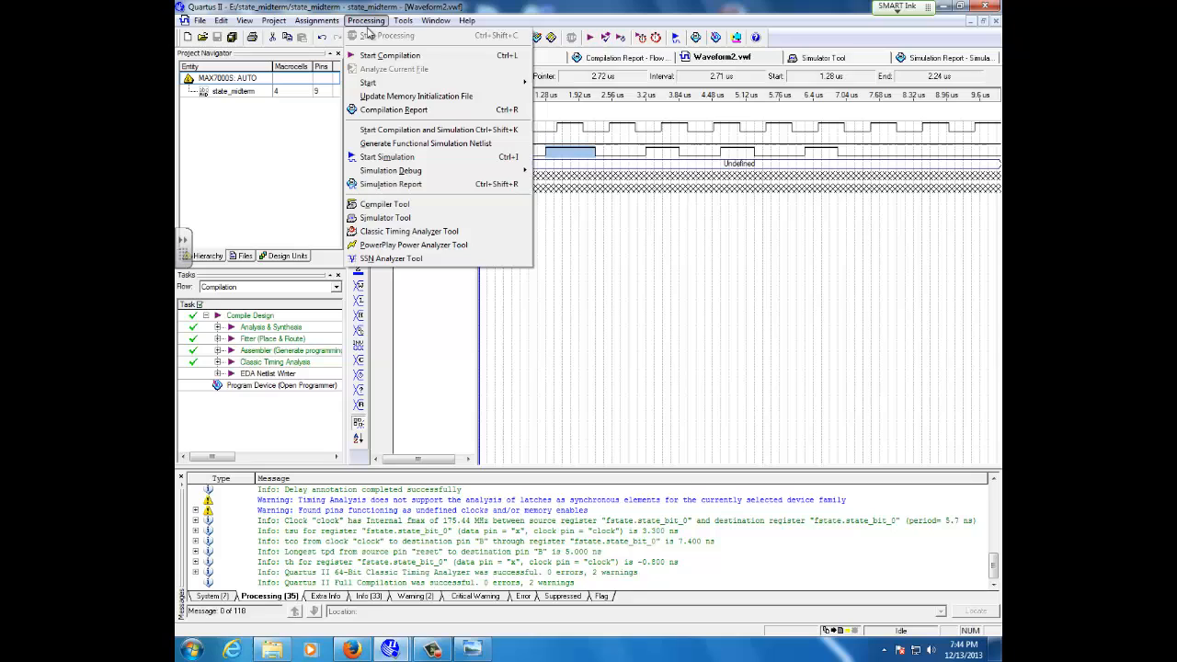
mouse_move(386, 217)
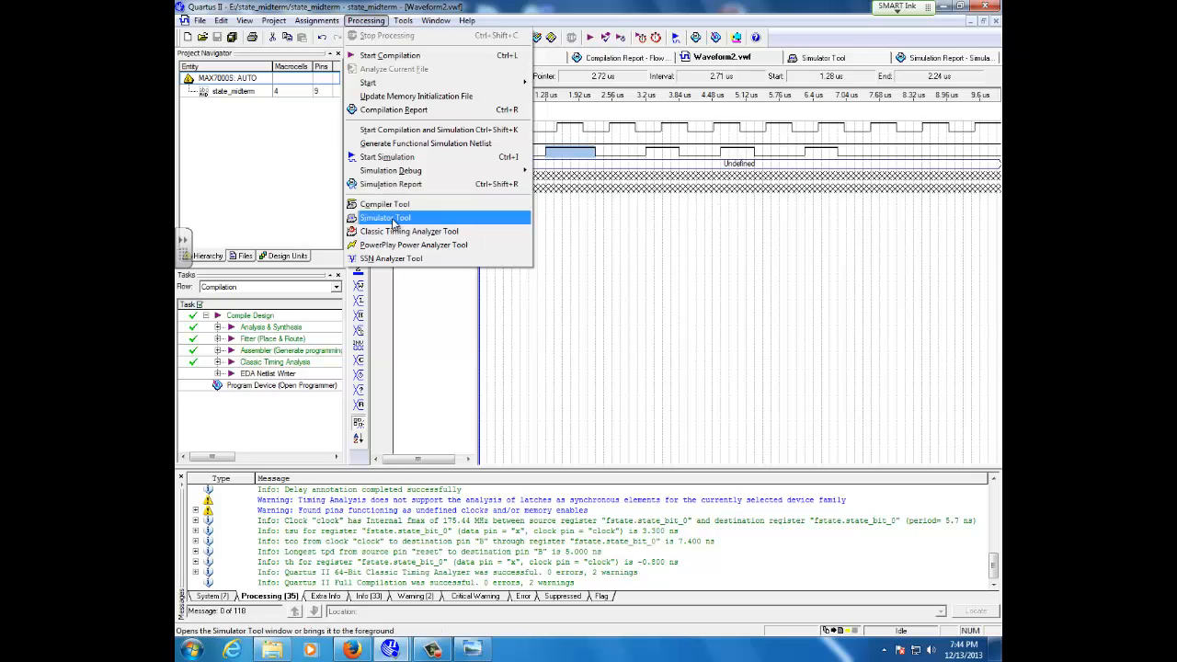
click(387, 217)
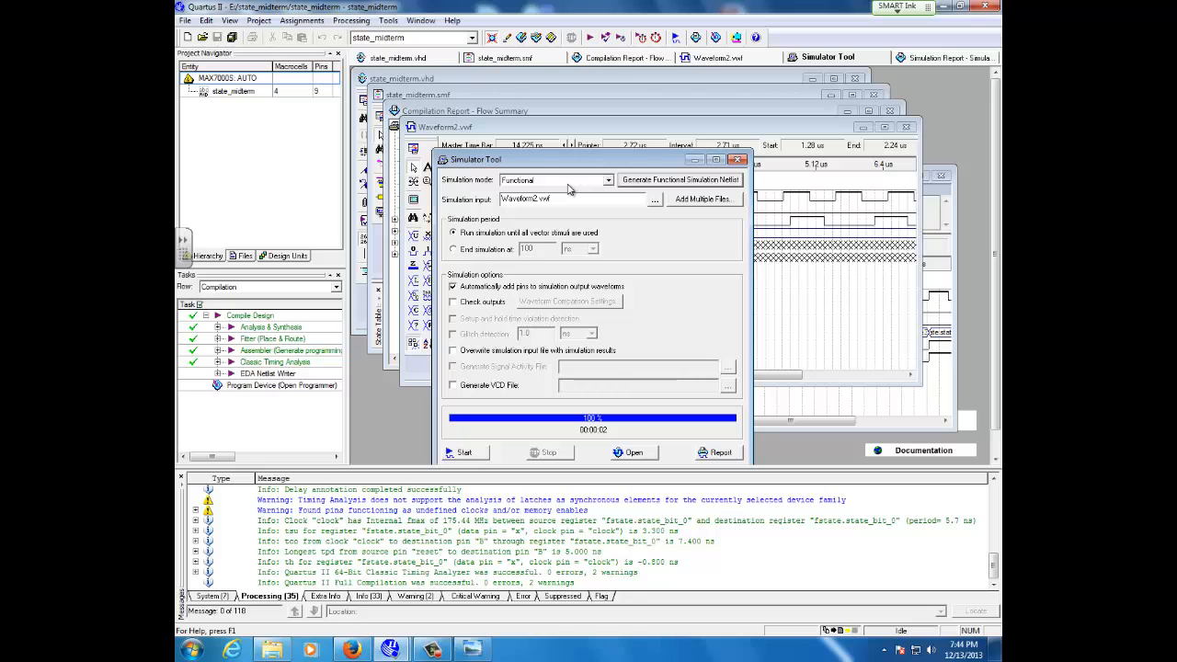
Step: Choose Functional as the simulation mode for the Waveform2.vwf run
click(611, 180)
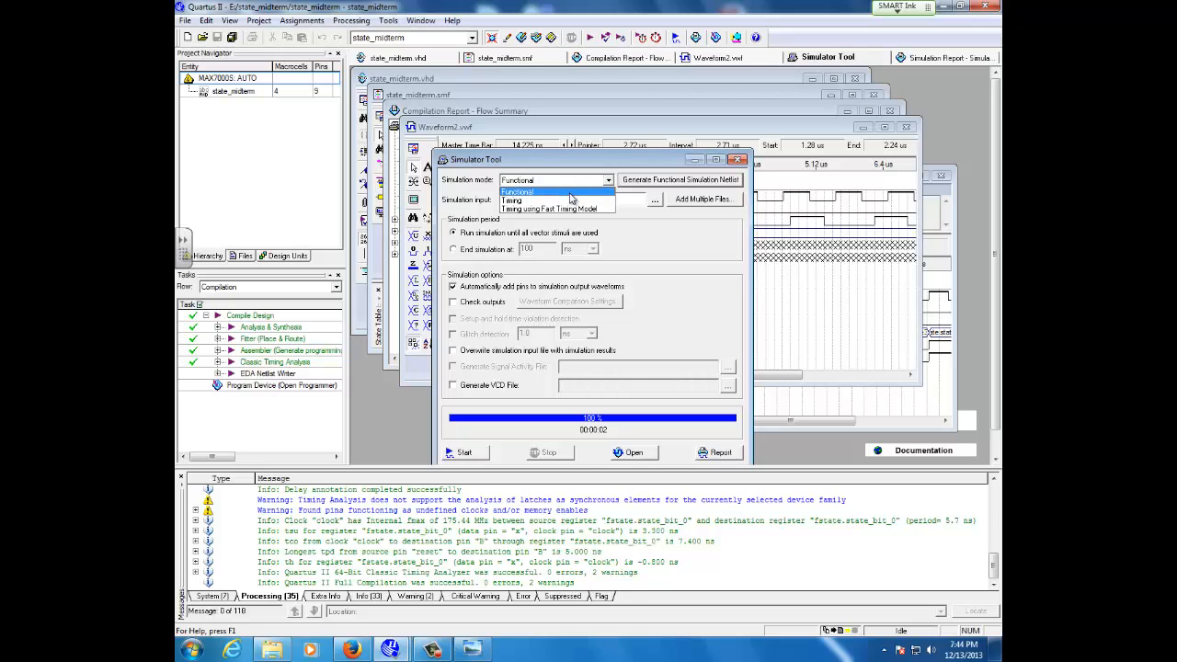
click(519, 193)
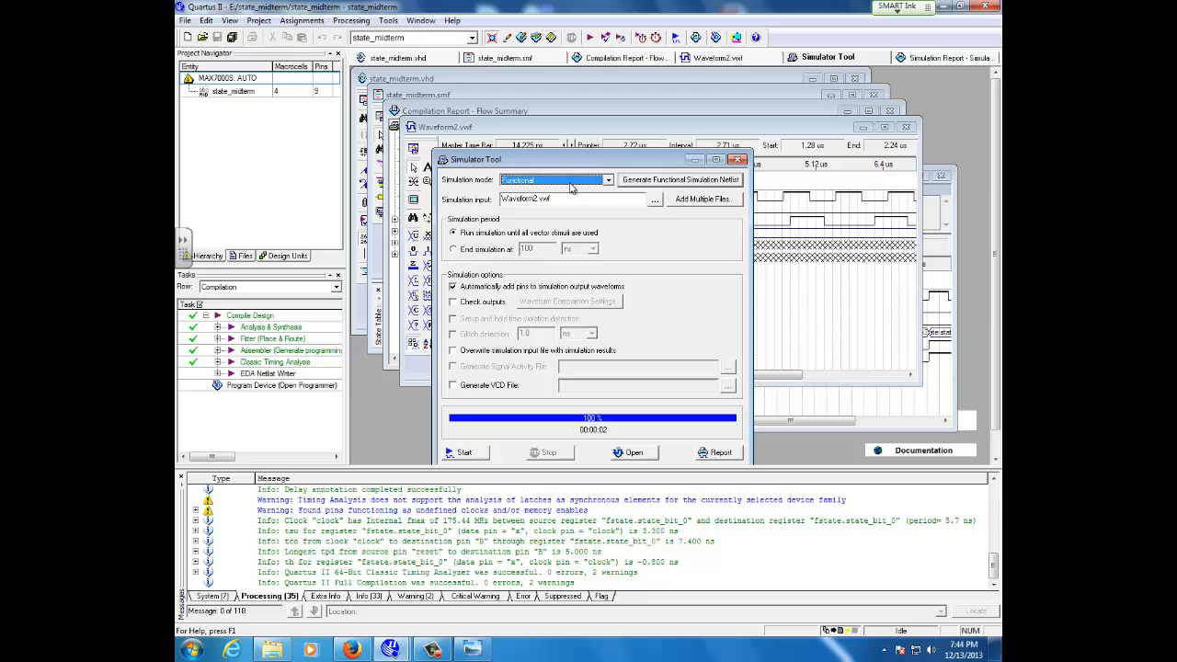
mouse_move(589, 164)
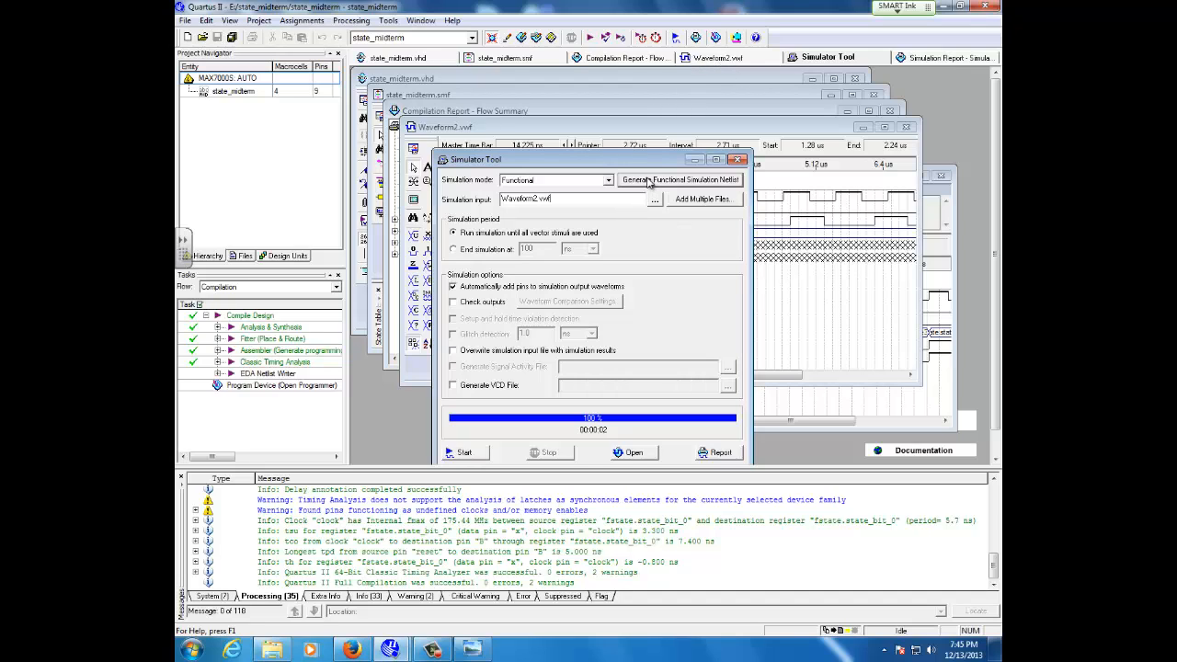
mouse_move(679, 180)
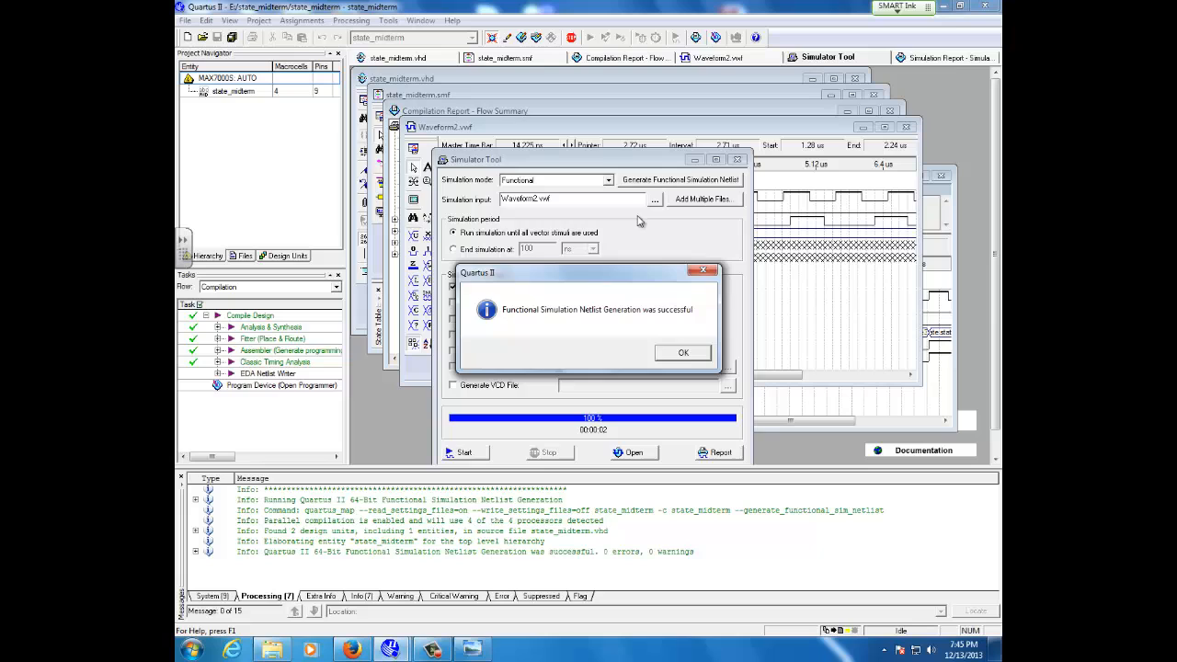
Step: Start the functional simulation, acknowledge its success, and bring up the results report
click(682, 353)
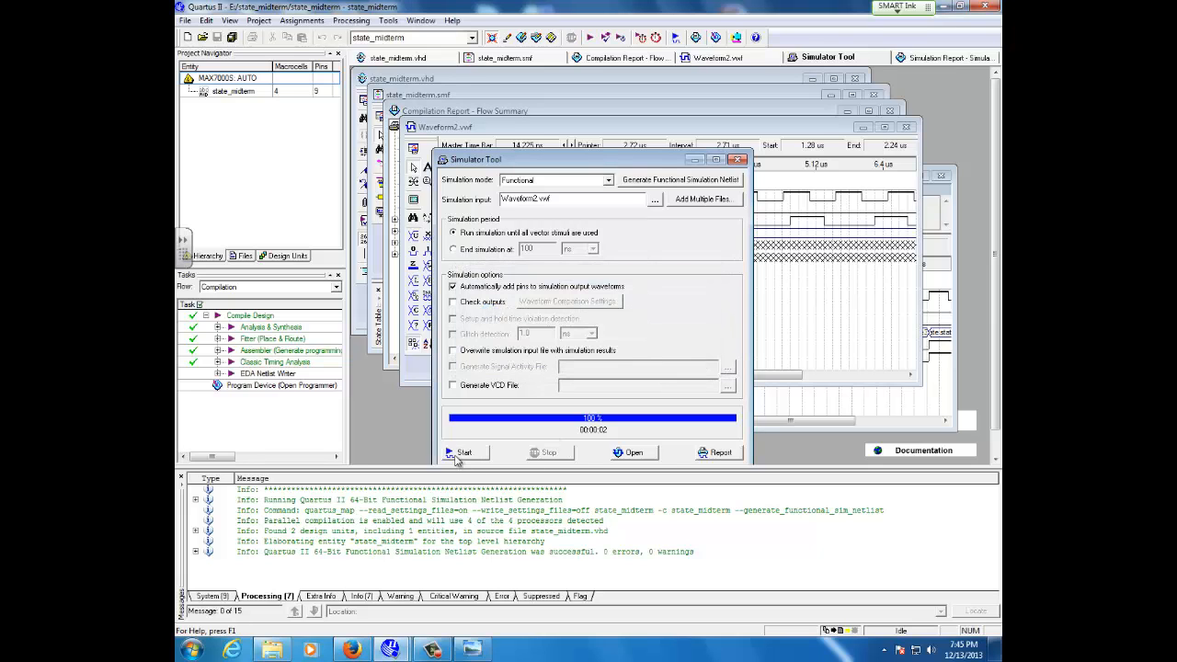
click(463, 452)
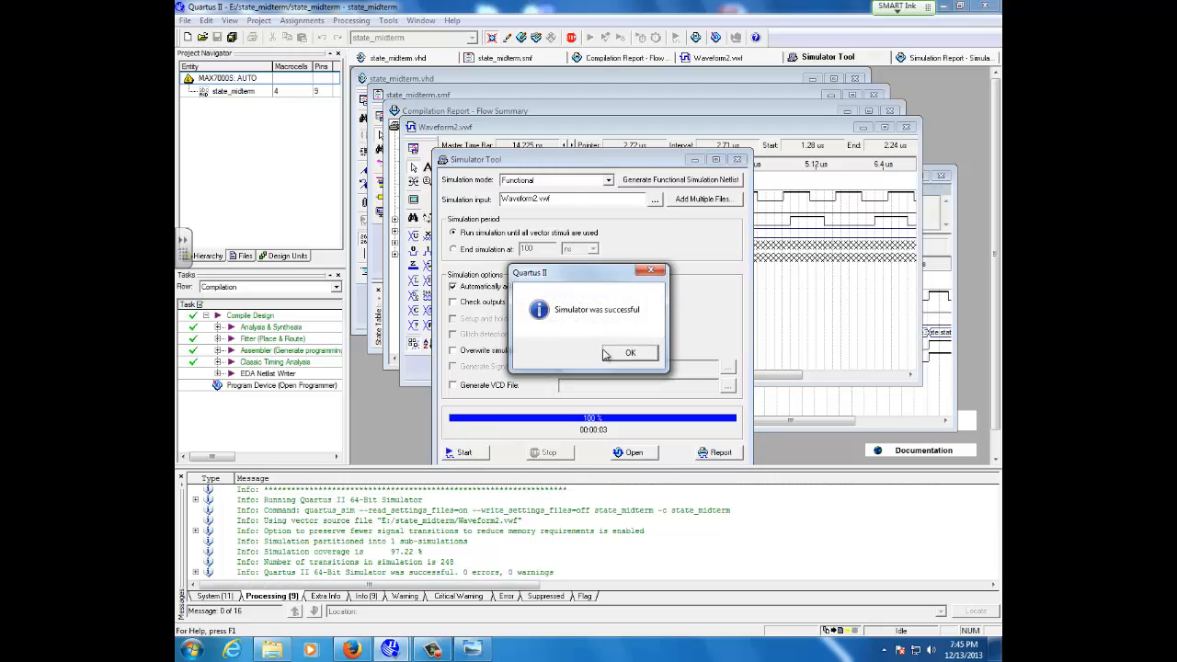
click(631, 353)
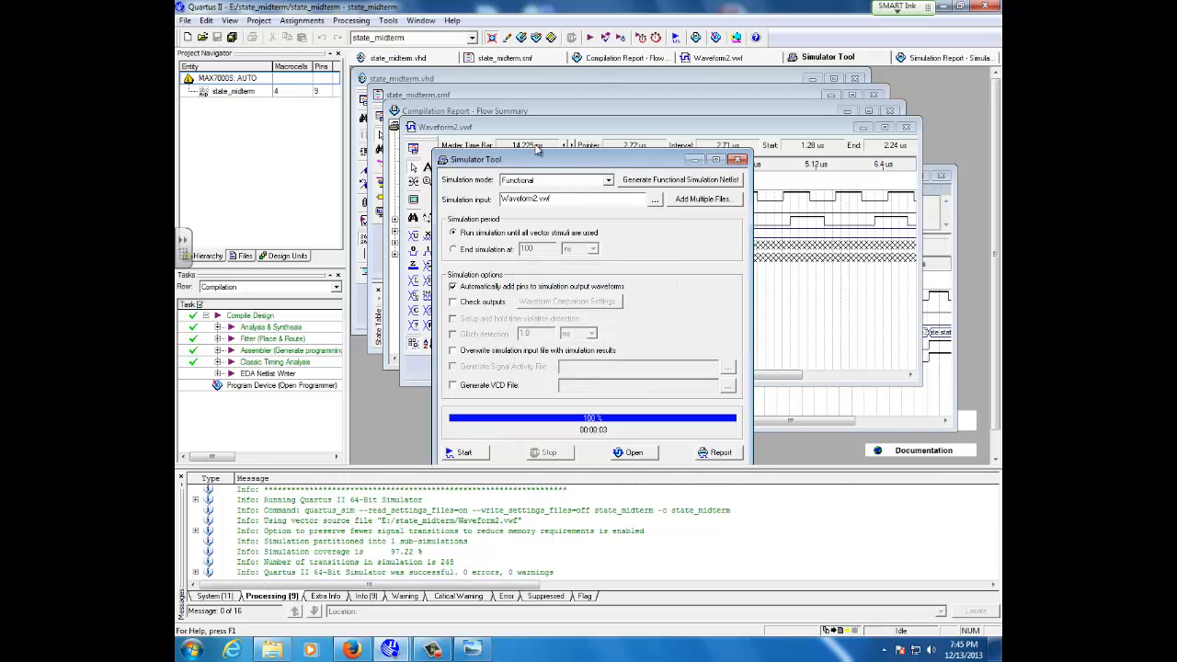
click(721, 453)
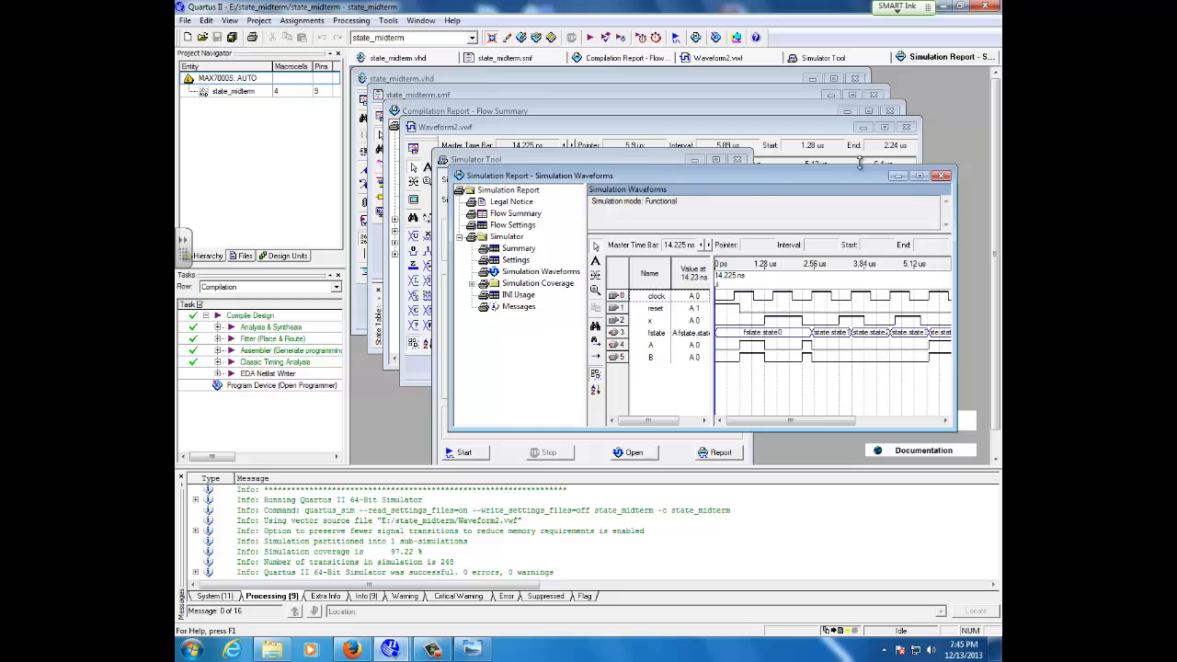
Step: View the waveform report maximized, check state_midterm.vhd, then return to the state_midterm.smf diagram
click(927, 175)
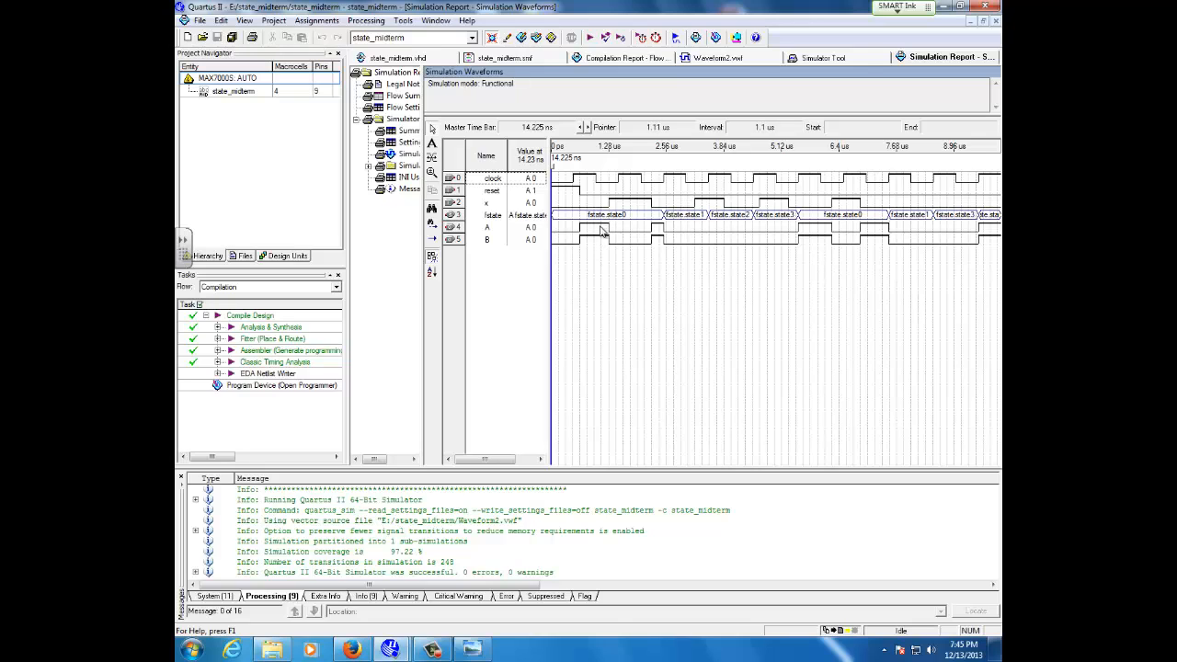
mouse_move(644, 228)
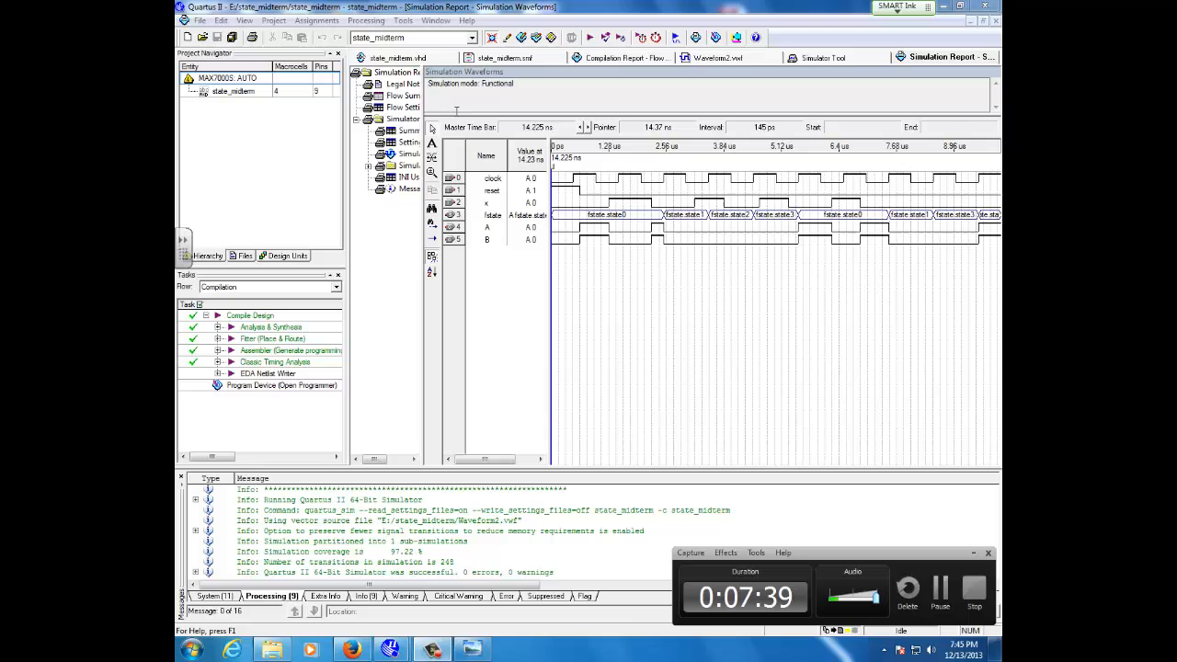
click(405, 57)
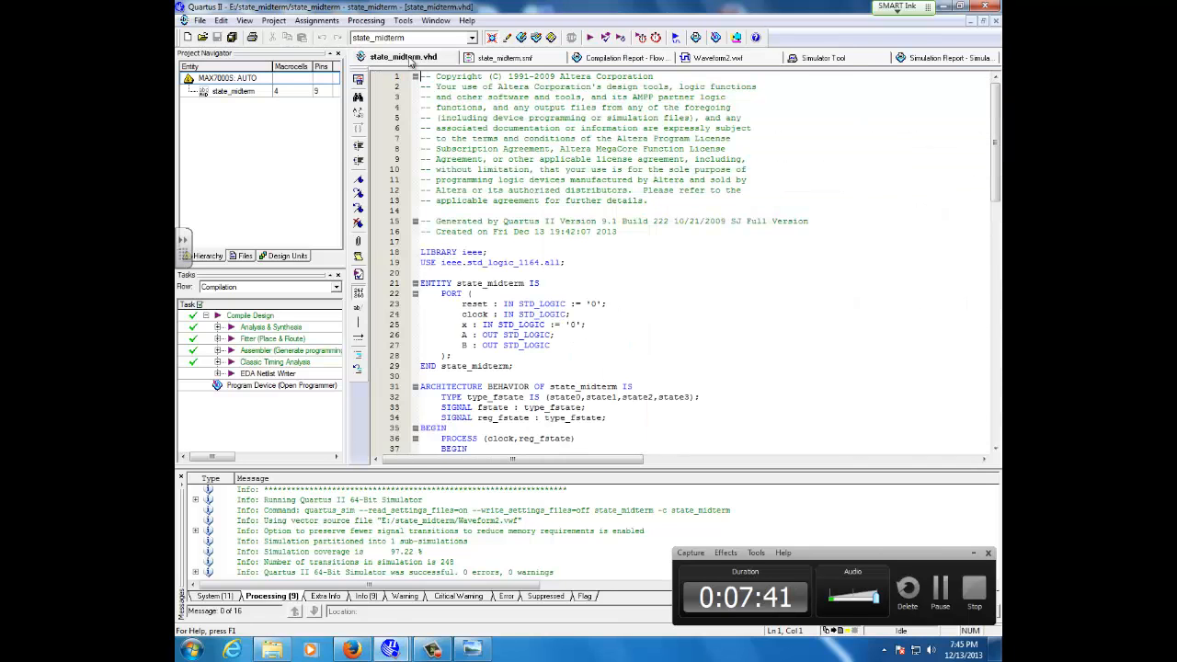
click(507, 57)
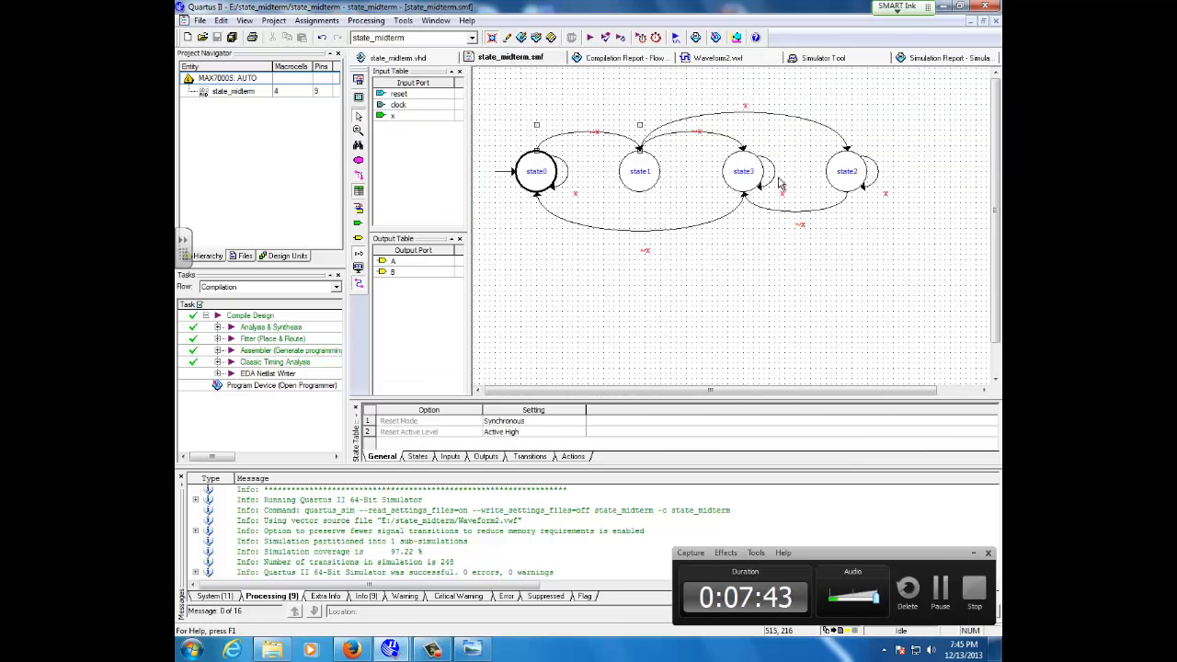